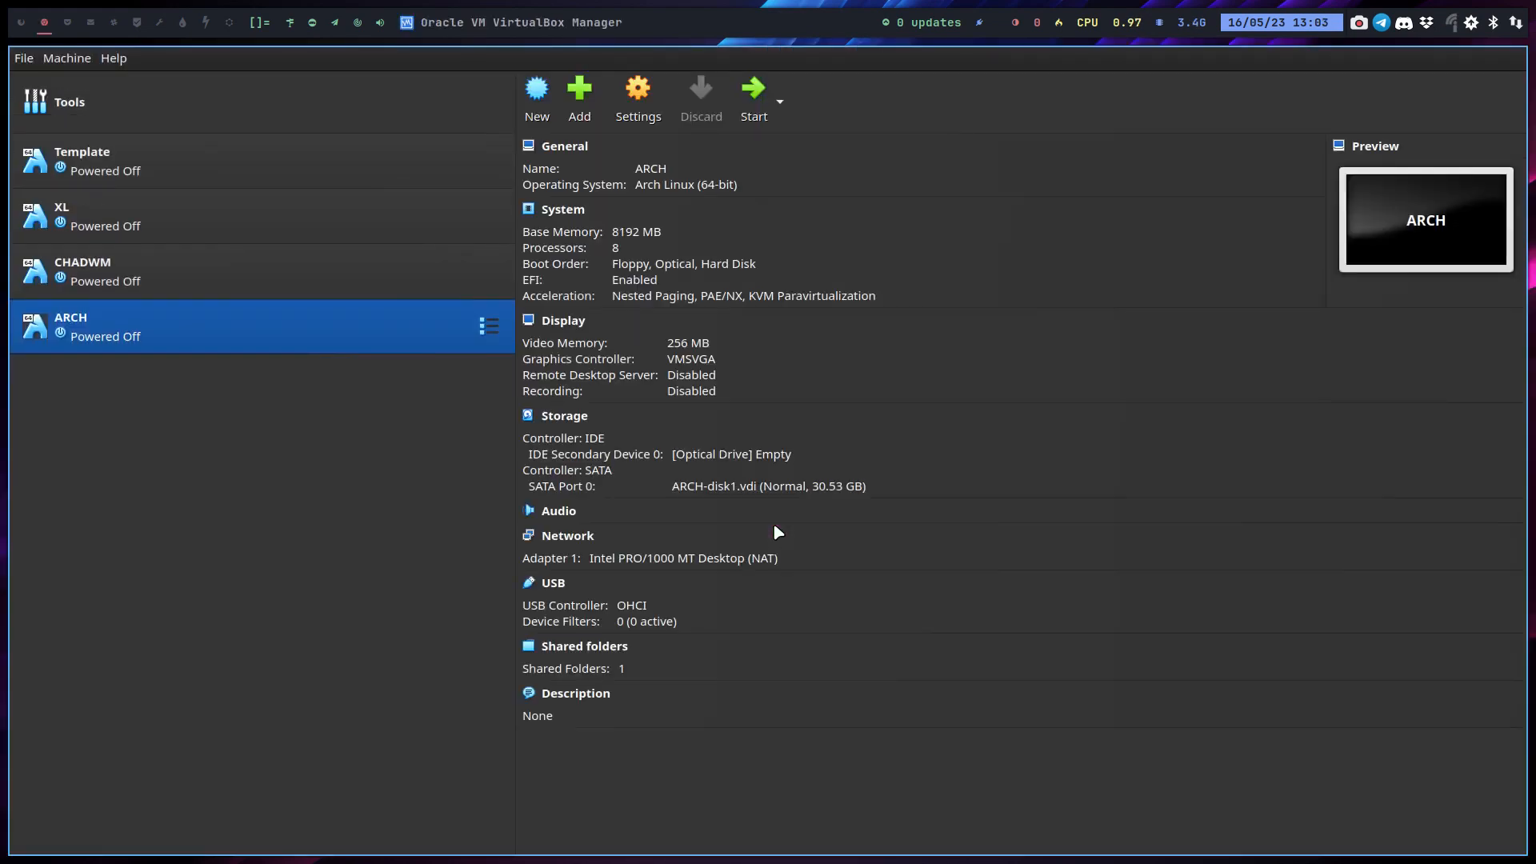
pyautogui.moveTo(394, 336)
pyautogui.write('aag')
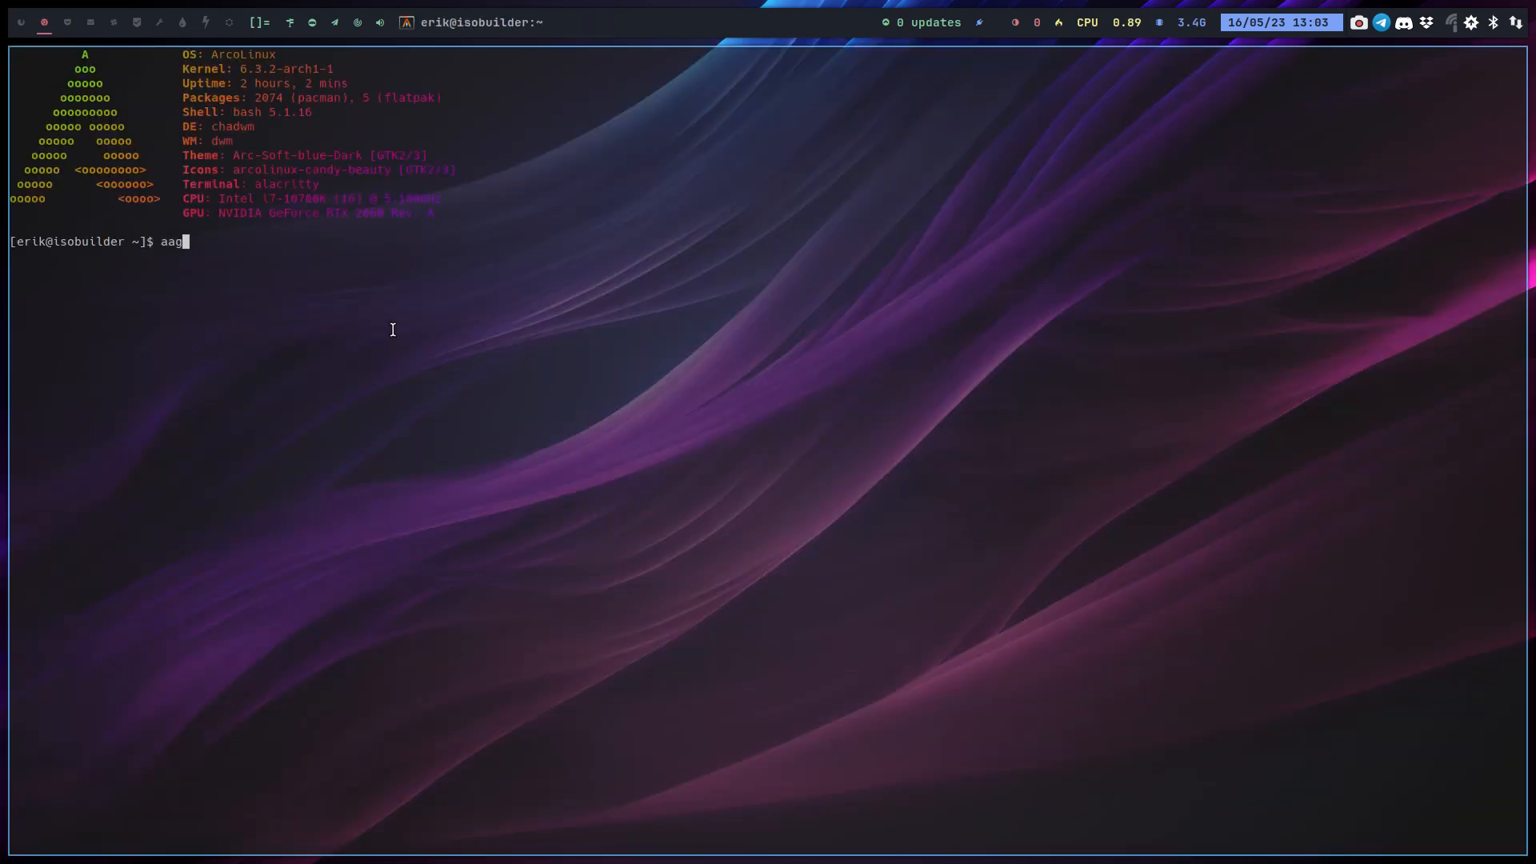
# Launch ArcoLinux Application Glade with admin authentication and start building a personal Arch Linux iso
pyautogui.press('Return')
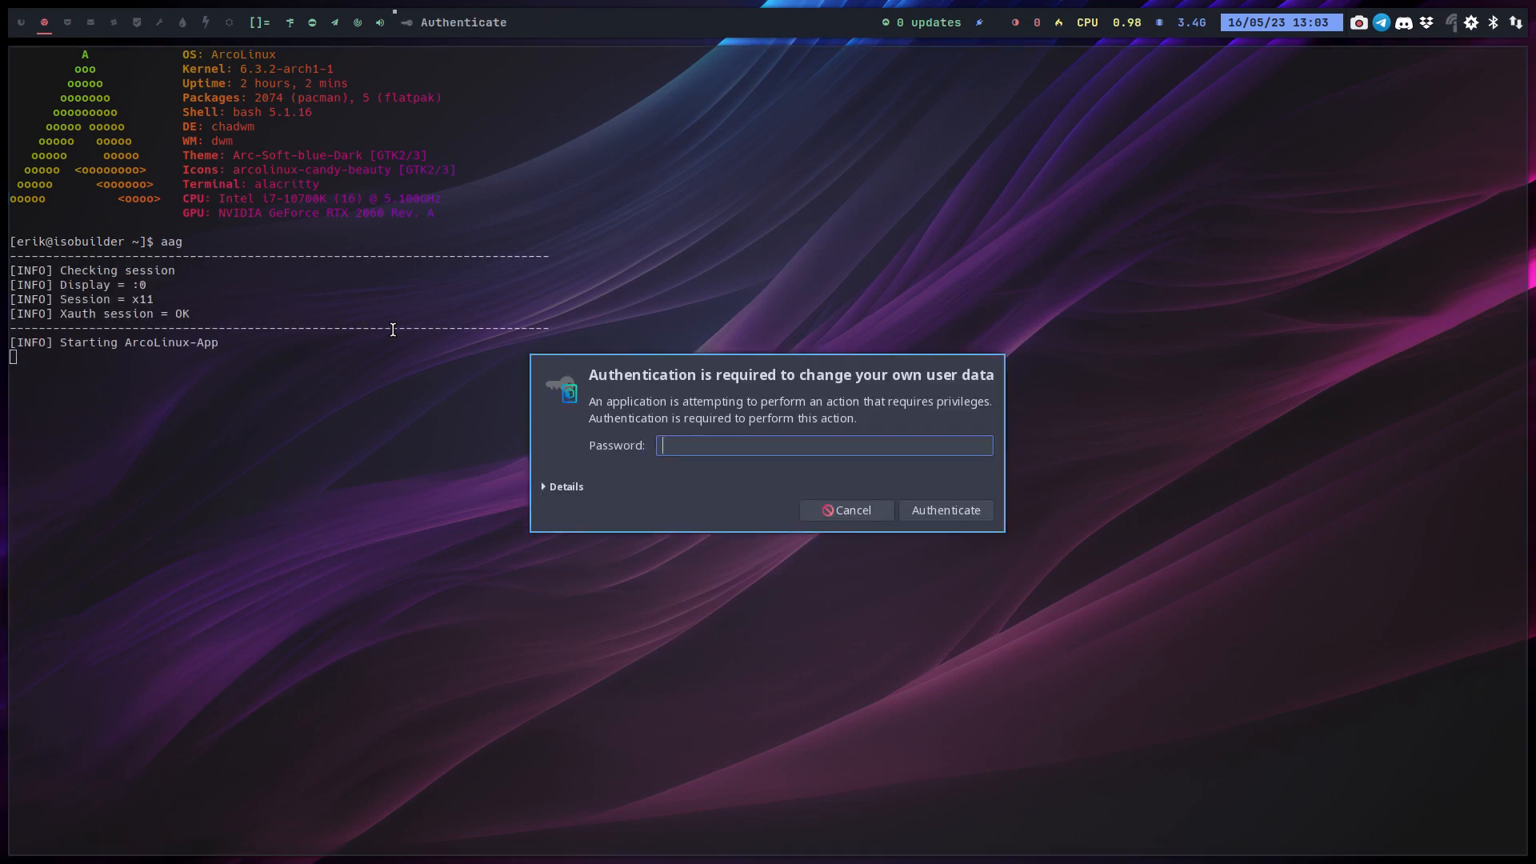
pyautogui.write('••••')
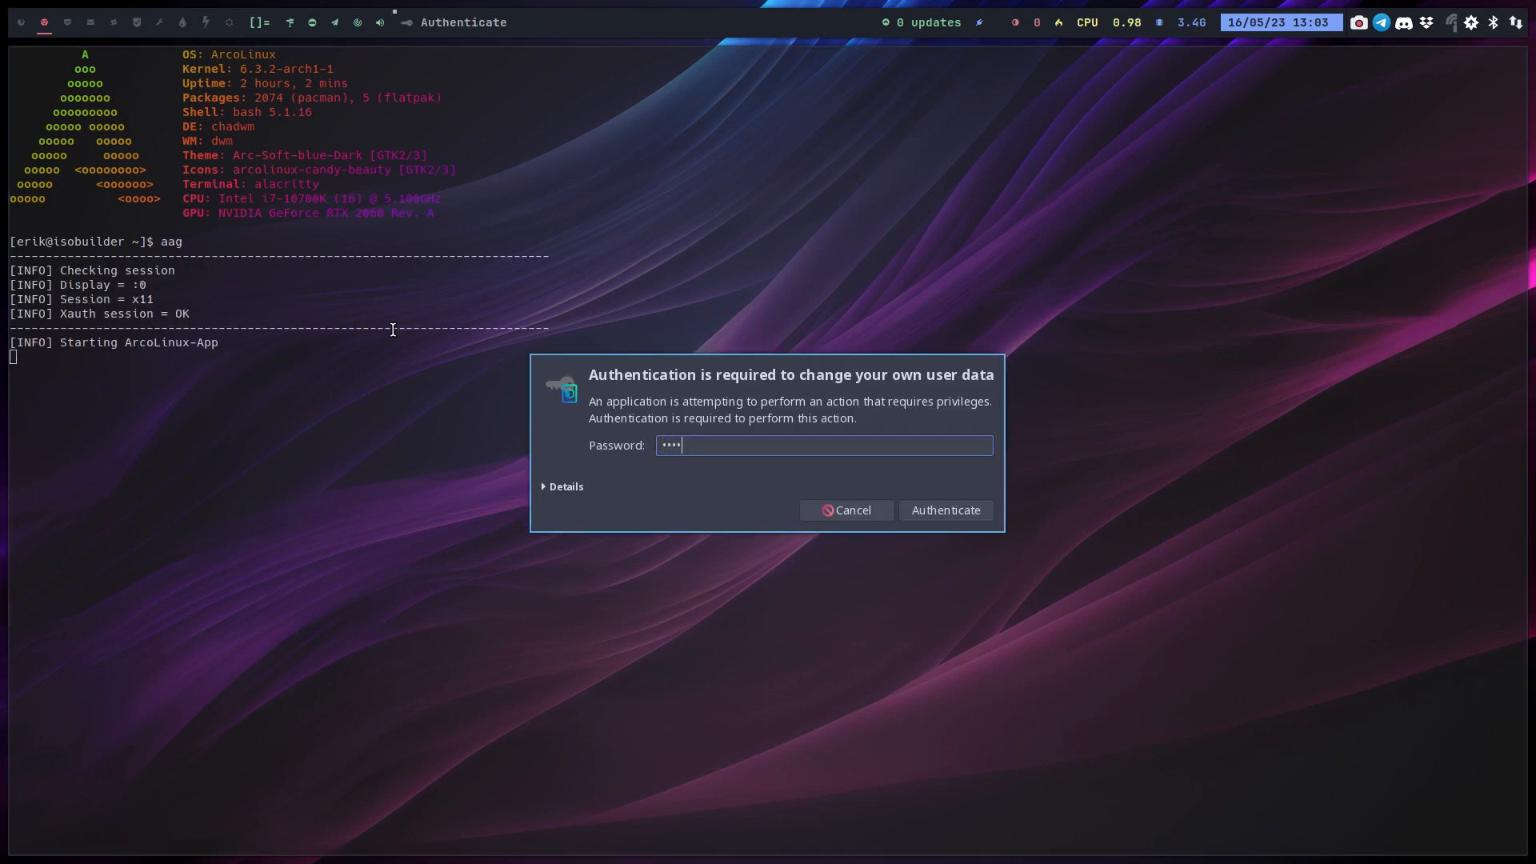
pyautogui.click(944, 509)
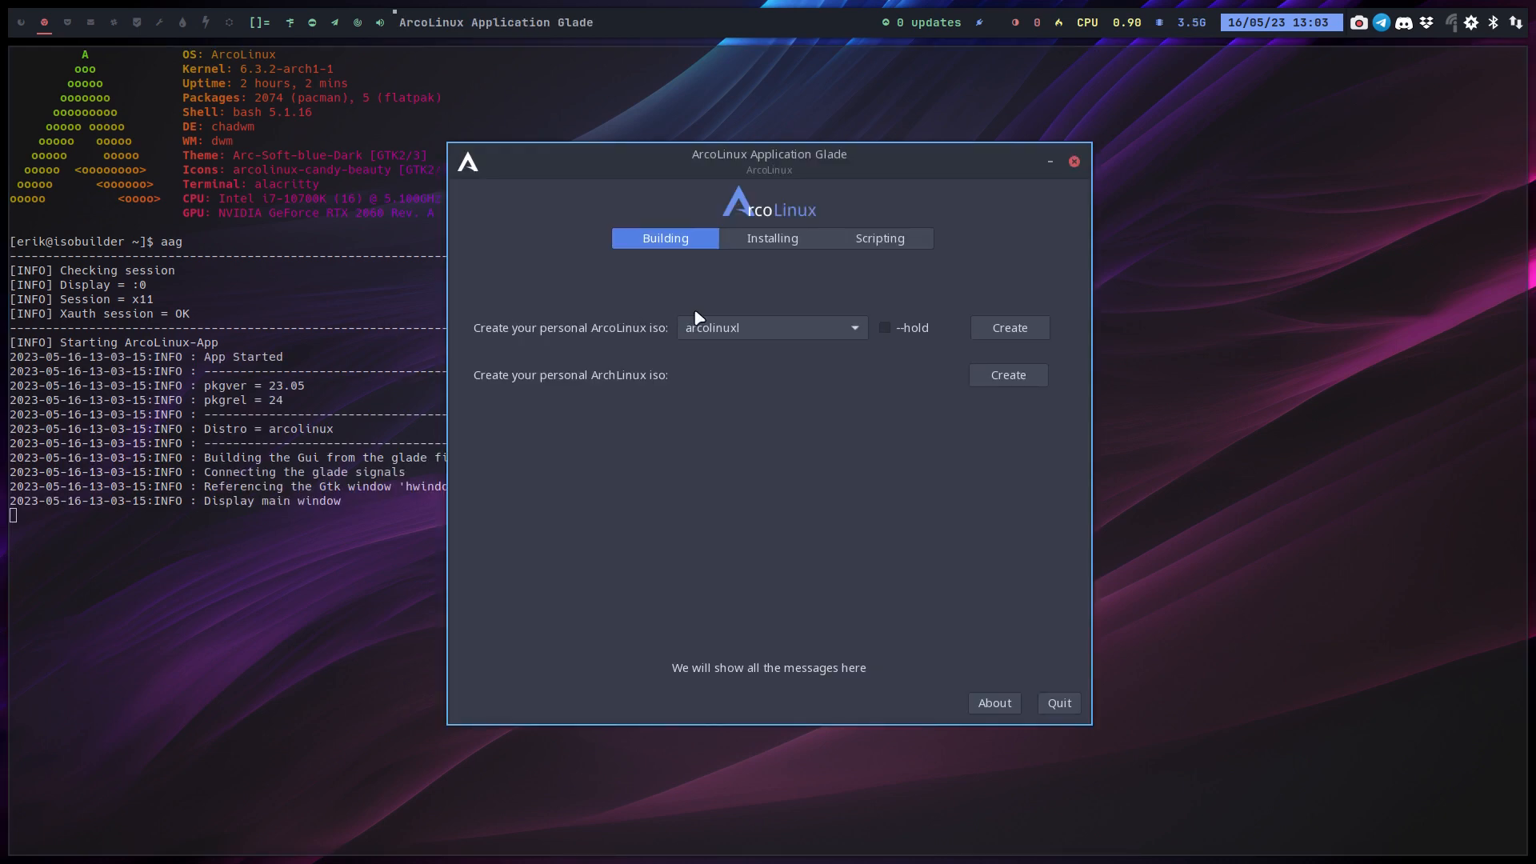
pyautogui.moveTo(715, 317)
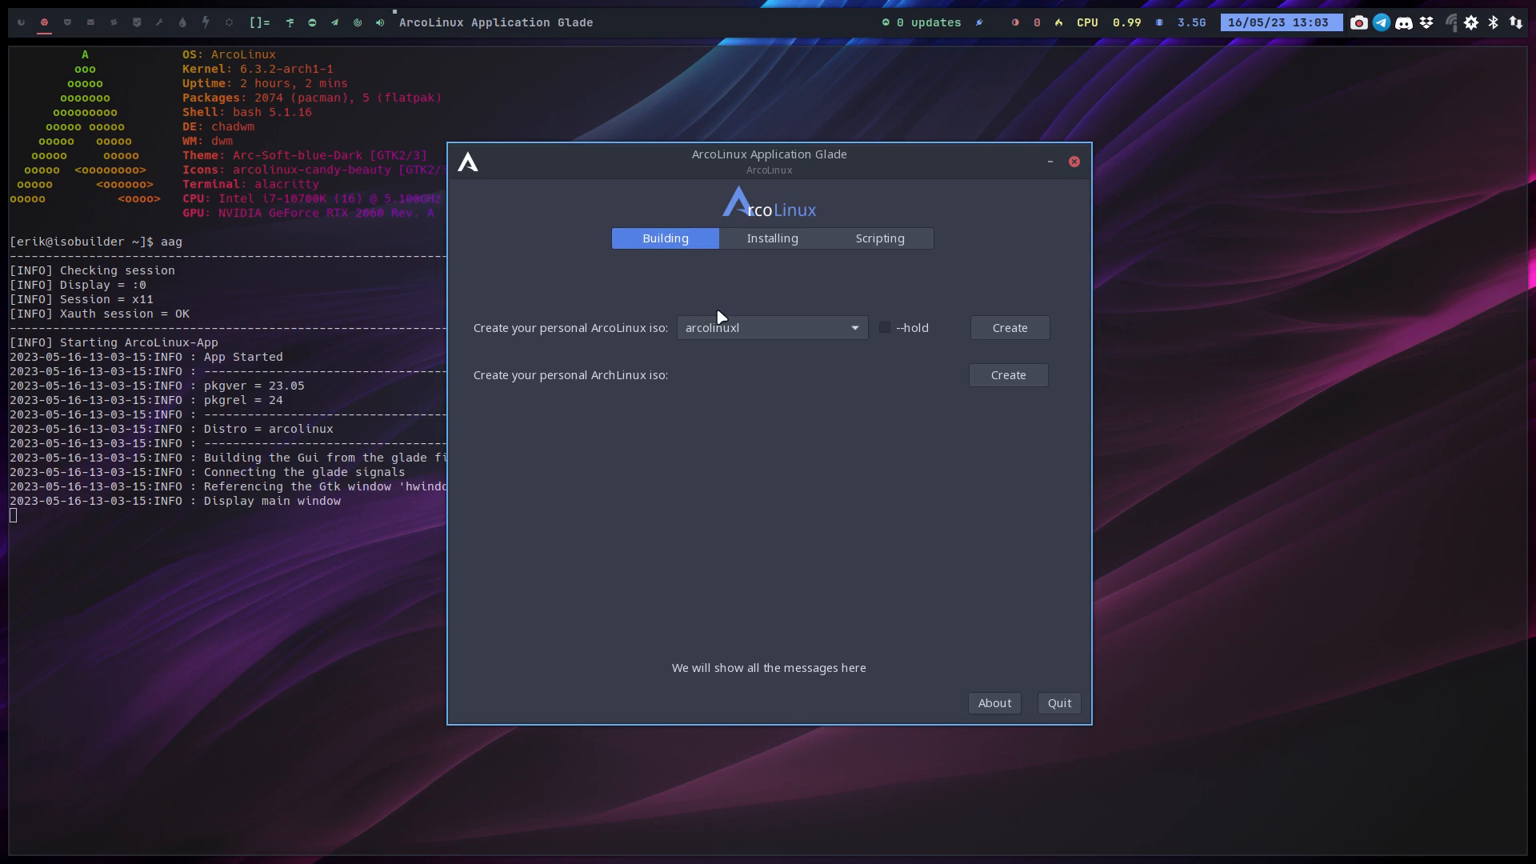
pyautogui.moveTo(828, 165)
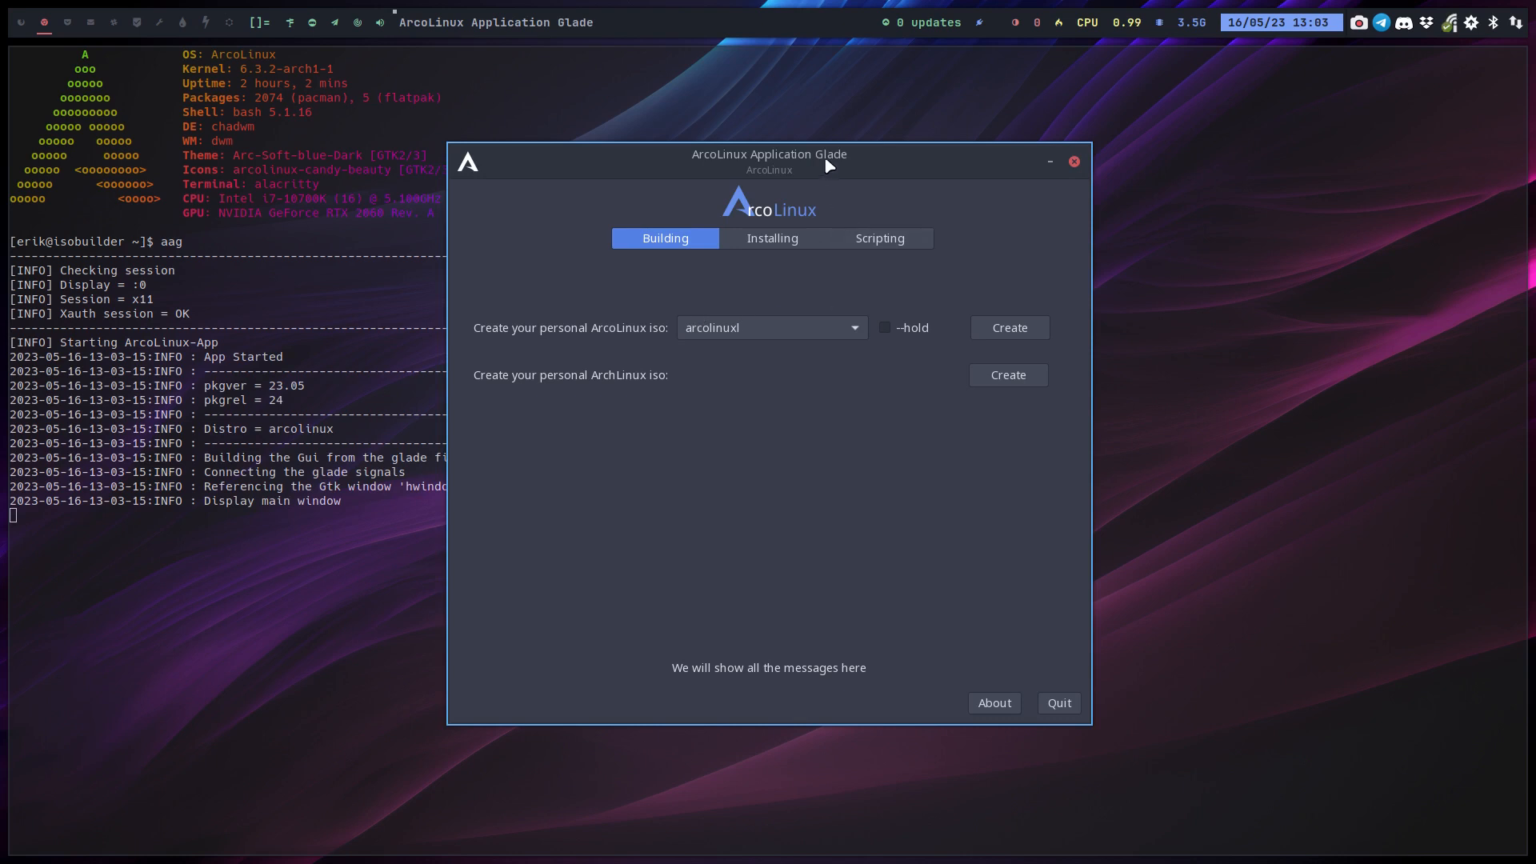
pyautogui.moveTo(497, 383)
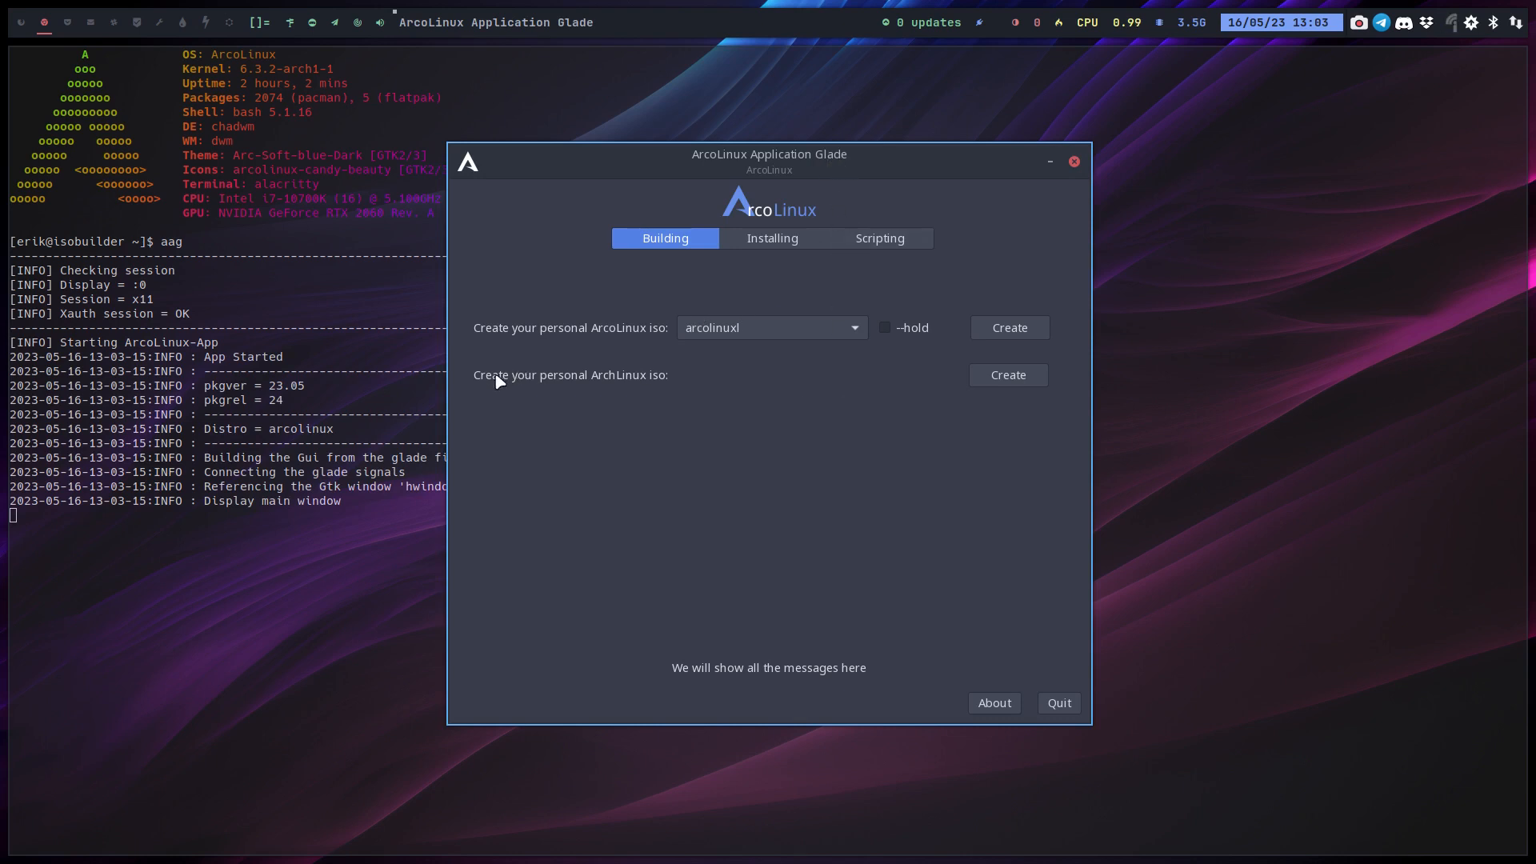
pyautogui.moveTo(1008, 375)
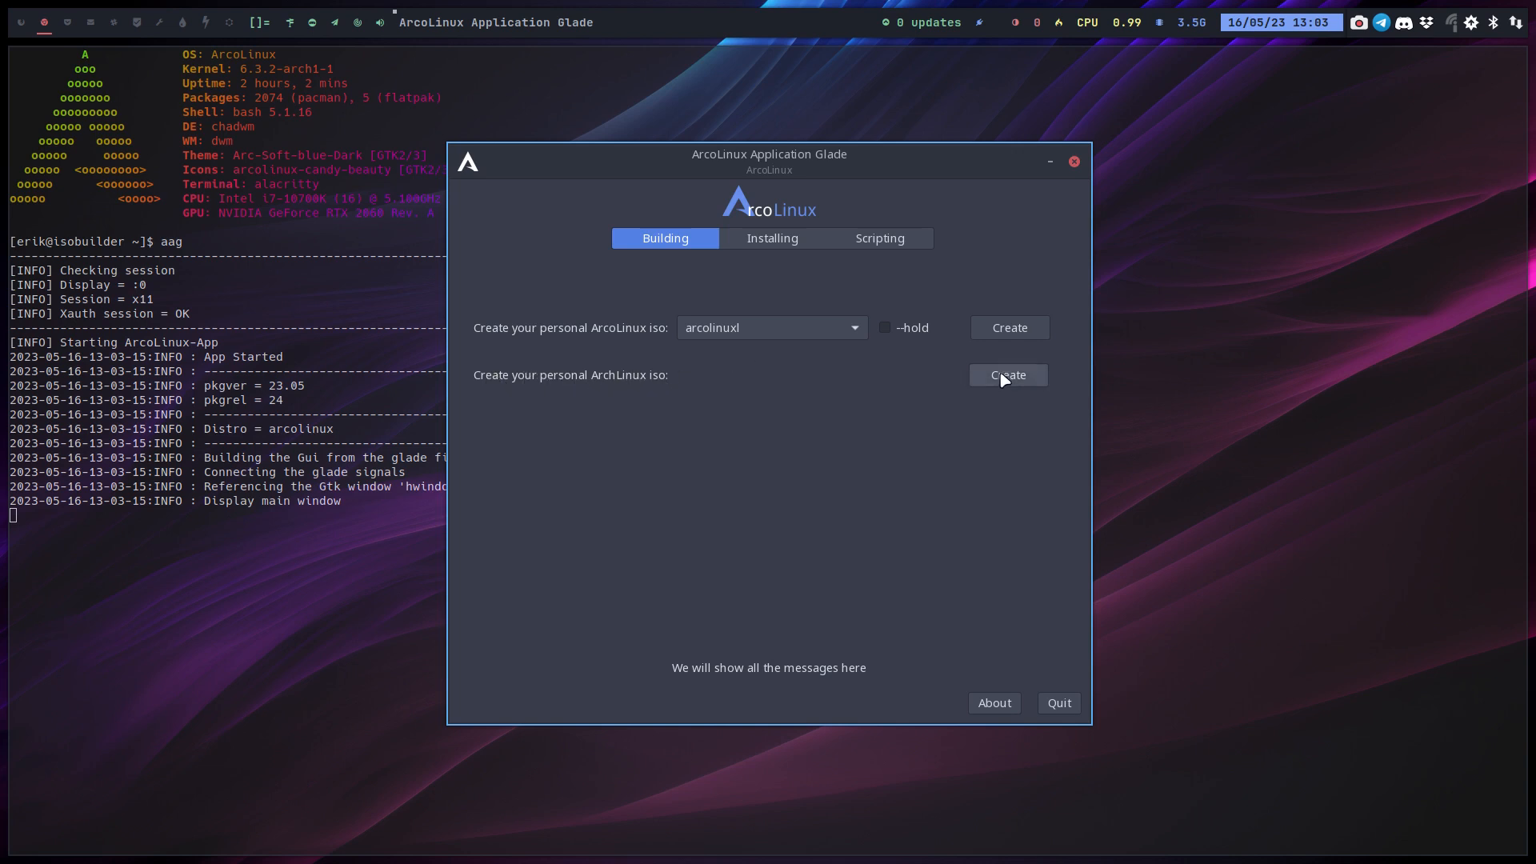
pyautogui.click(1057, 702)
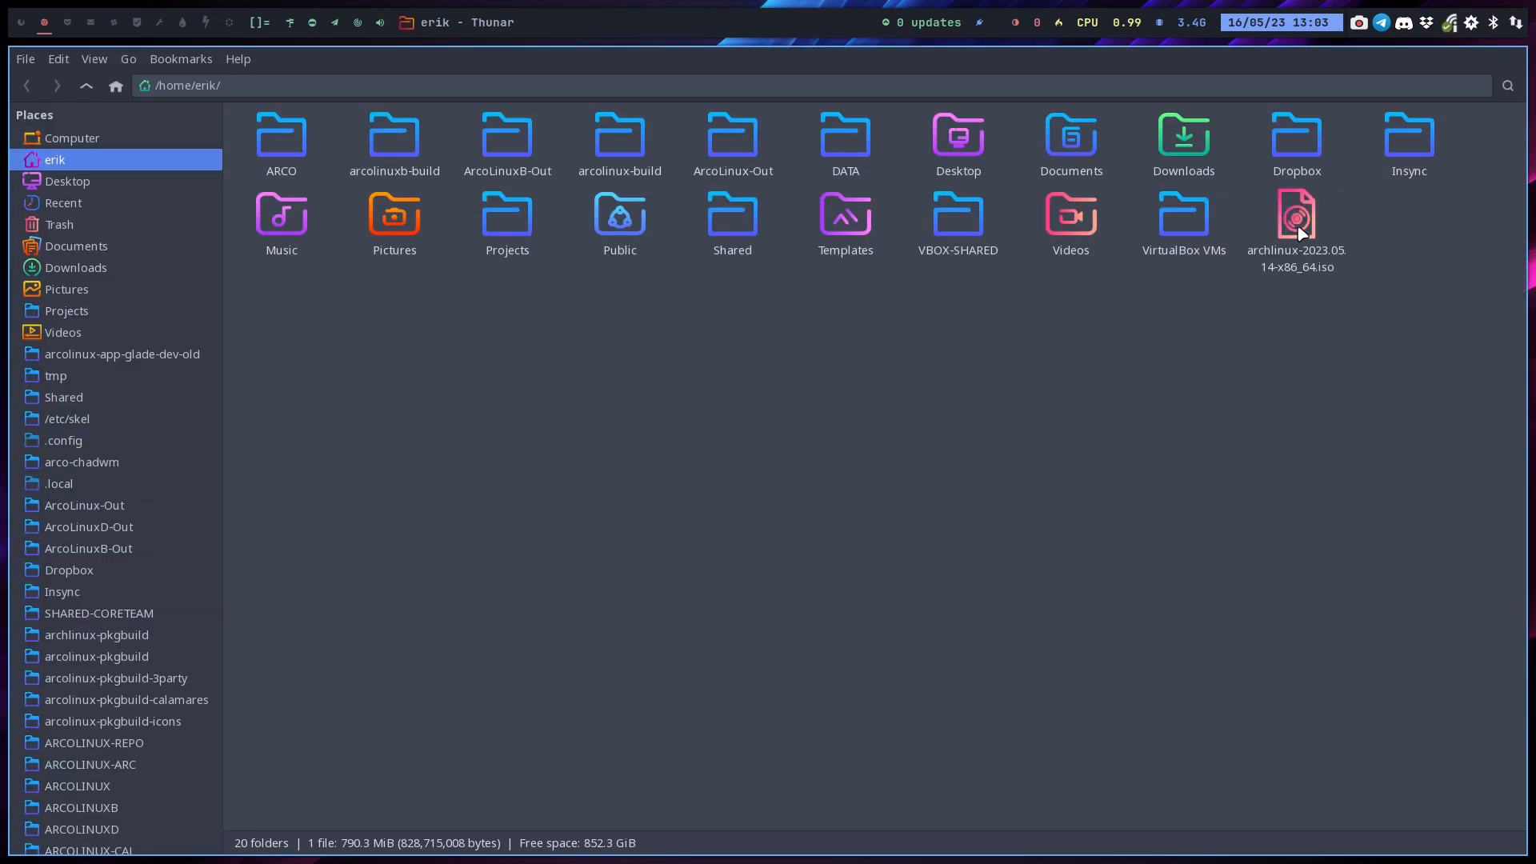
# Select archlinux-2023.05.14-x86_64.iso in the home folder to see its details
pyautogui.click(1295, 221)
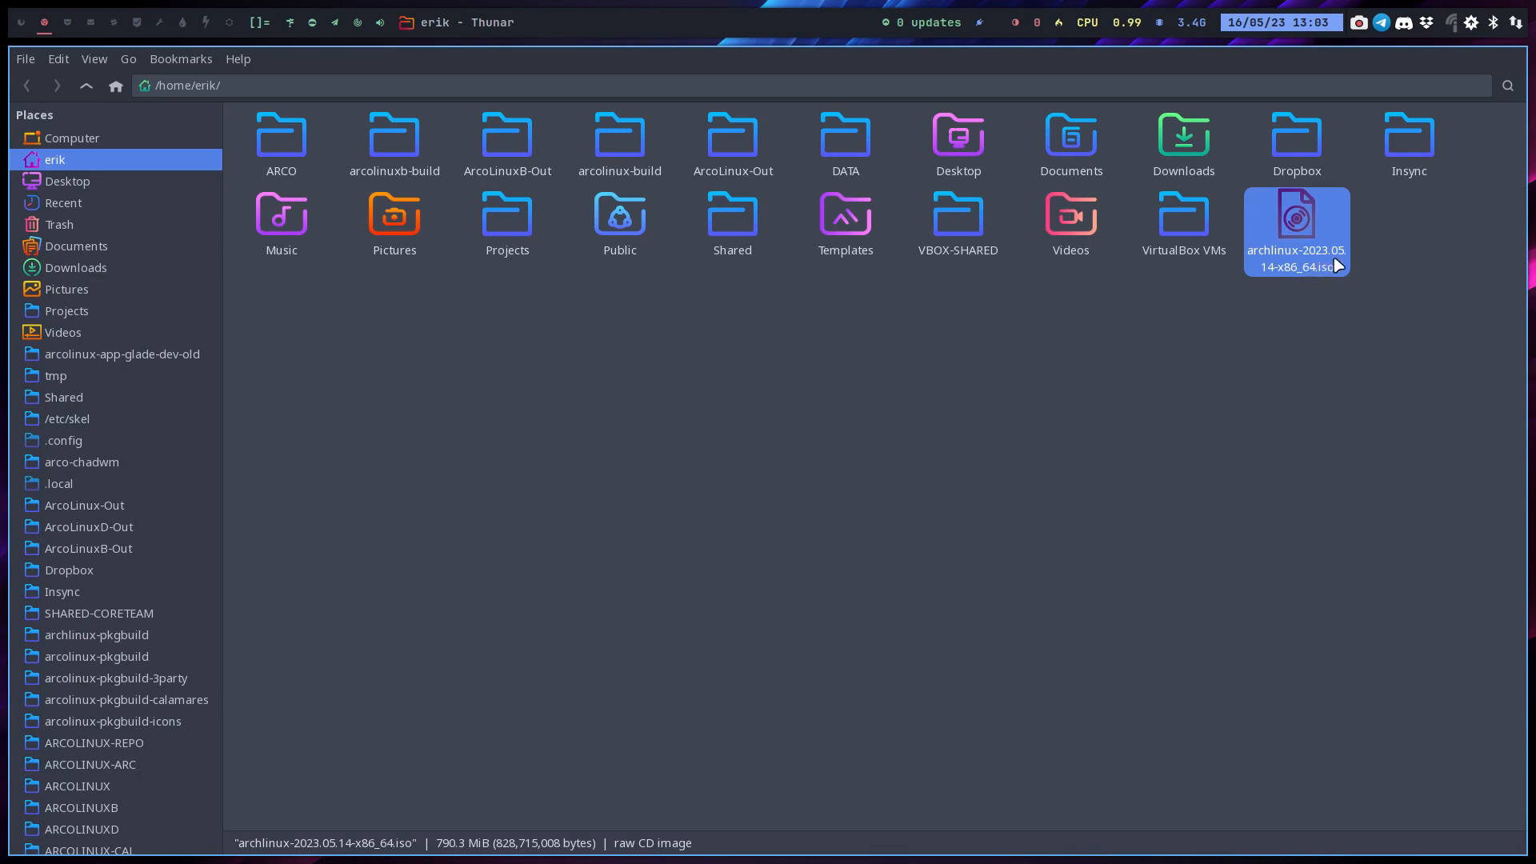
pyautogui.moveTo(1341, 263)
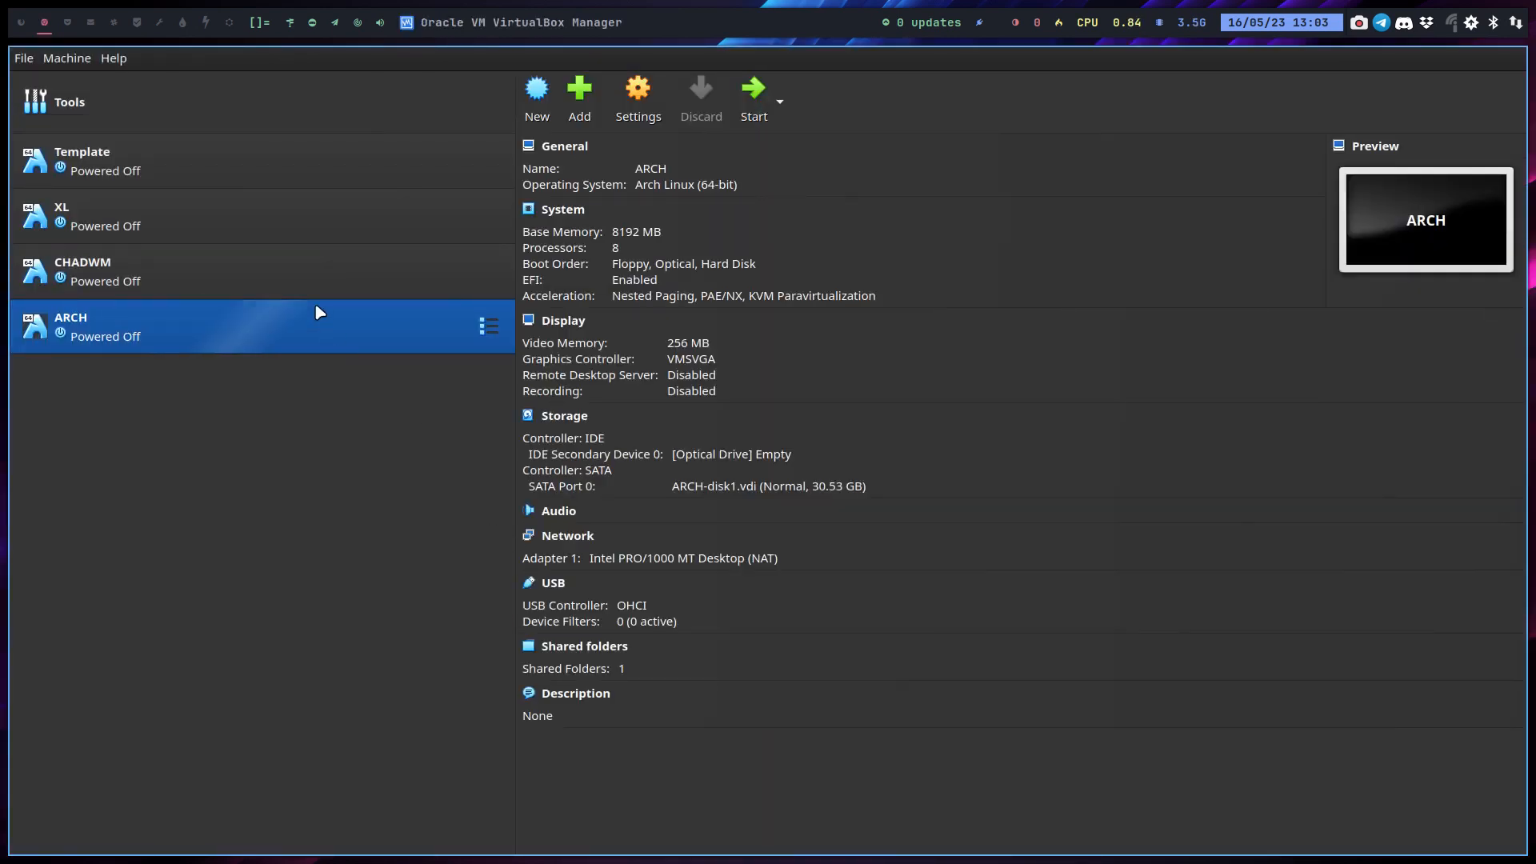
pyautogui.moveTo(320, 323)
pyautogui.write('arcolin')
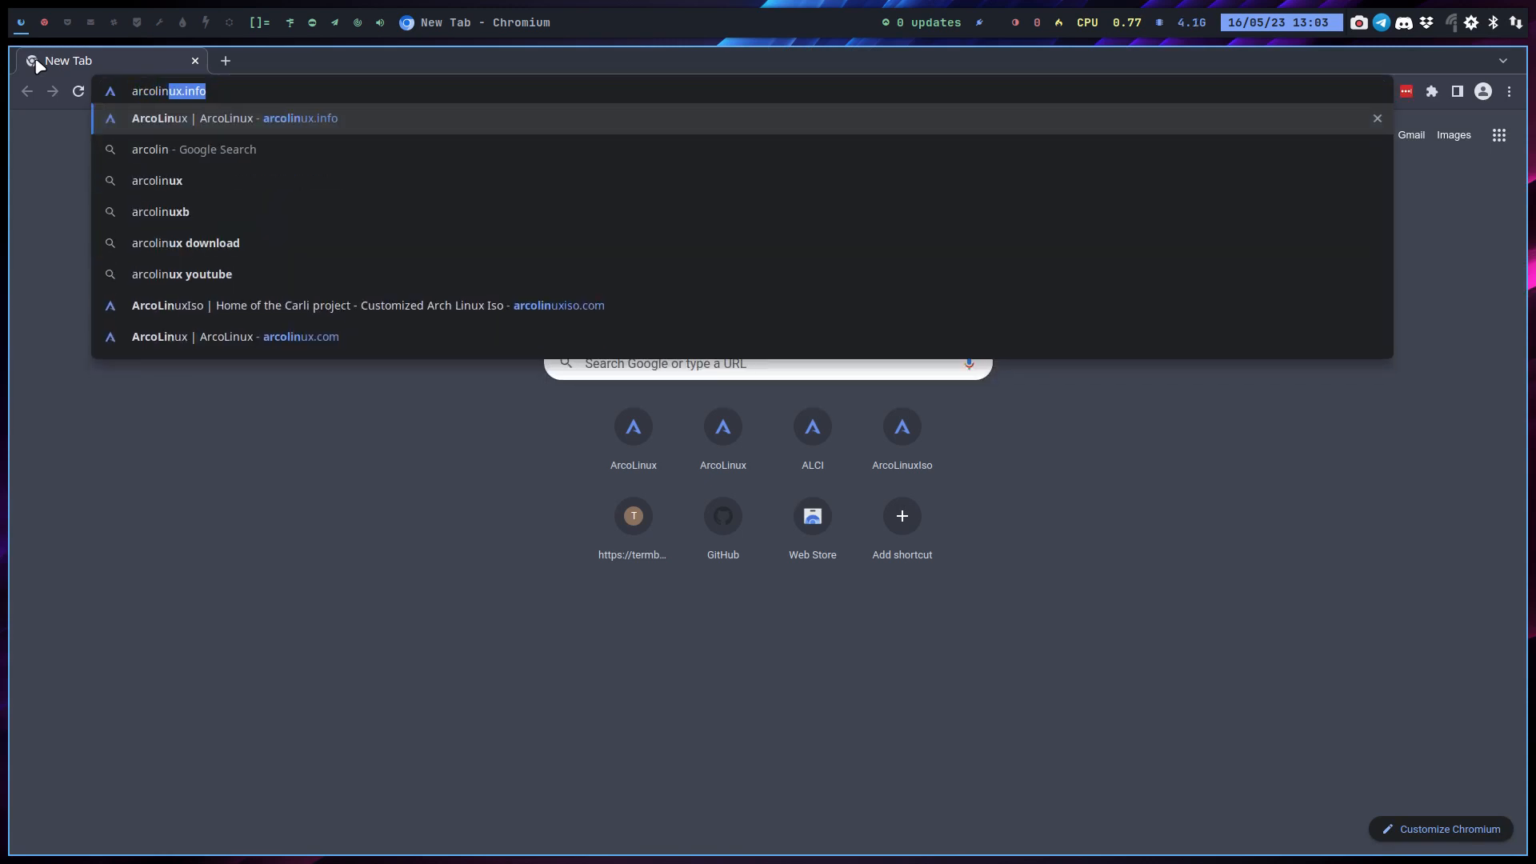
# Open arcolinux.info, scroll to the 44 install ways, and highlight 'archway installation'
pyautogui.click(235, 117)
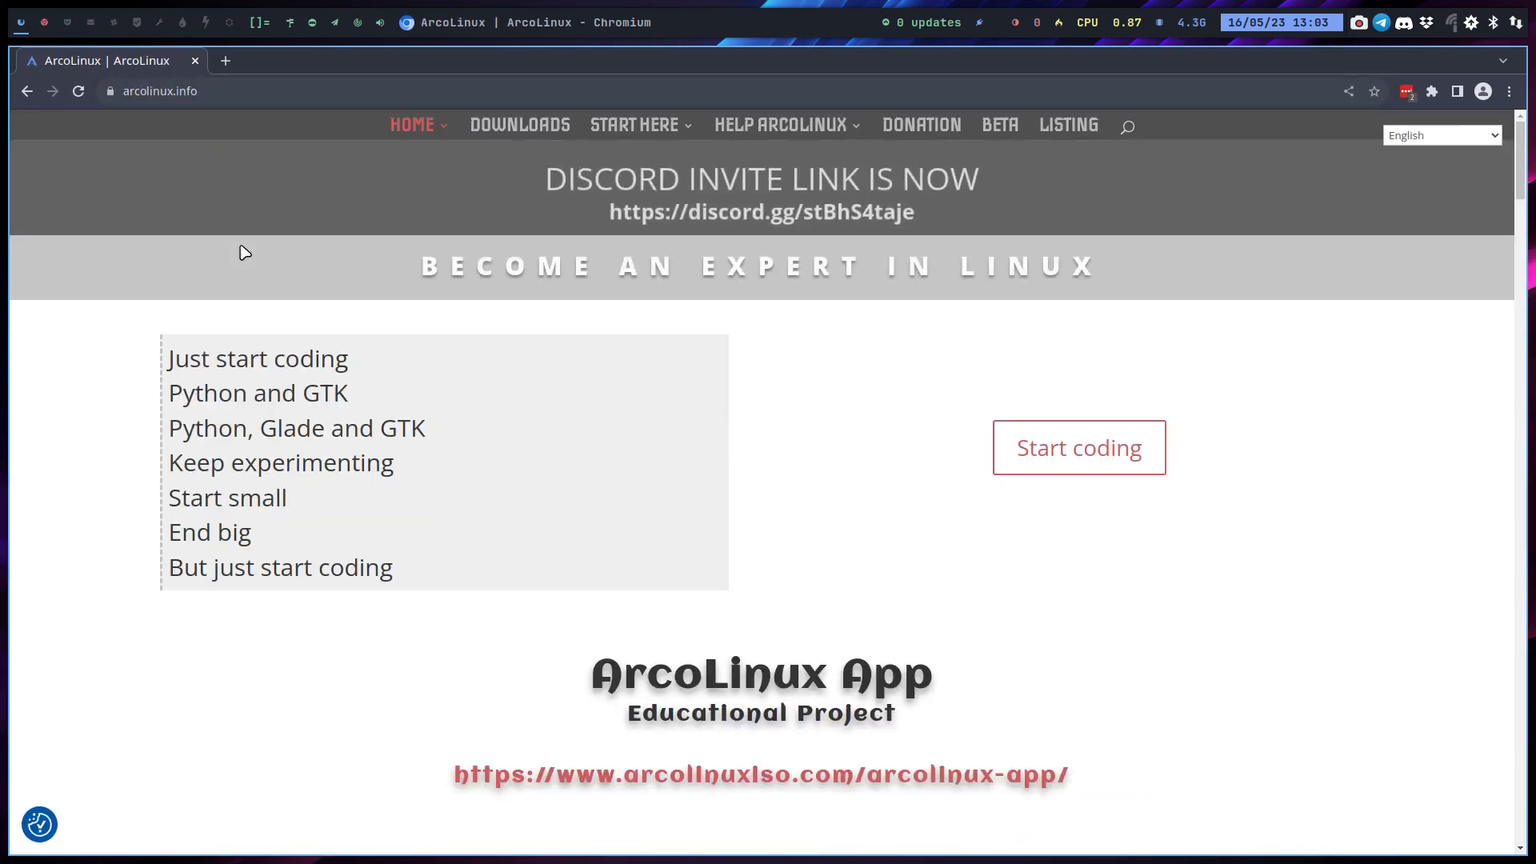
pyautogui.scroll(-3)
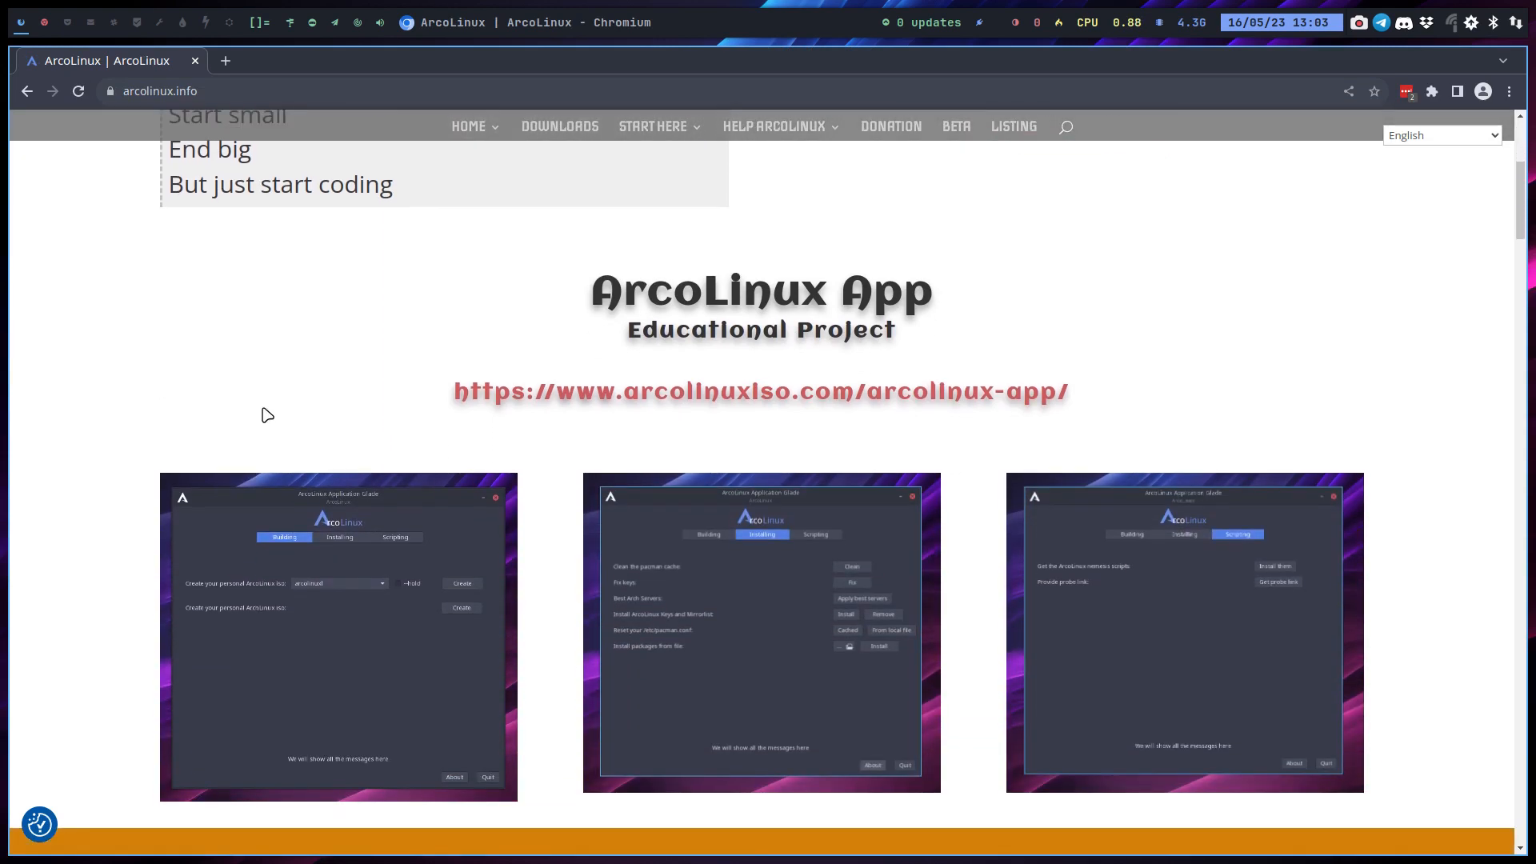
pyautogui.scroll(-3)
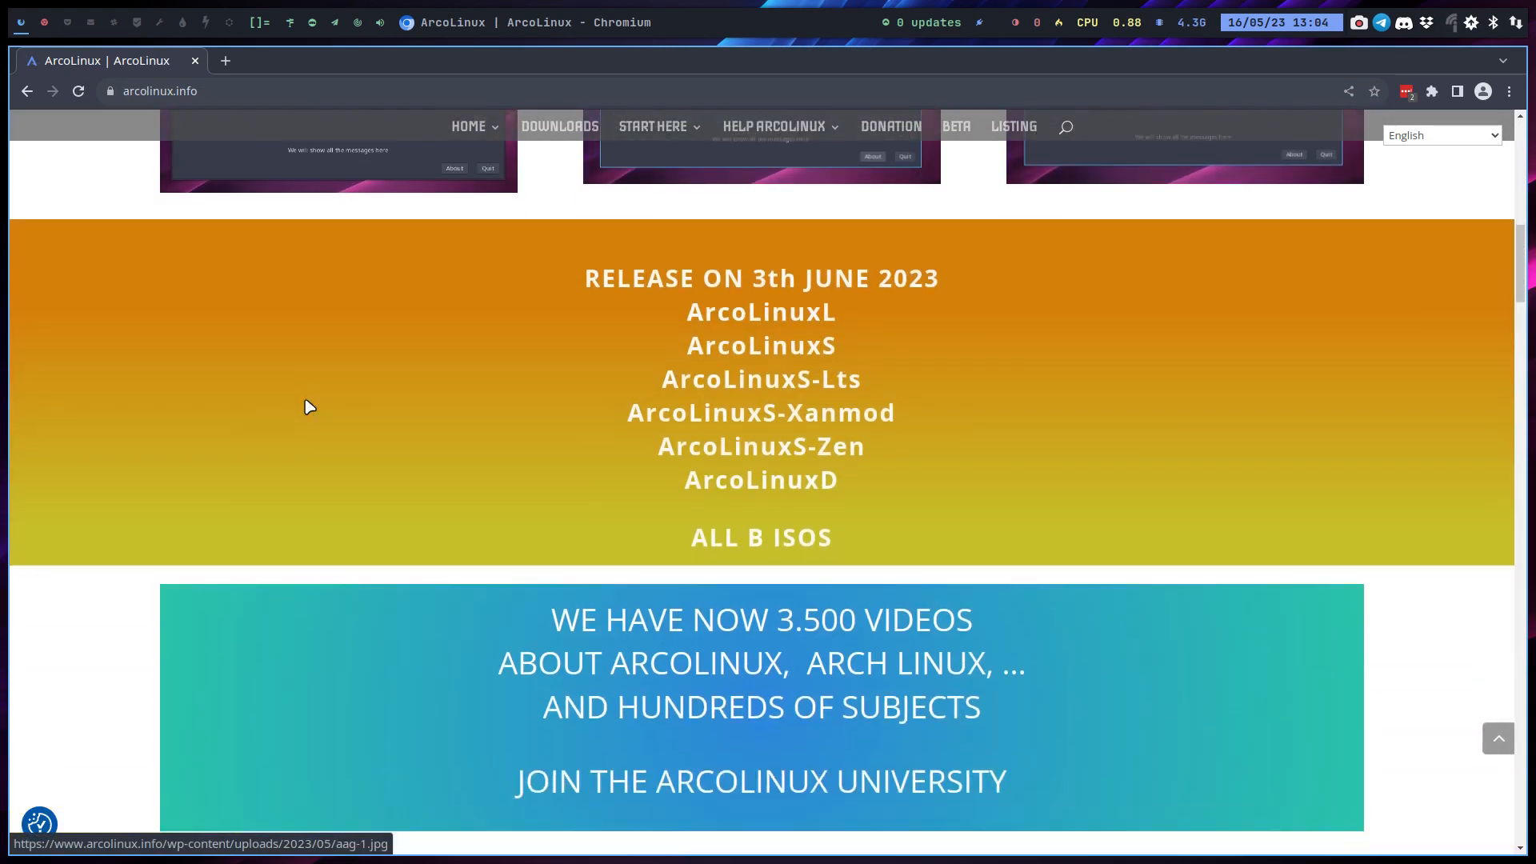
pyautogui.scroll(-3)
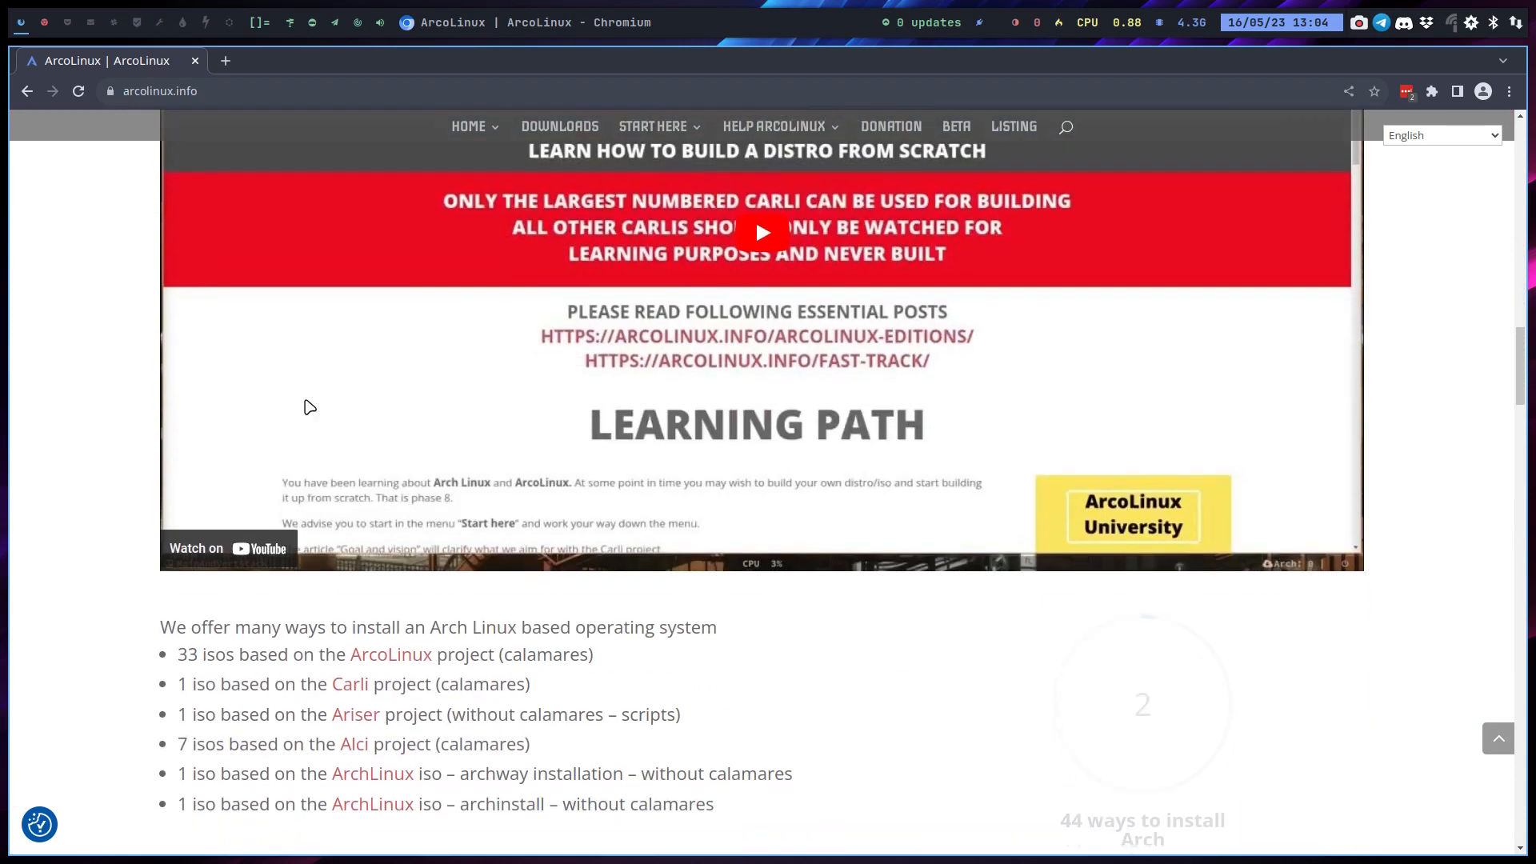
pyautogui.scroll(-3)
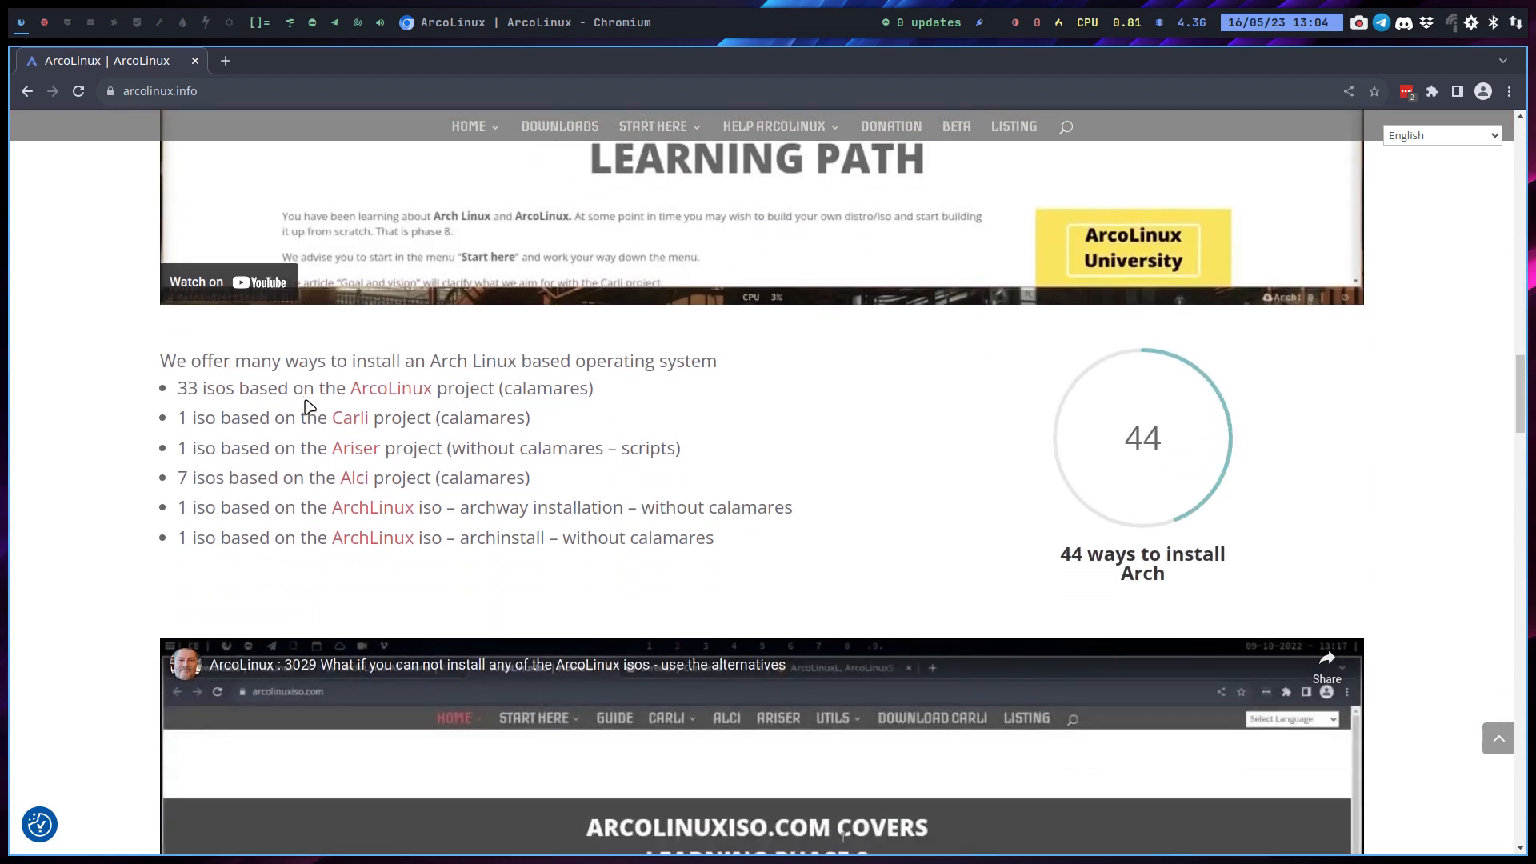
pyautogui.doubleClick(1083, 555)
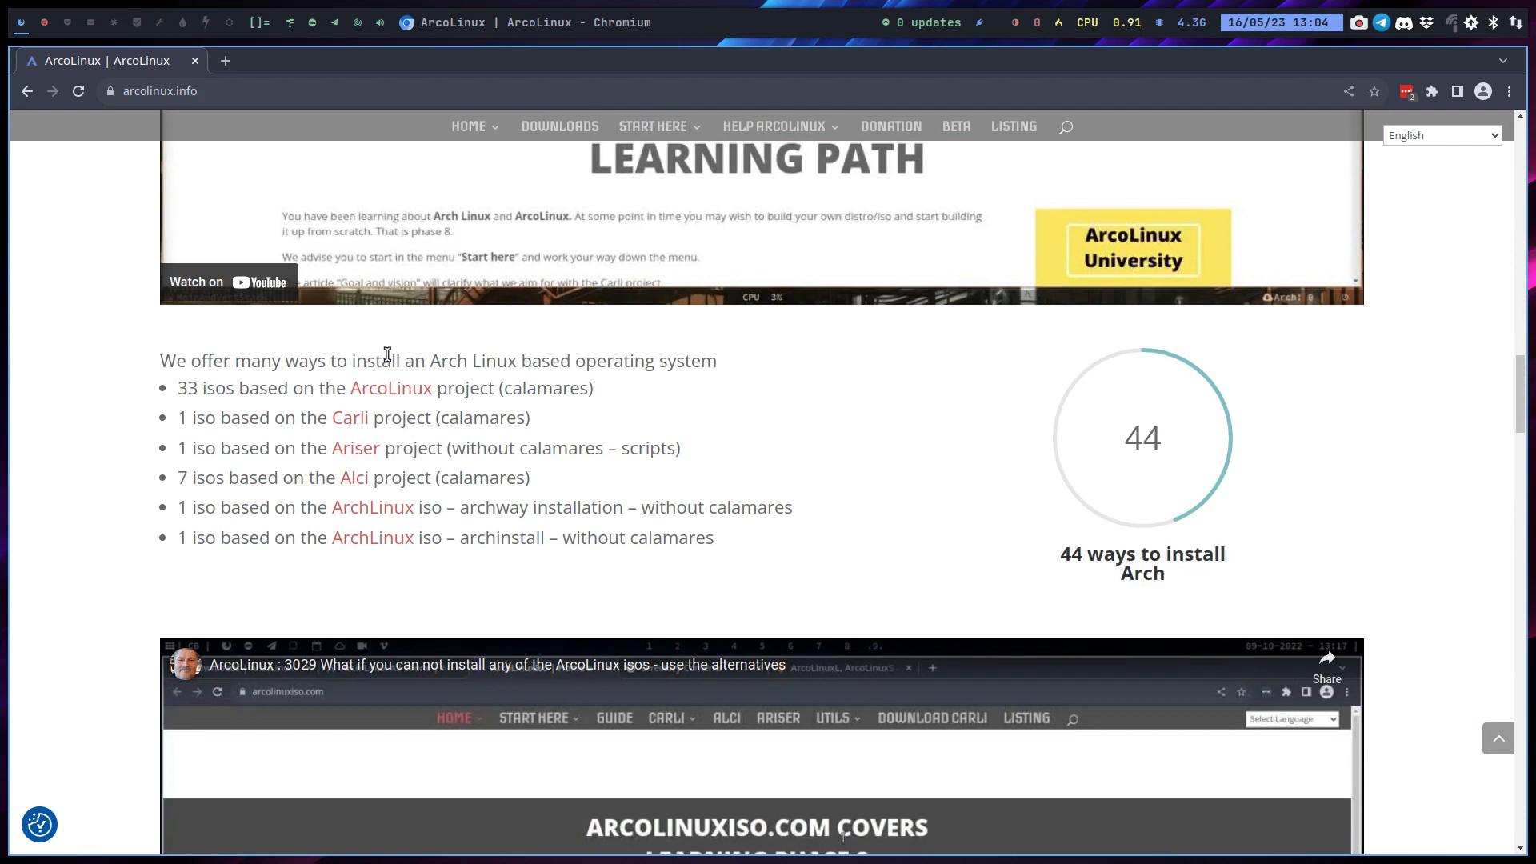
pyautogui.moveTo(536, 385)
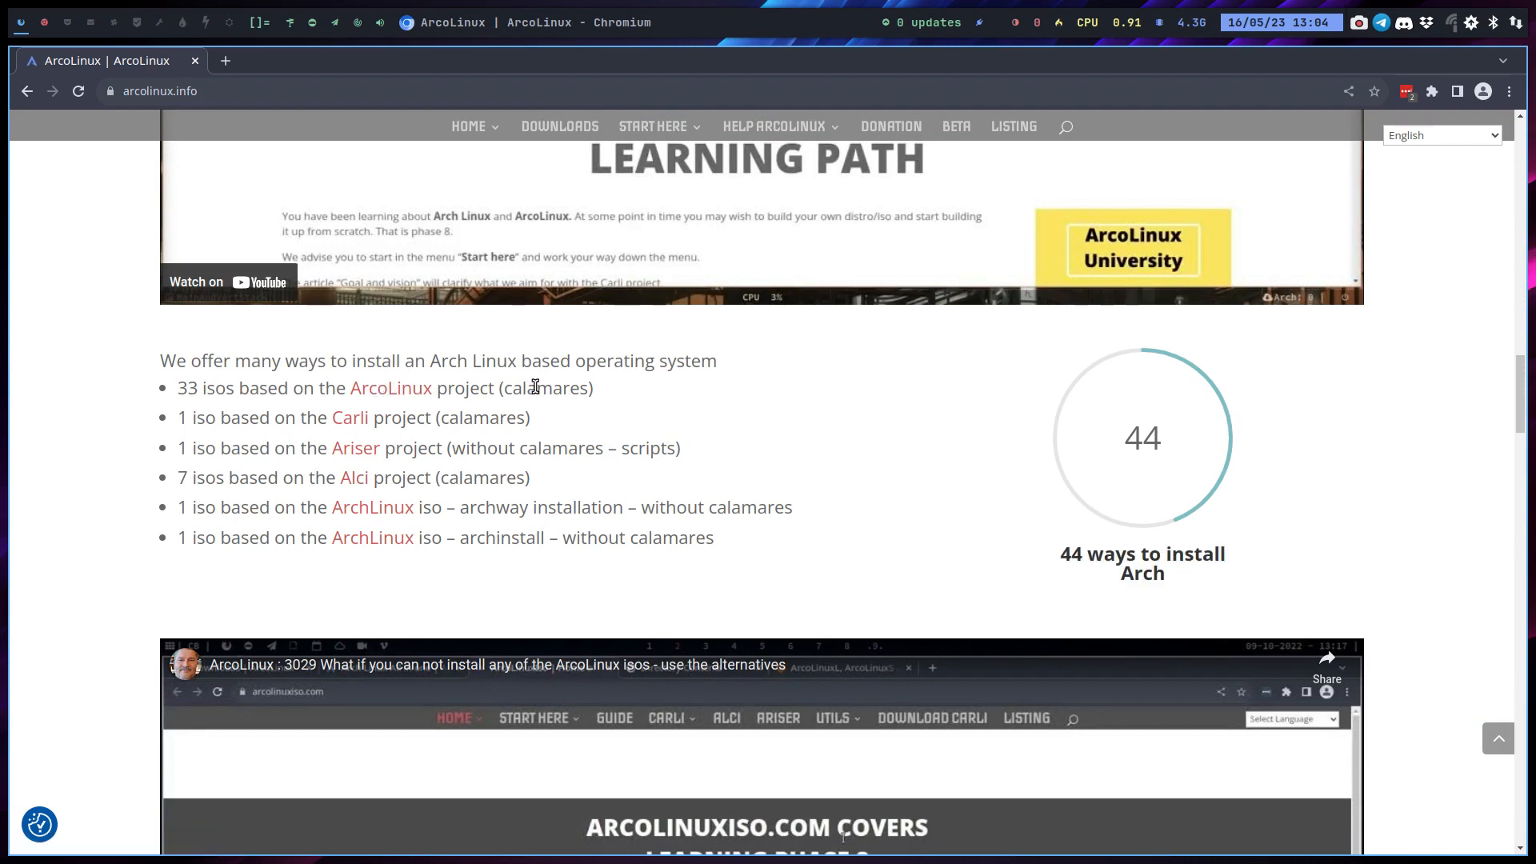
pyautogui.moveTo(371, 449)
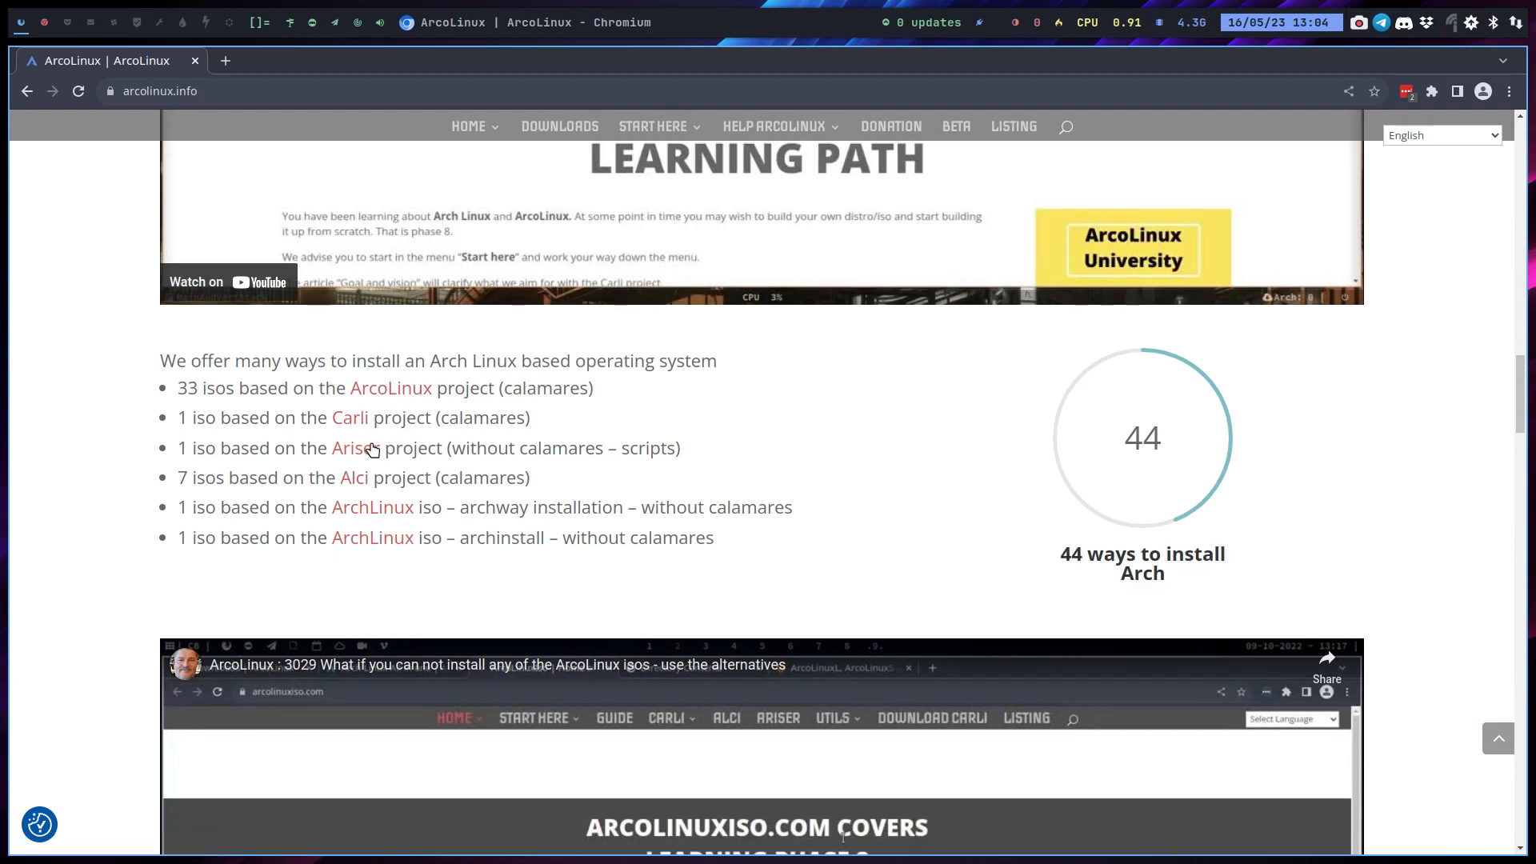
pyautogui.moveTo(480, 437)
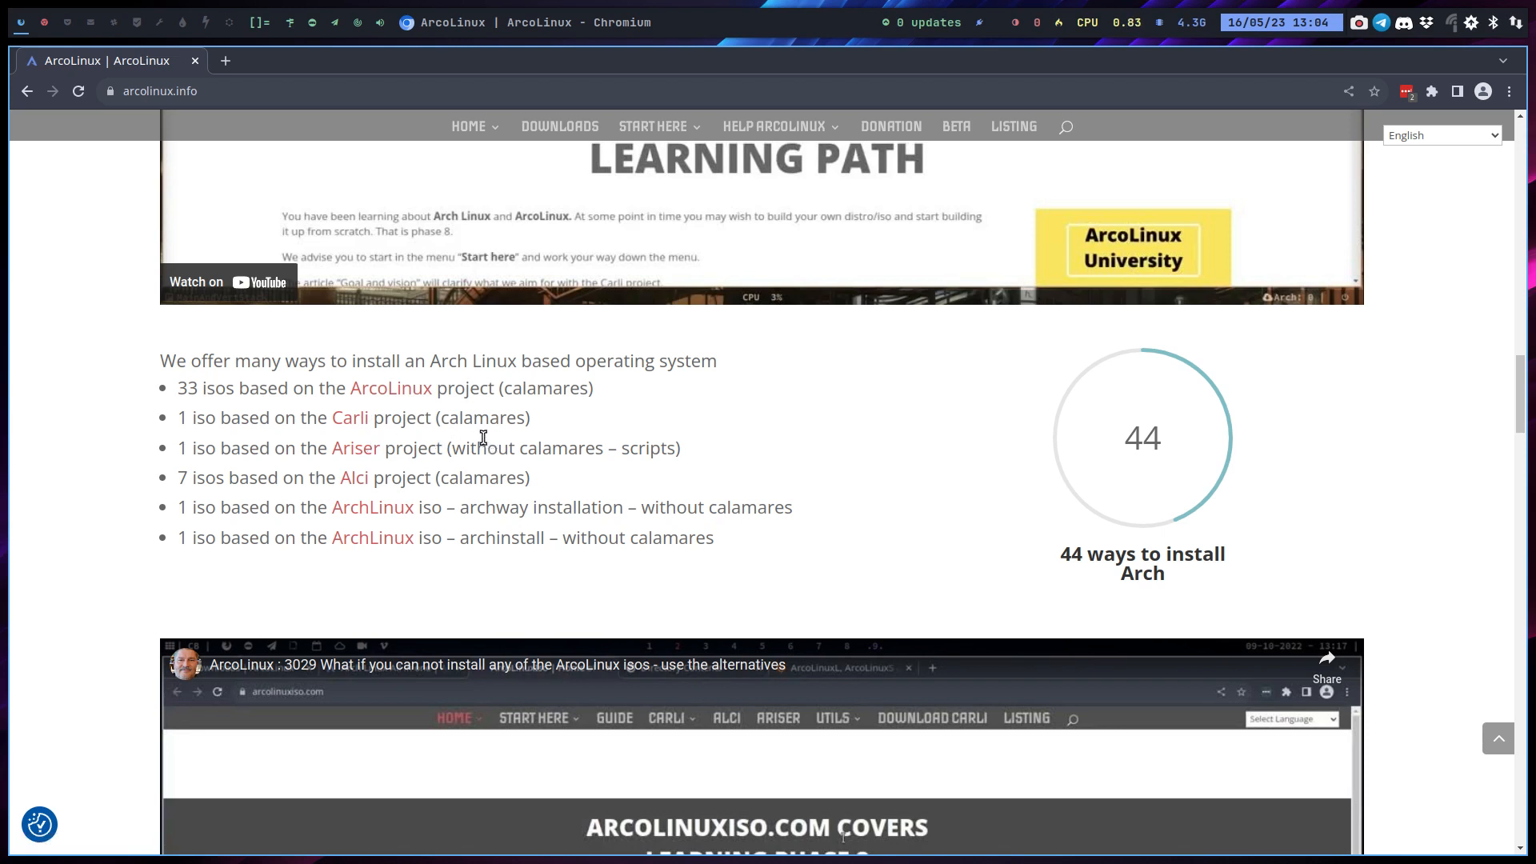
pyautogui.moveTo(463, 480)
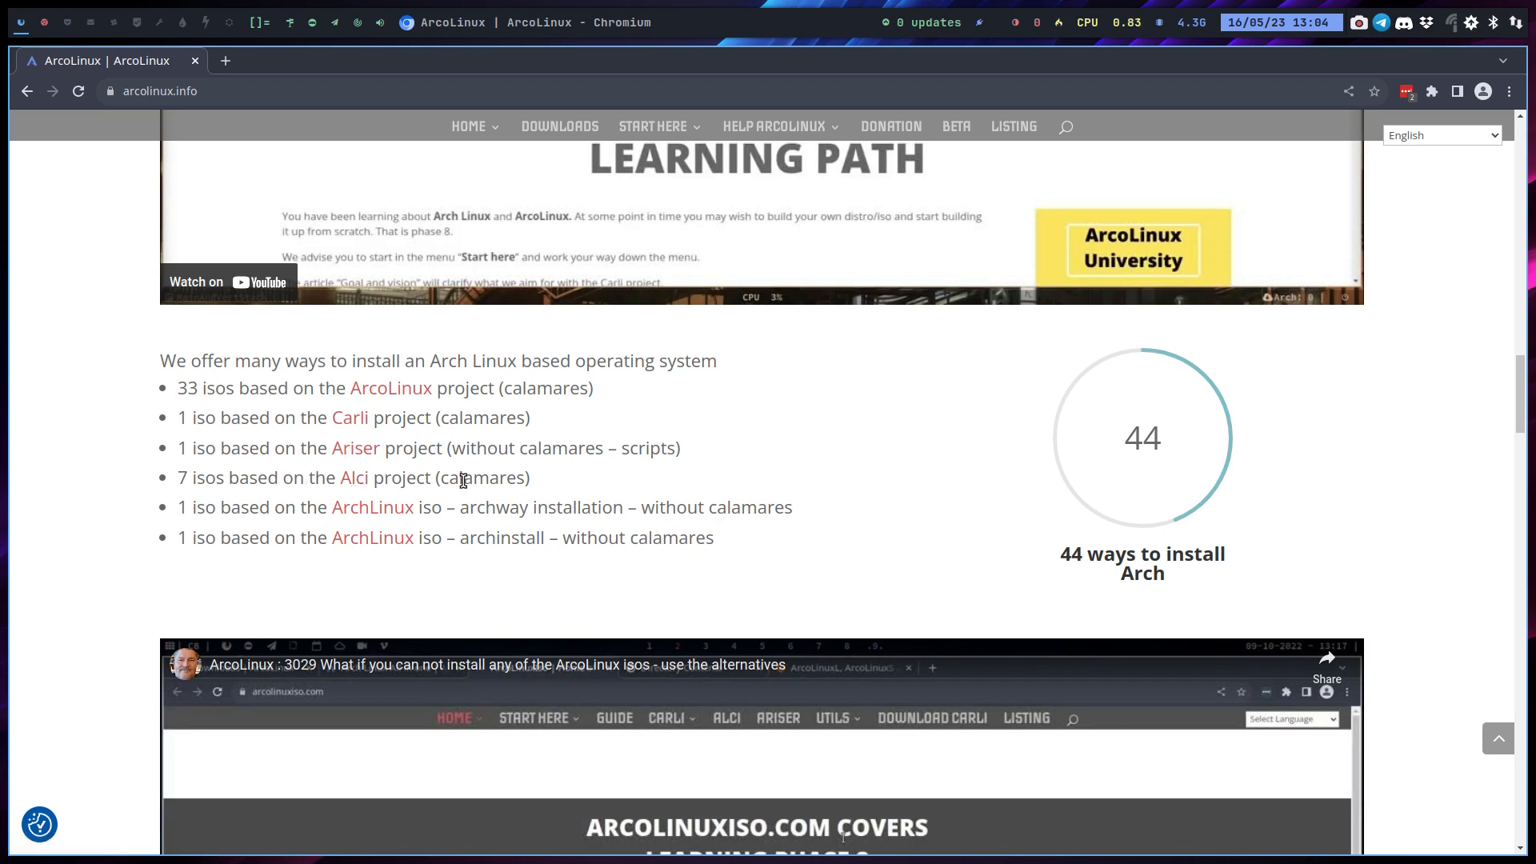
pyautogui.moveTo(390, 515)
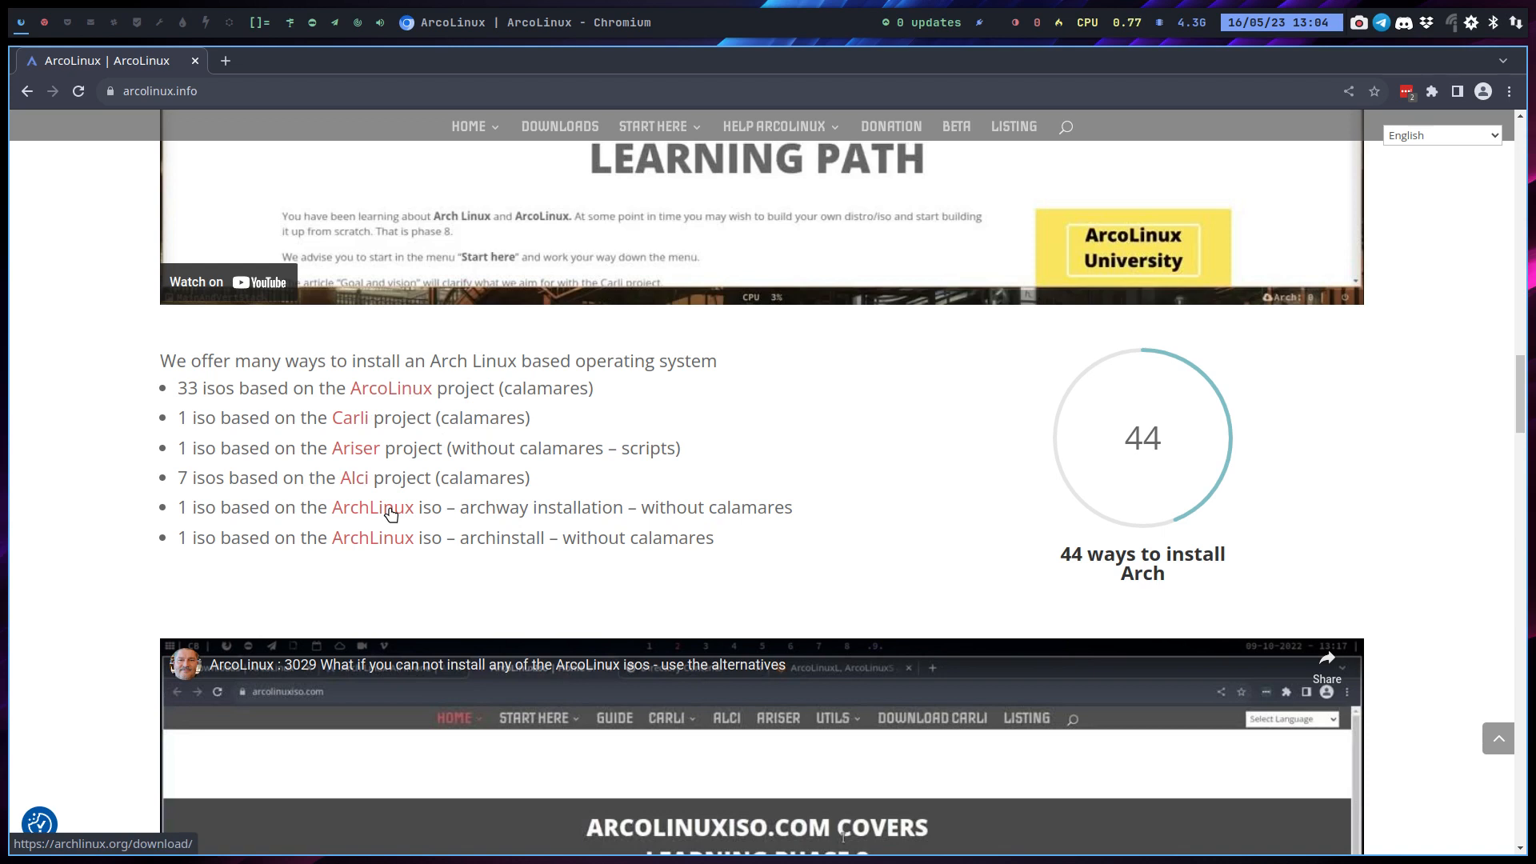
pyautogui.moveTo(466, 502)
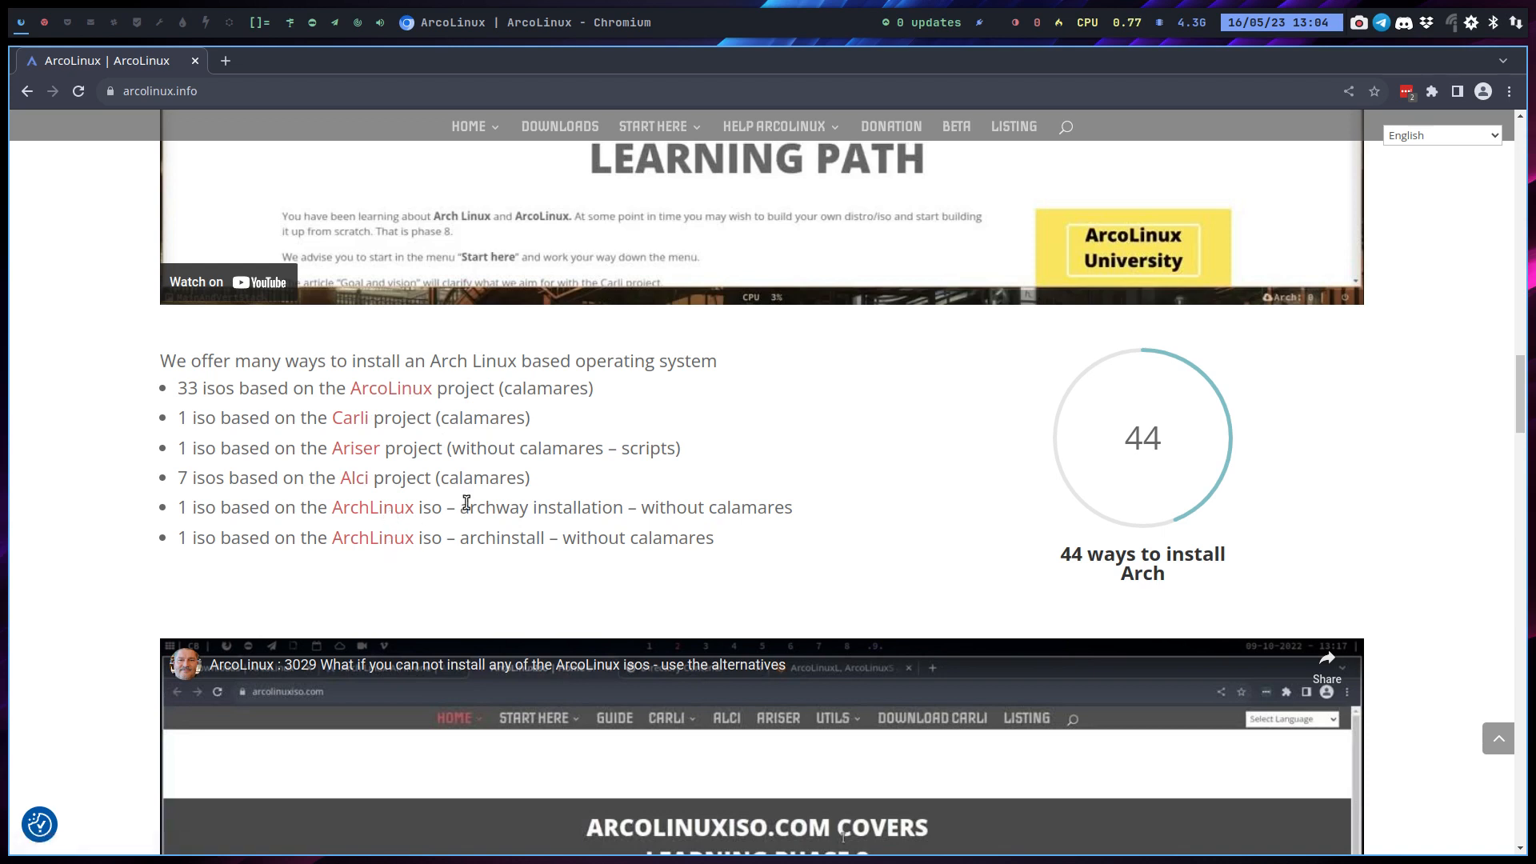
pyautogui.doubleClick(502, 506)
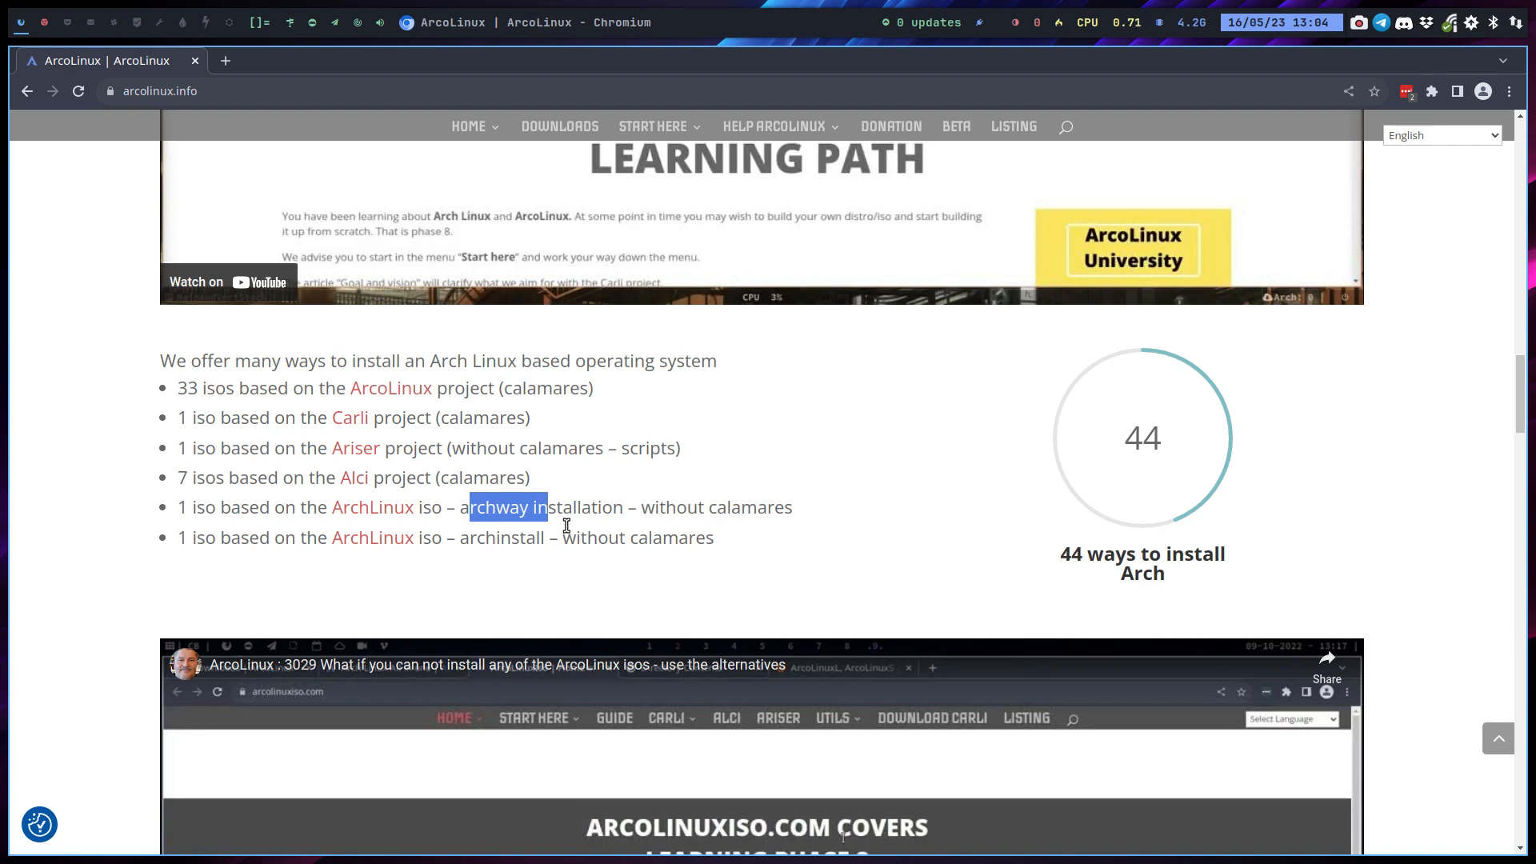
pyautogui.moveTo(402, 127)
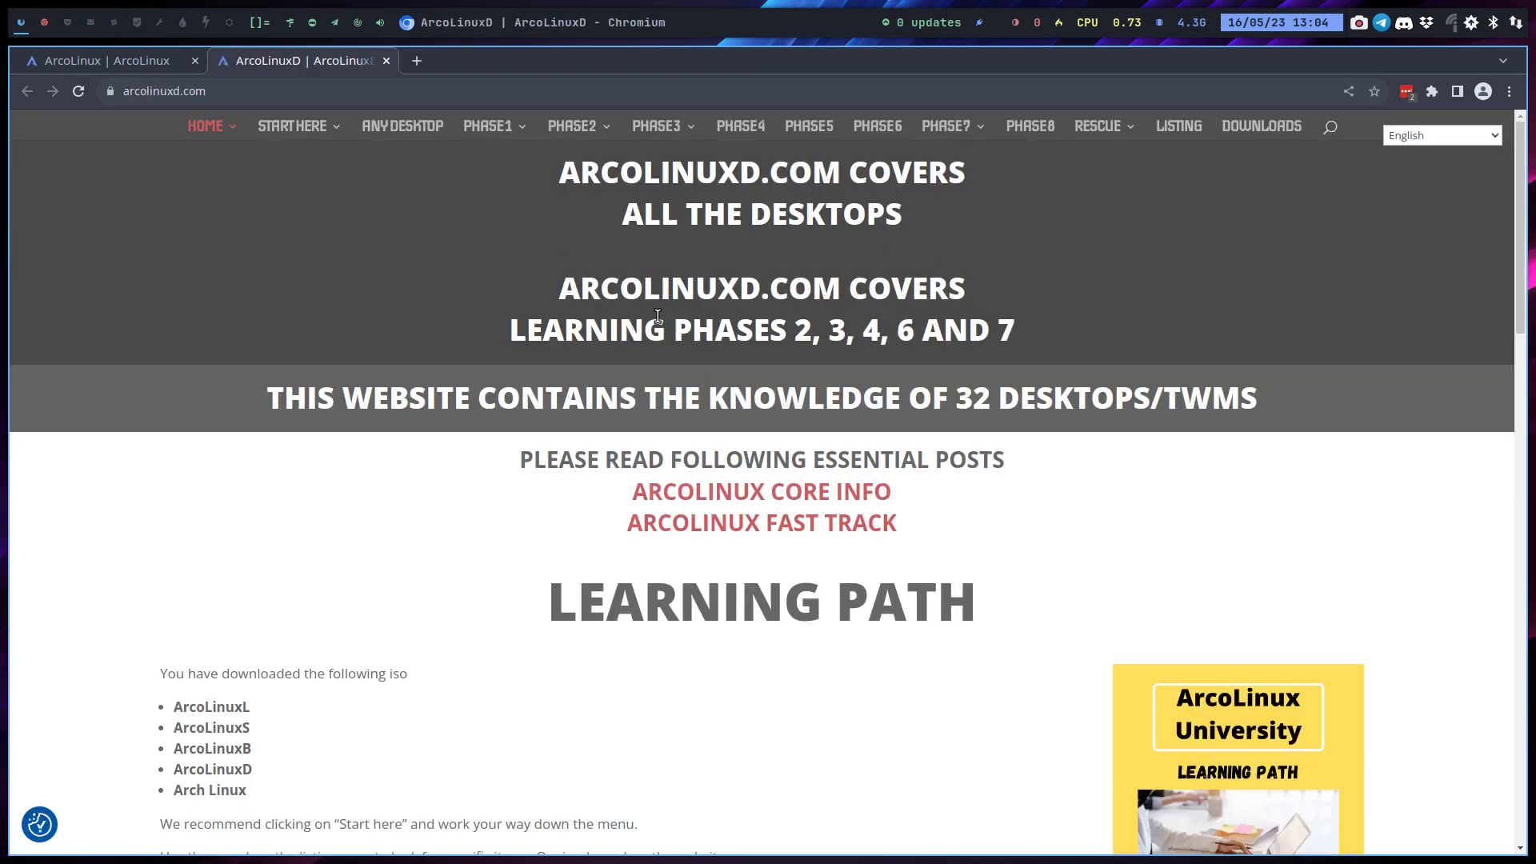
# Open the ARCHINSTALL page from the PHASE7 menu on arcolinuxd.com
pyautogui.click(947, 126)
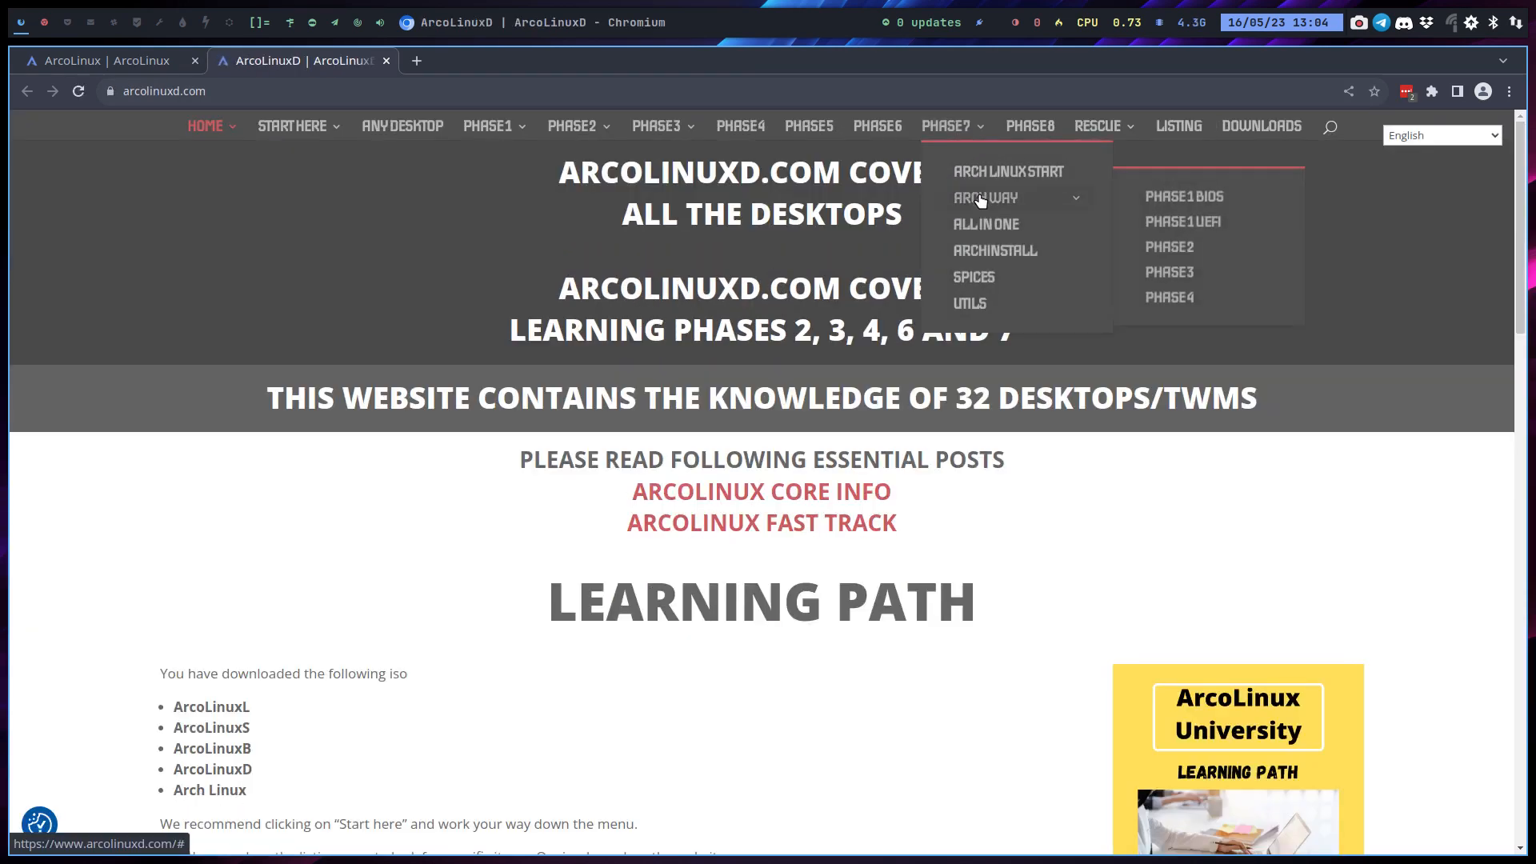
pyautogui.moveTo(1184, 197)
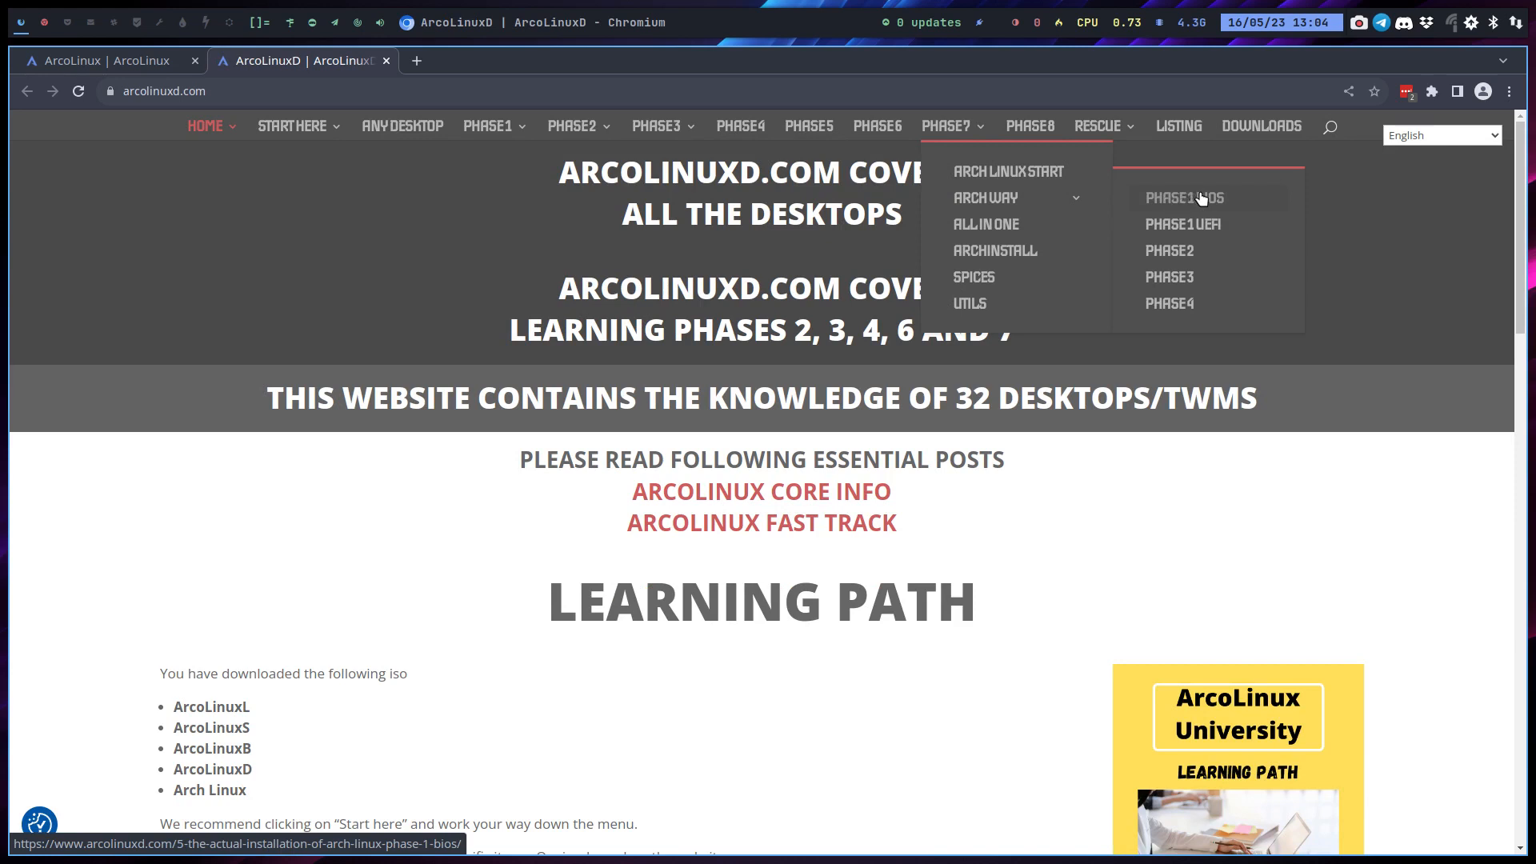
pyautogui.moveTo(1180, 284)
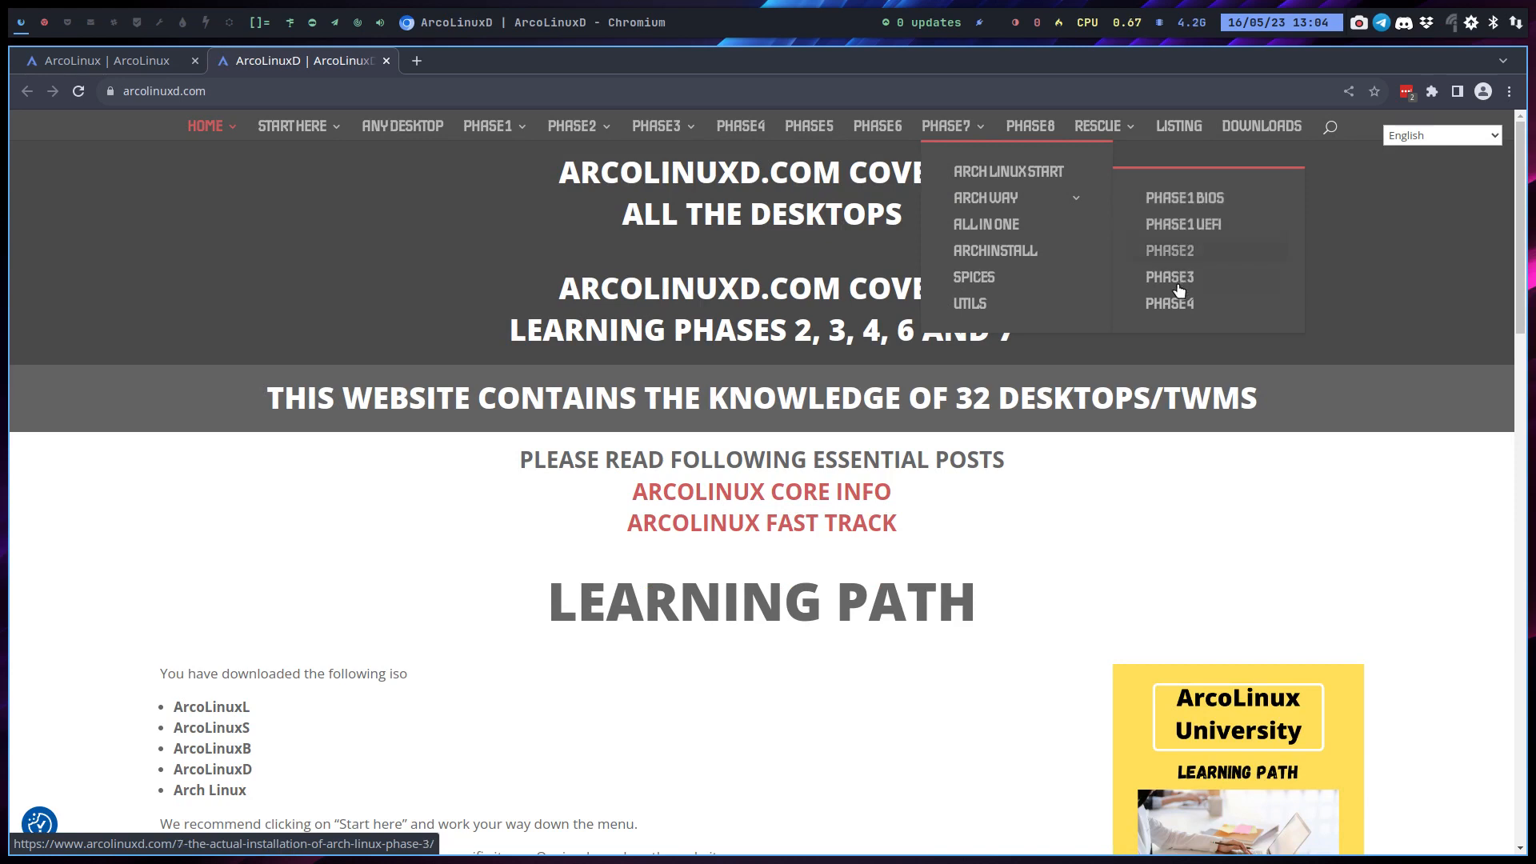
pyautogui.moveTo(1183, 320)
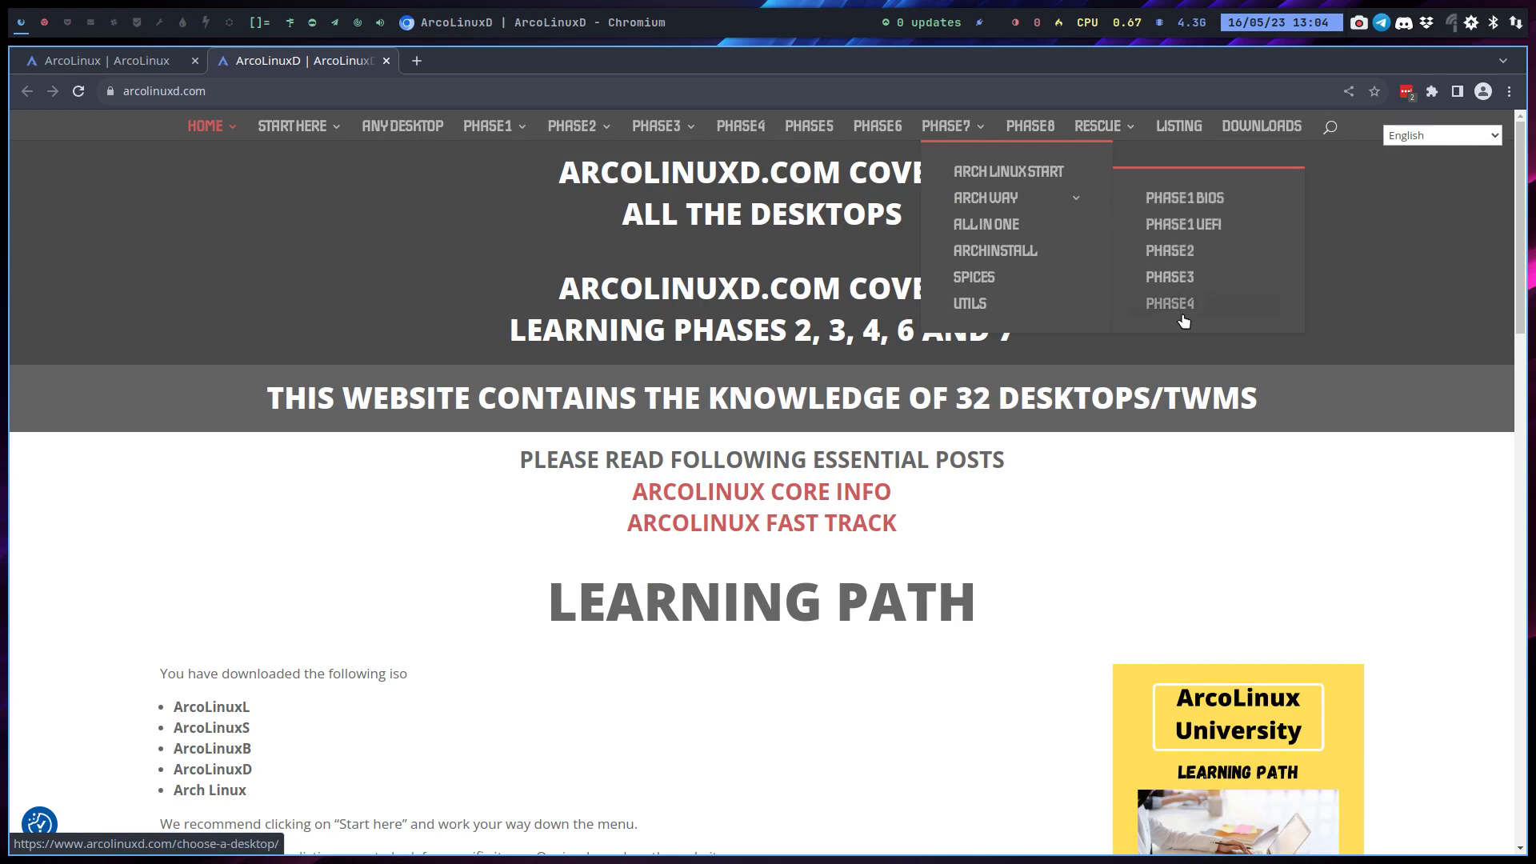
pyautogui.moveTo(994, 250)
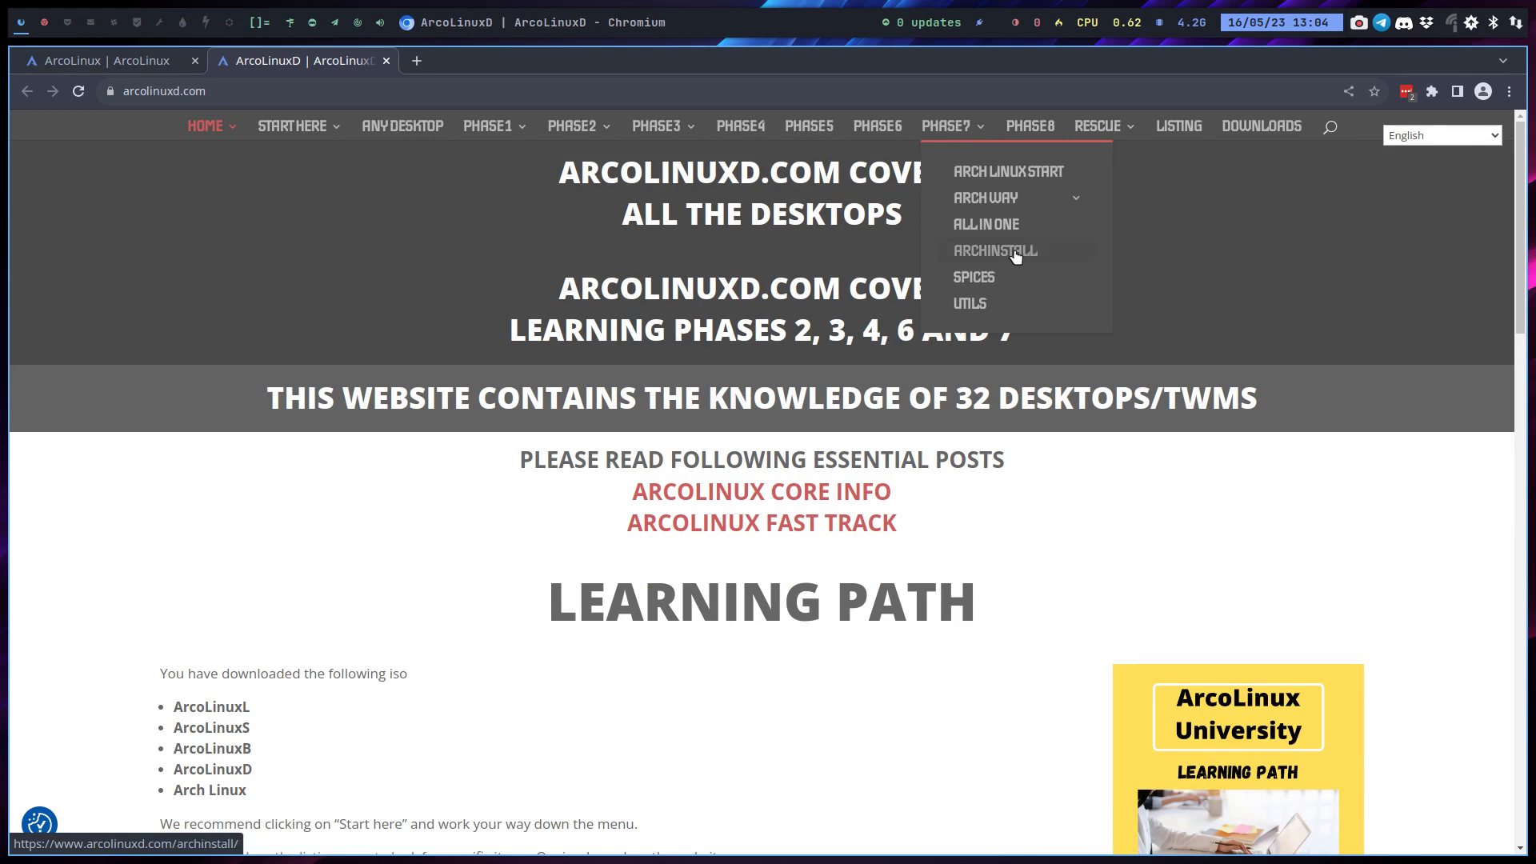
pyautogui.click(994, 250)
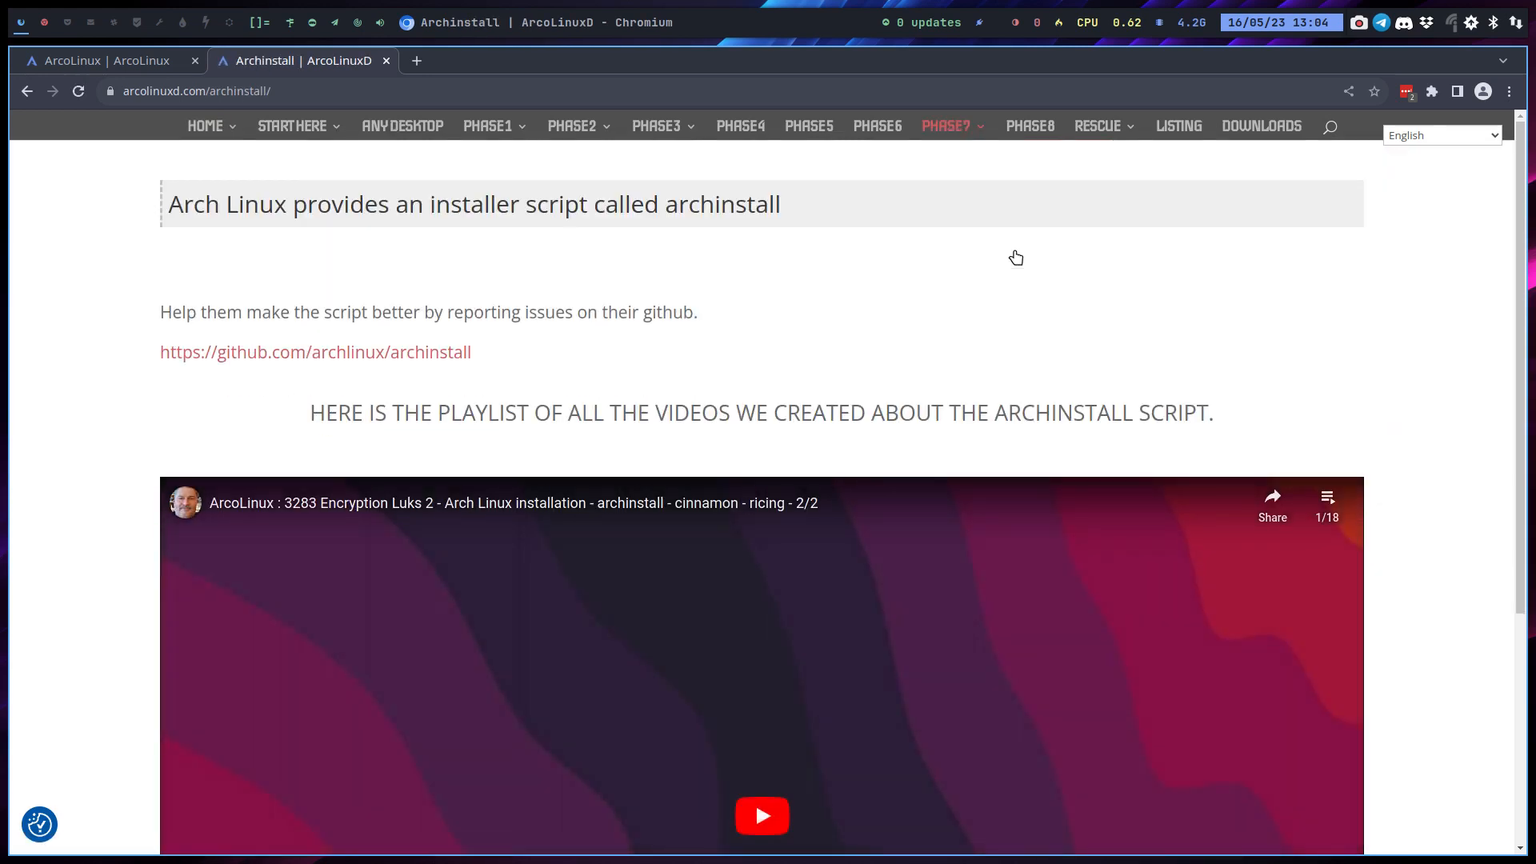
pyautogui.moveTo(996, 208)
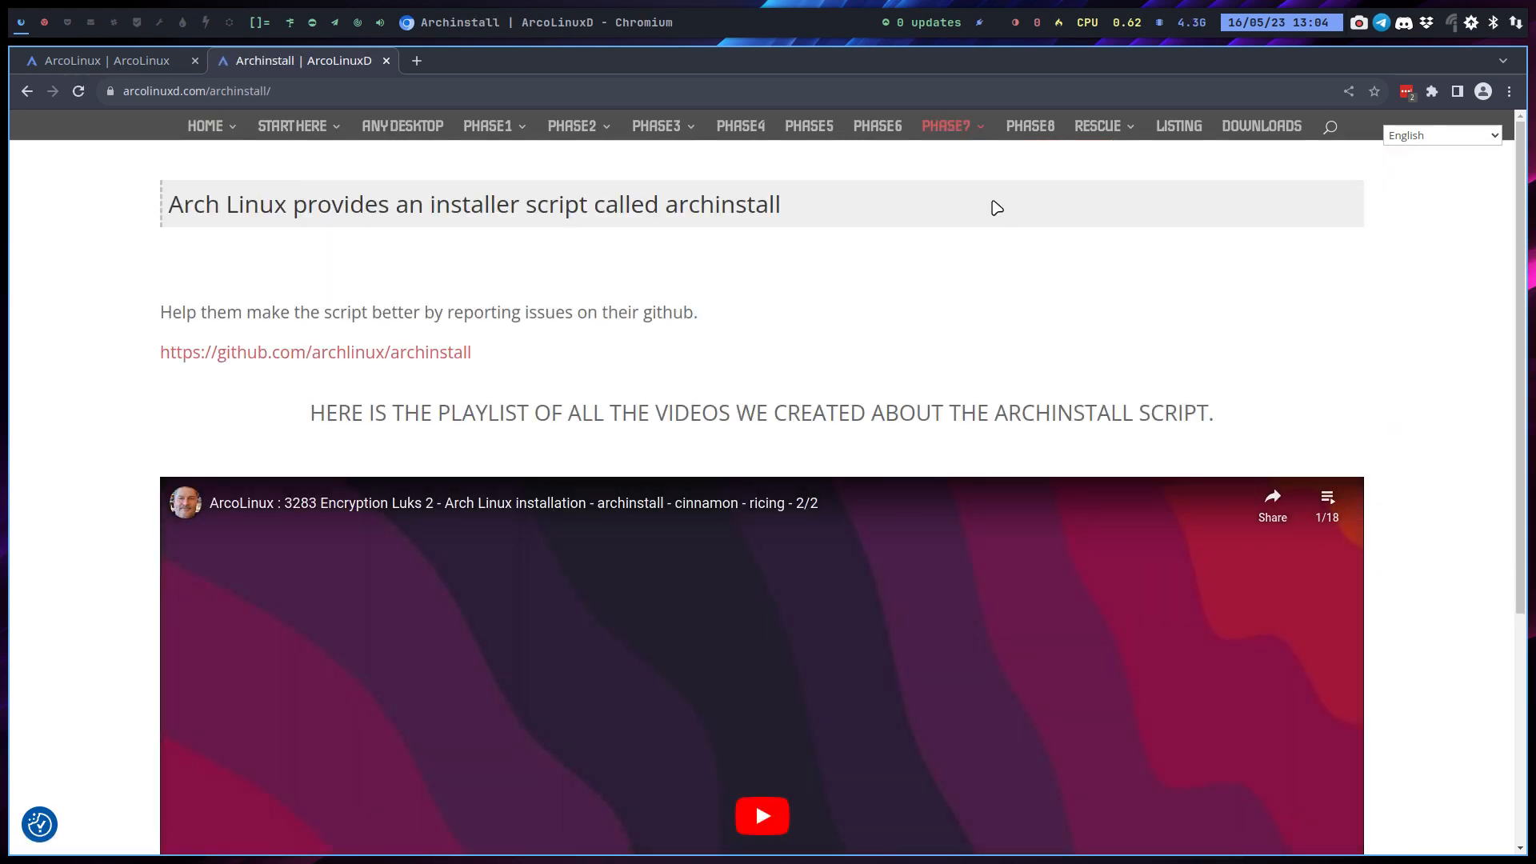
pyautogui.click(946, 126)
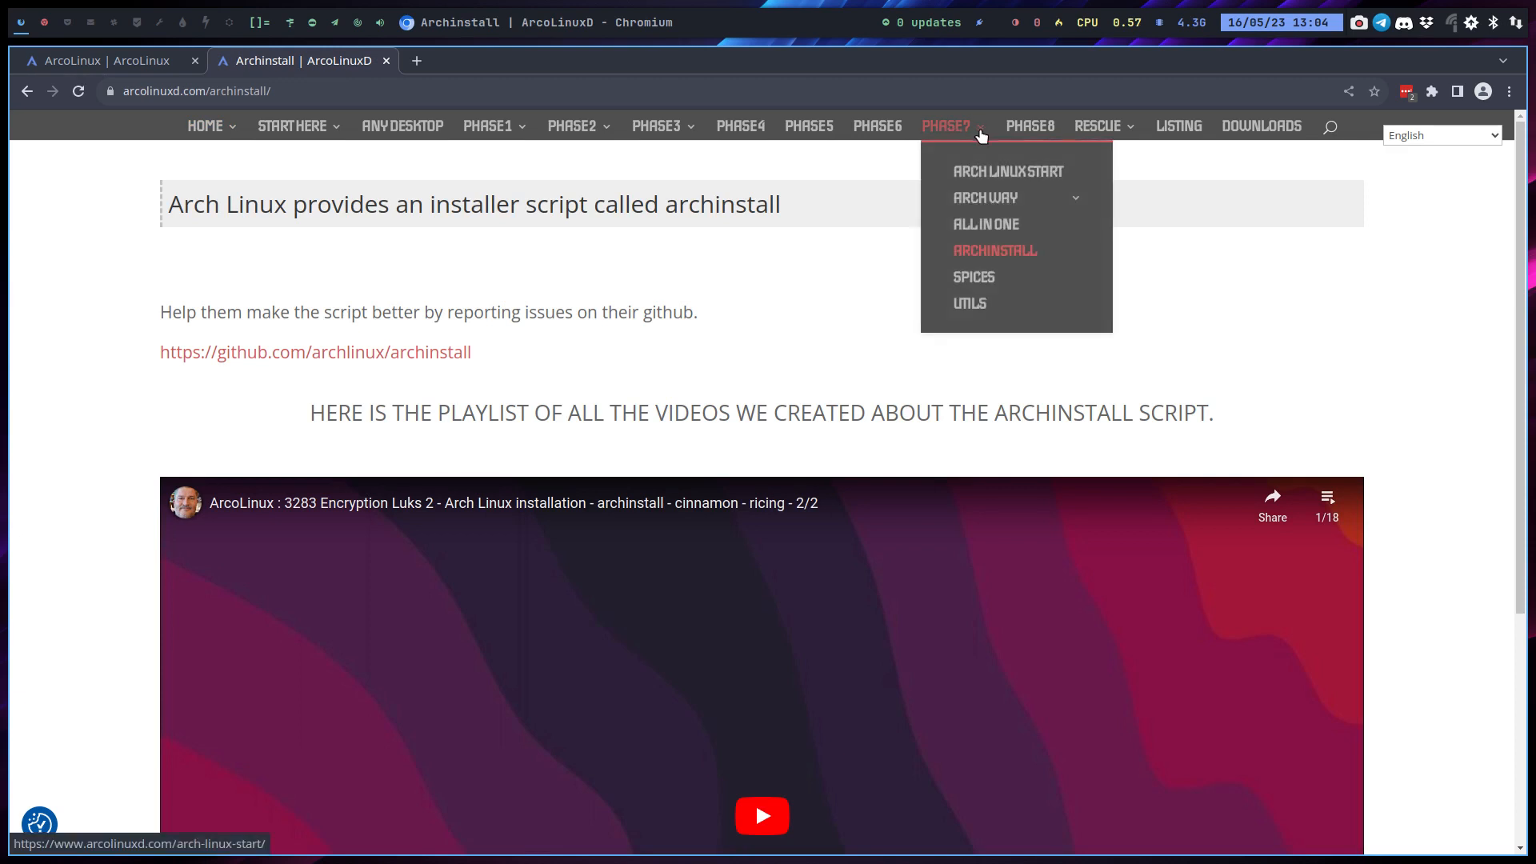
pyautogui.moveTo(993, 275)
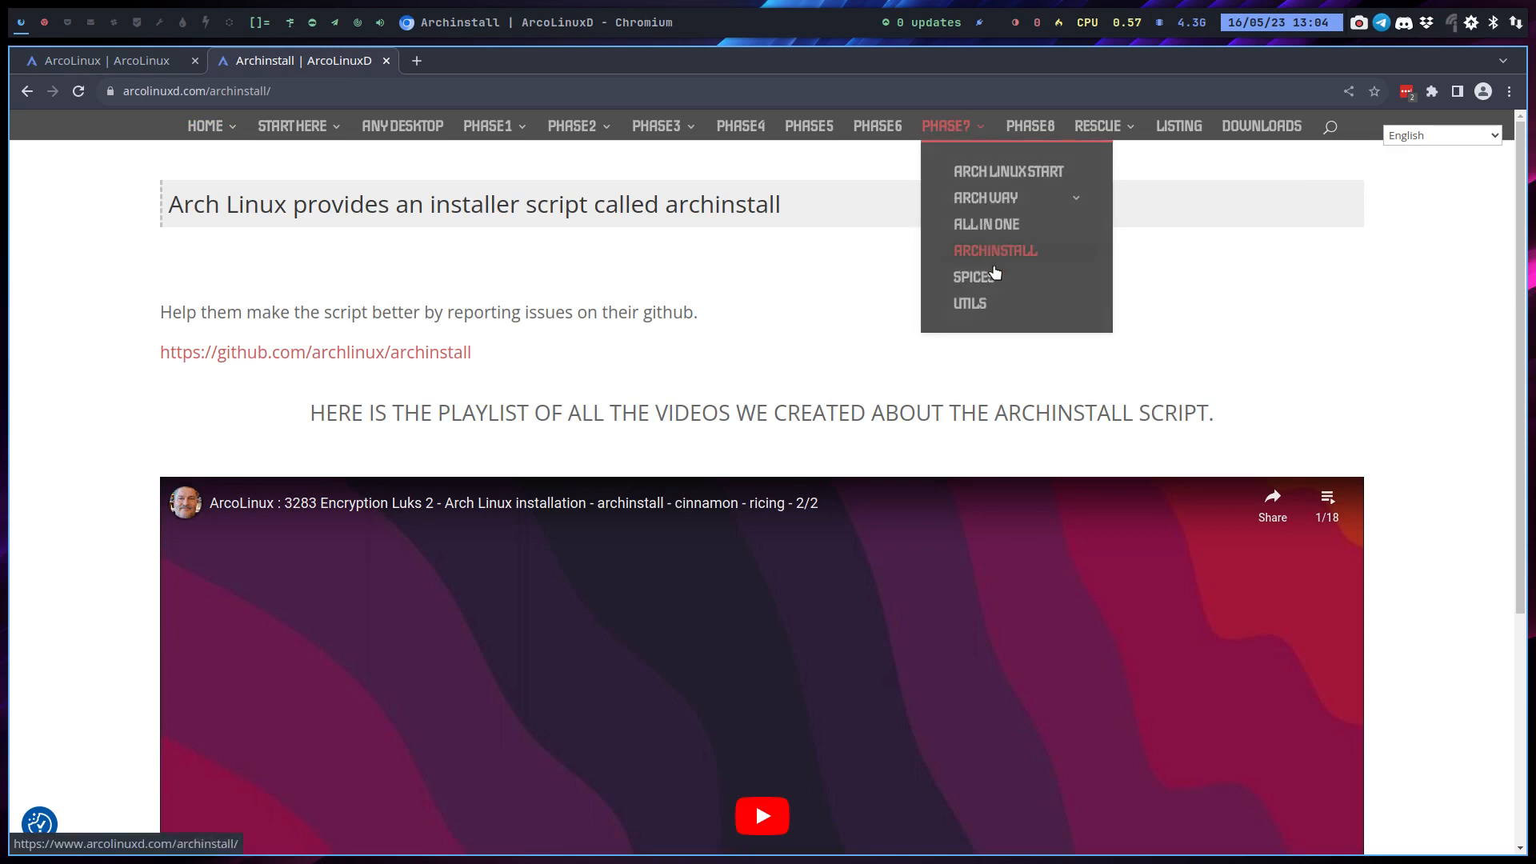
pyautogui.moveTo(991, 277)
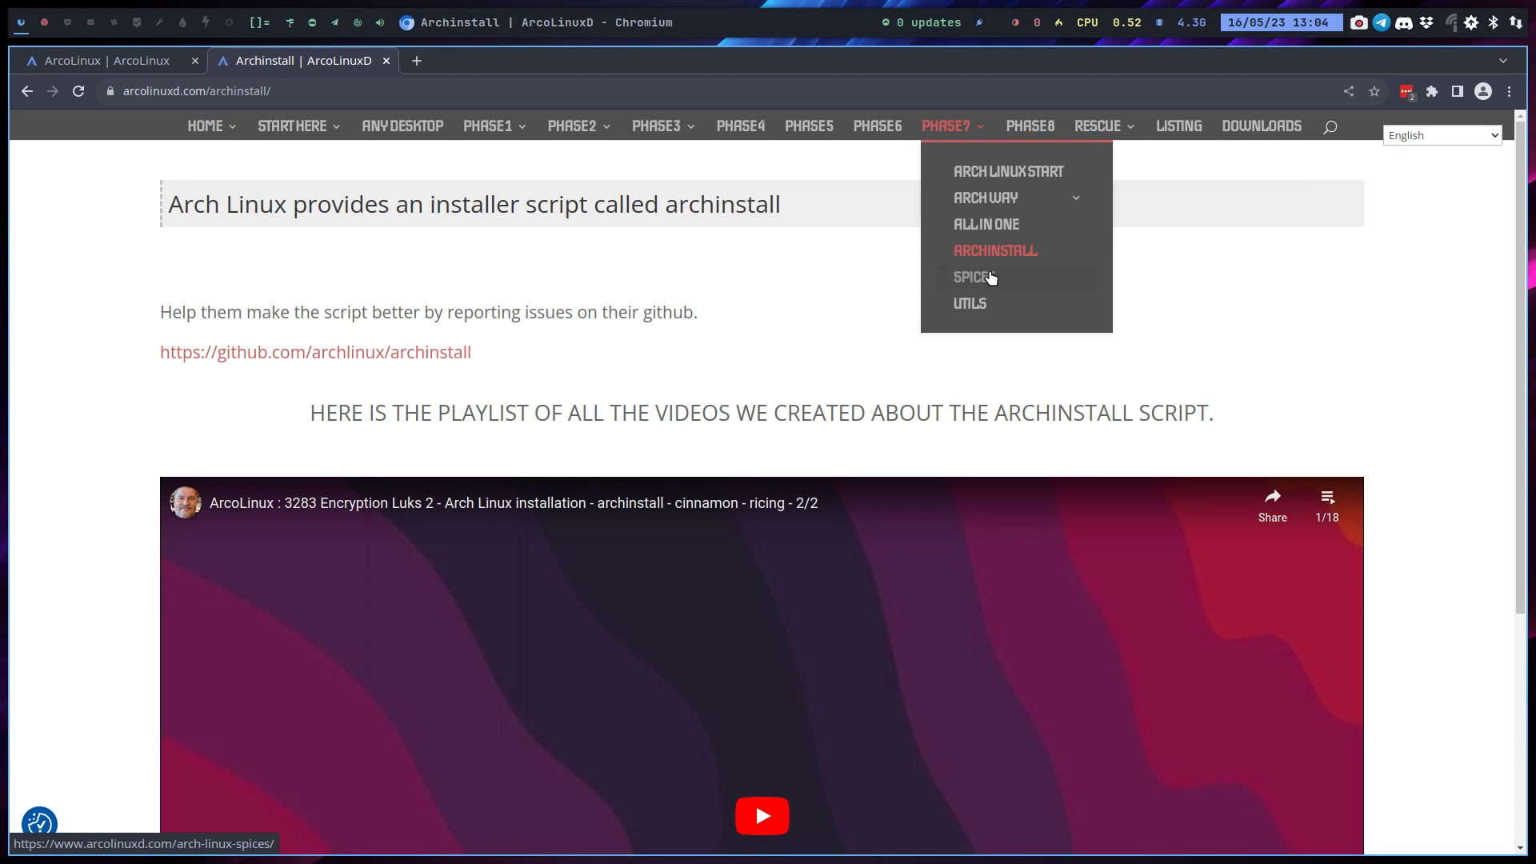
pyautogui.moveTo(975, 278)
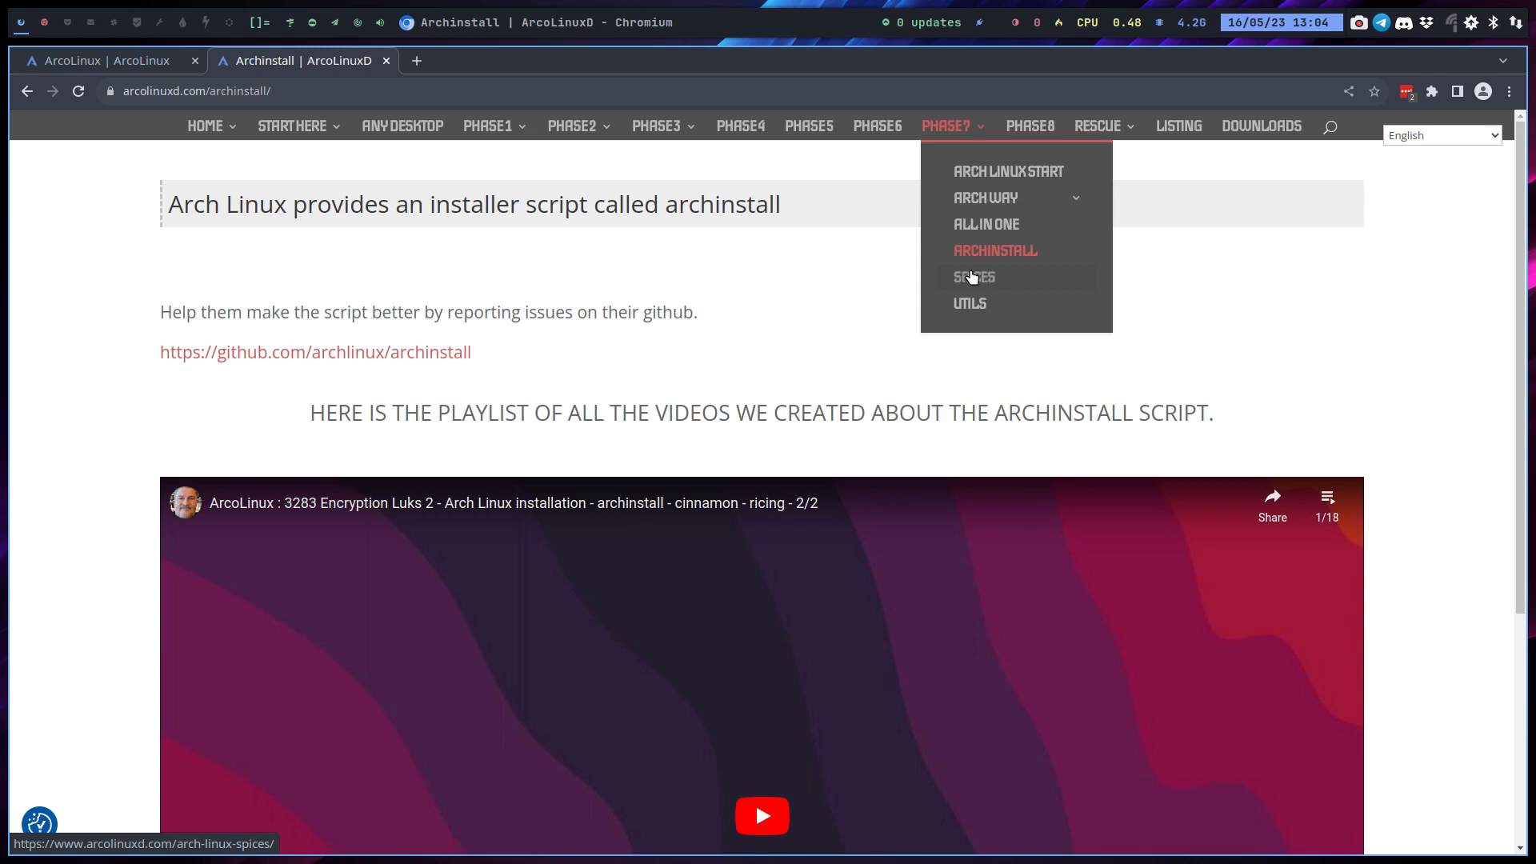
pyautogui.moveTo(977, 282)
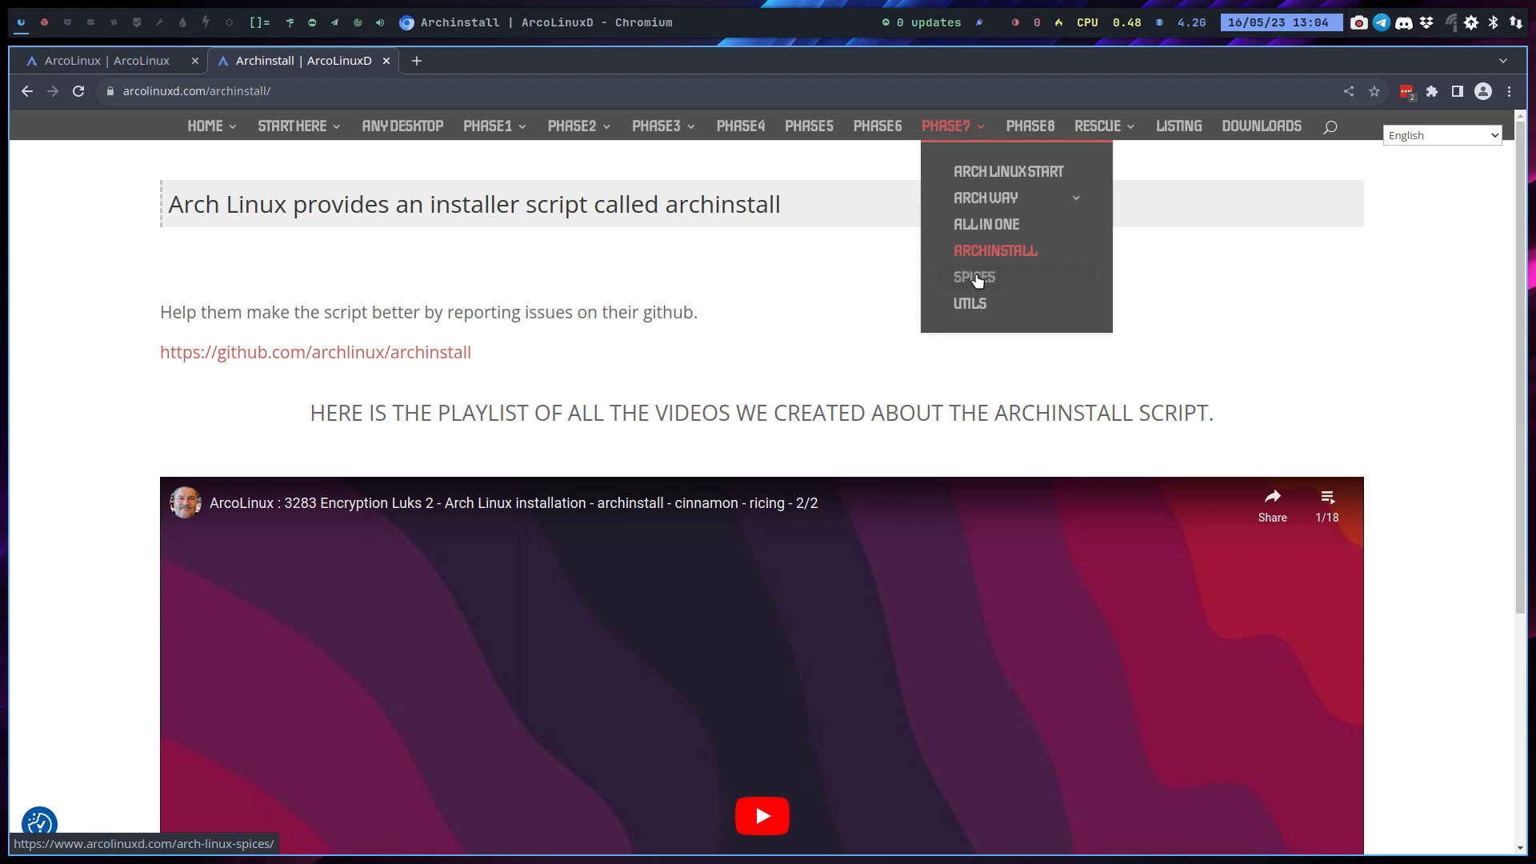
# Open the PHASE7 Arch Linux Spices page and scroll through its installation videos
pyautogui.click(974, 278)
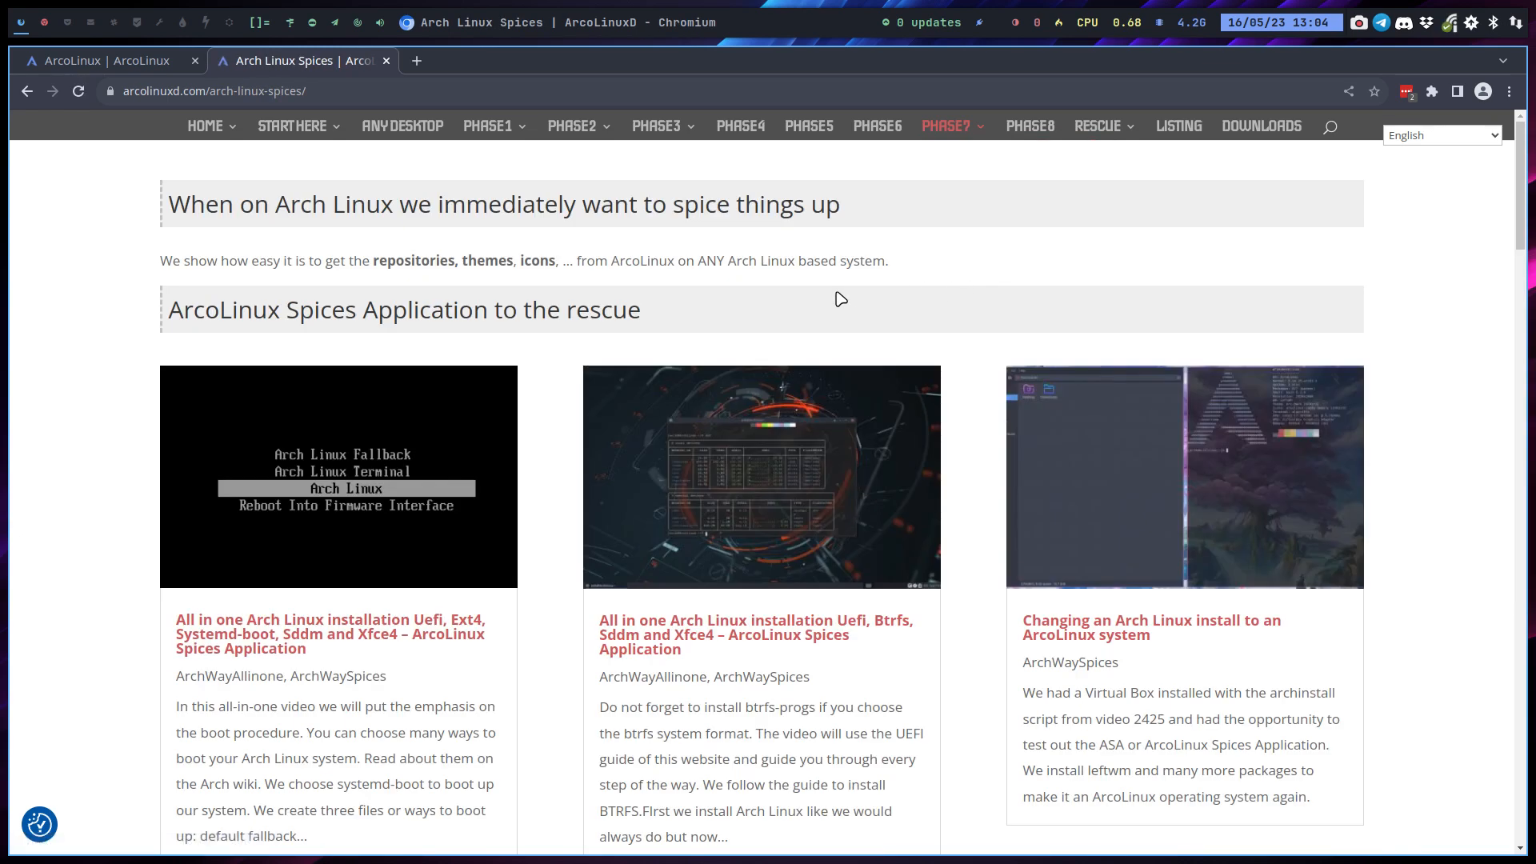
pyautogui.scroll(-3)
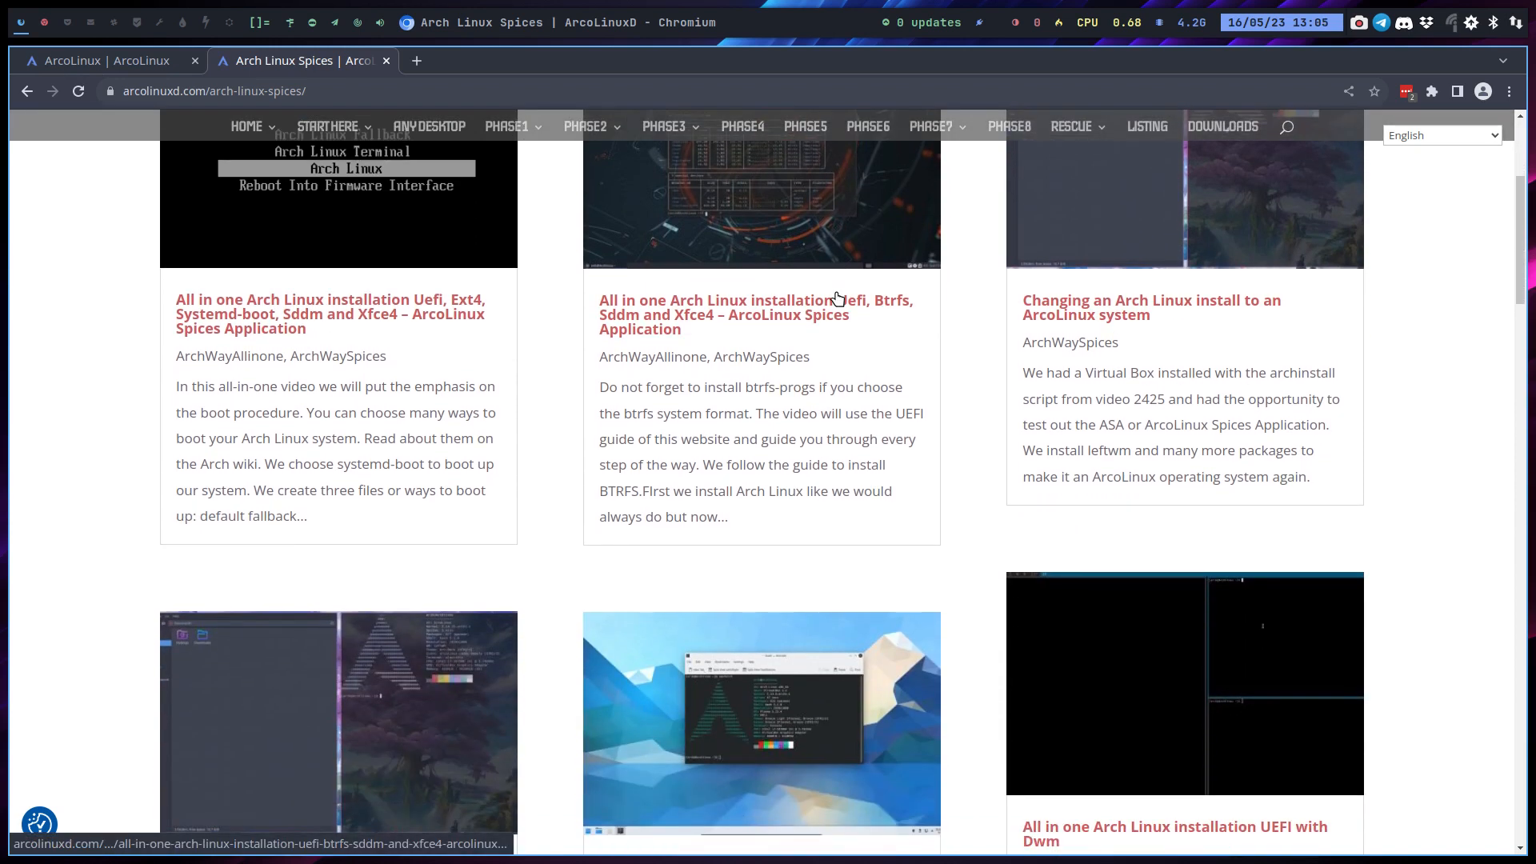
pyautogui.moveTo(777, 298)
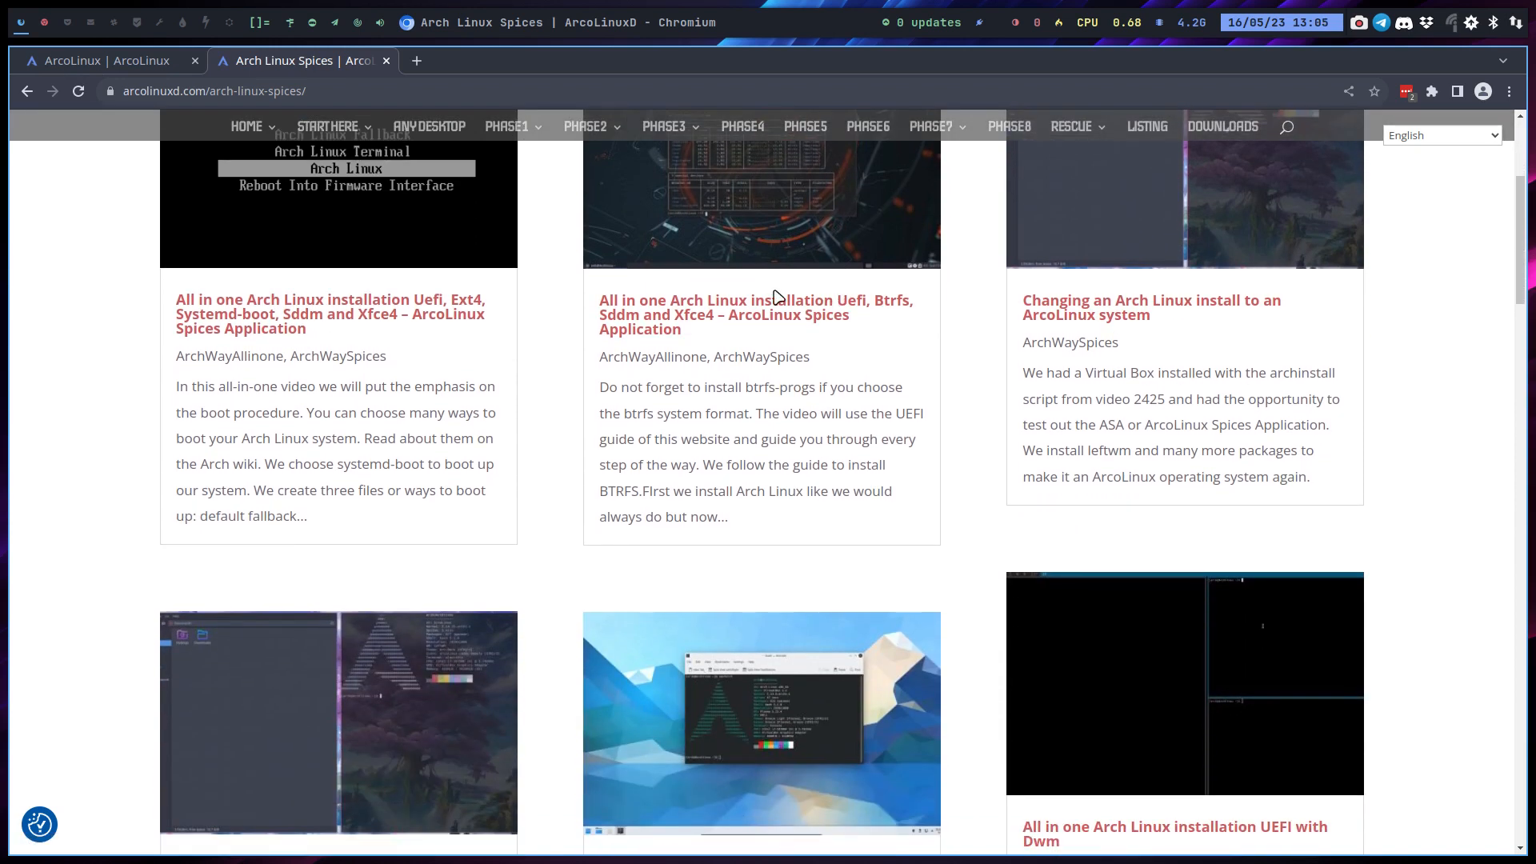
pyautogui.scroll(-3)
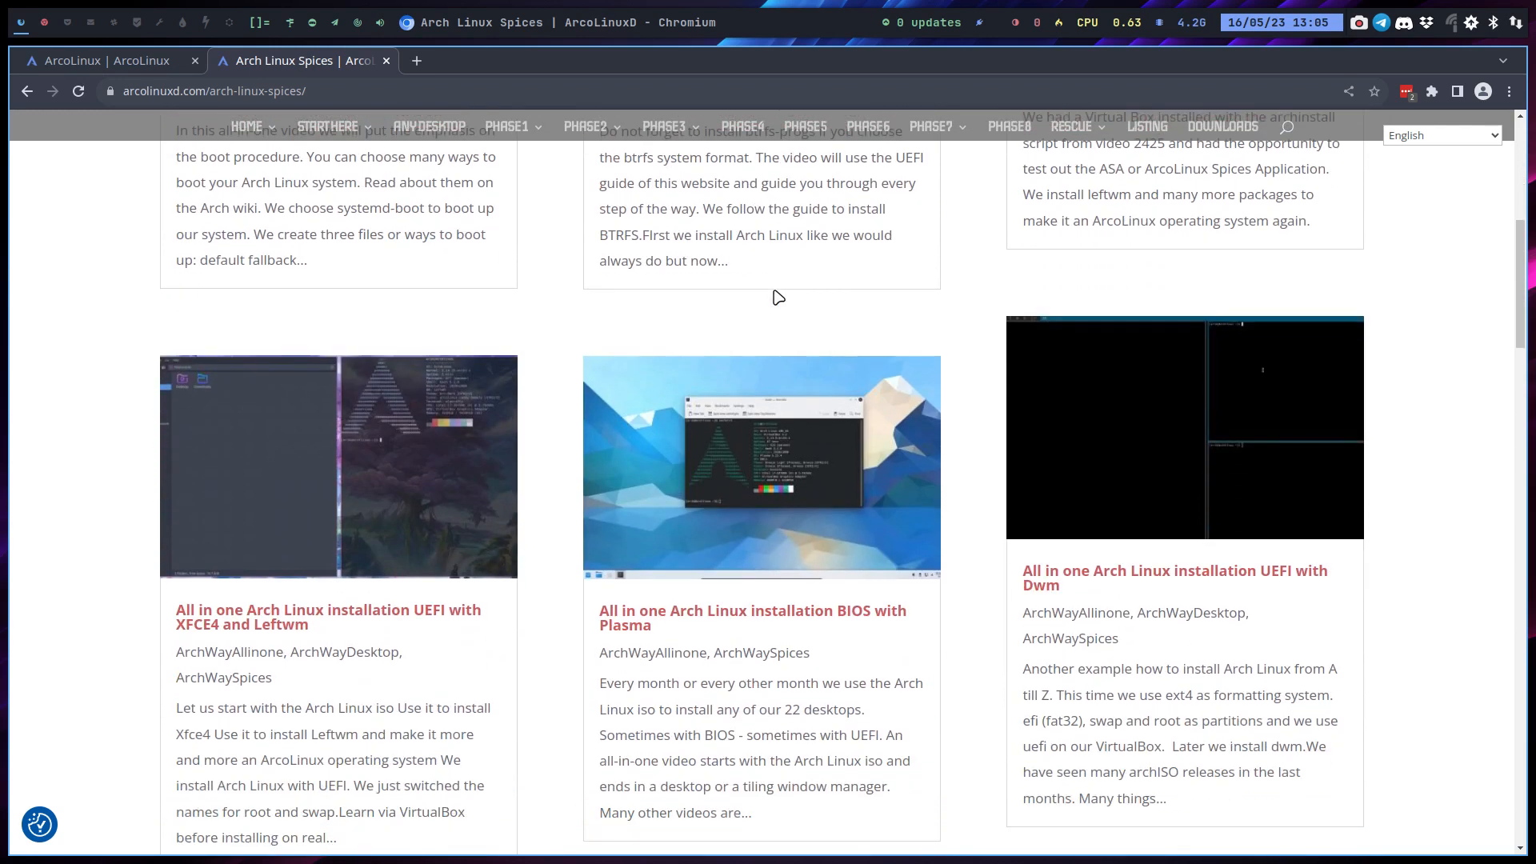
pyautogui.scroll(-3)
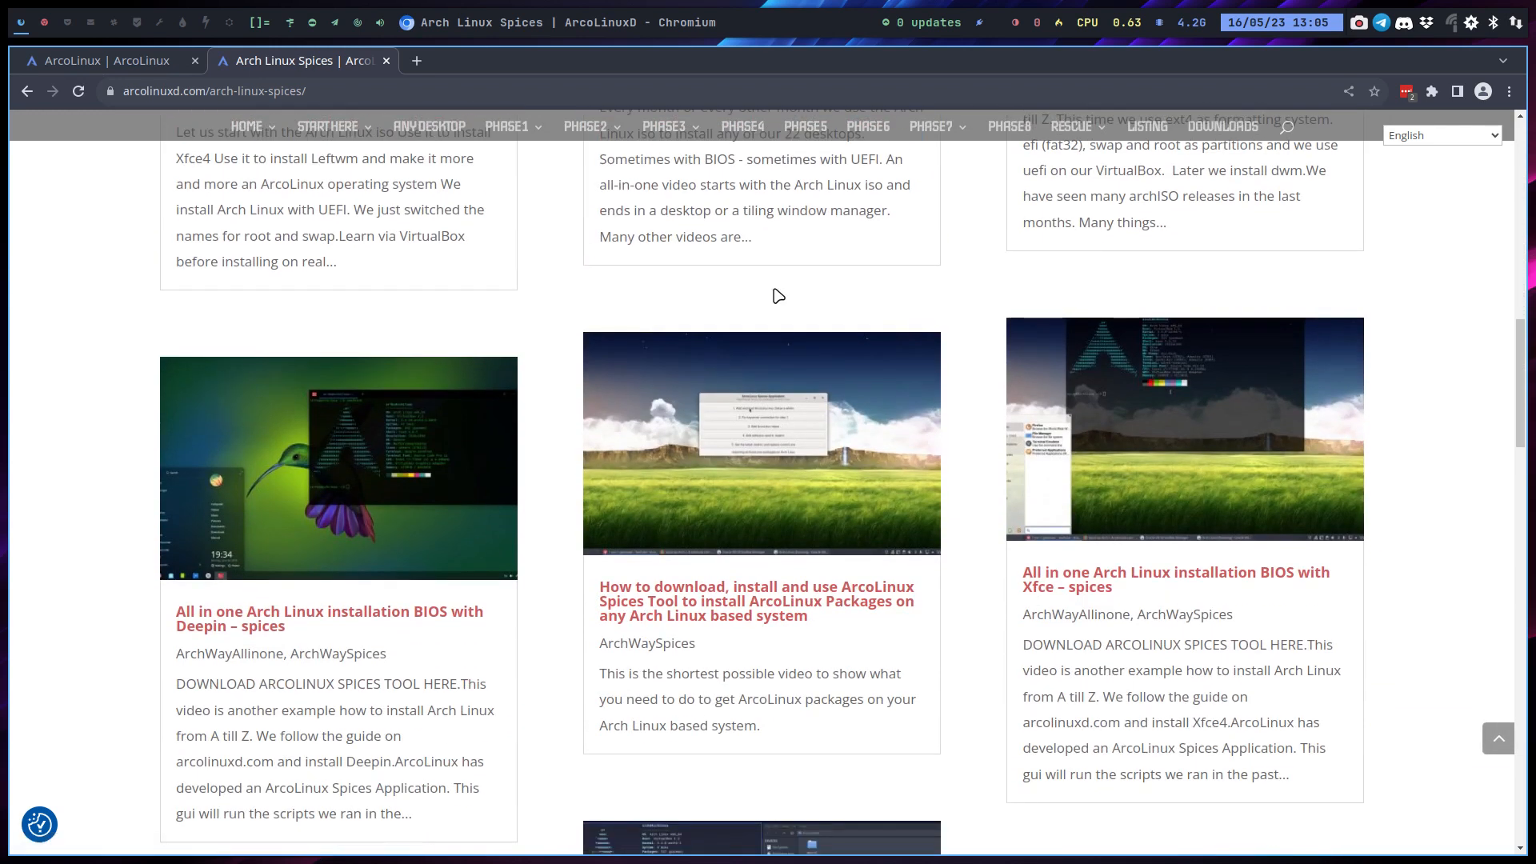
pyautogui.scroll(-3)
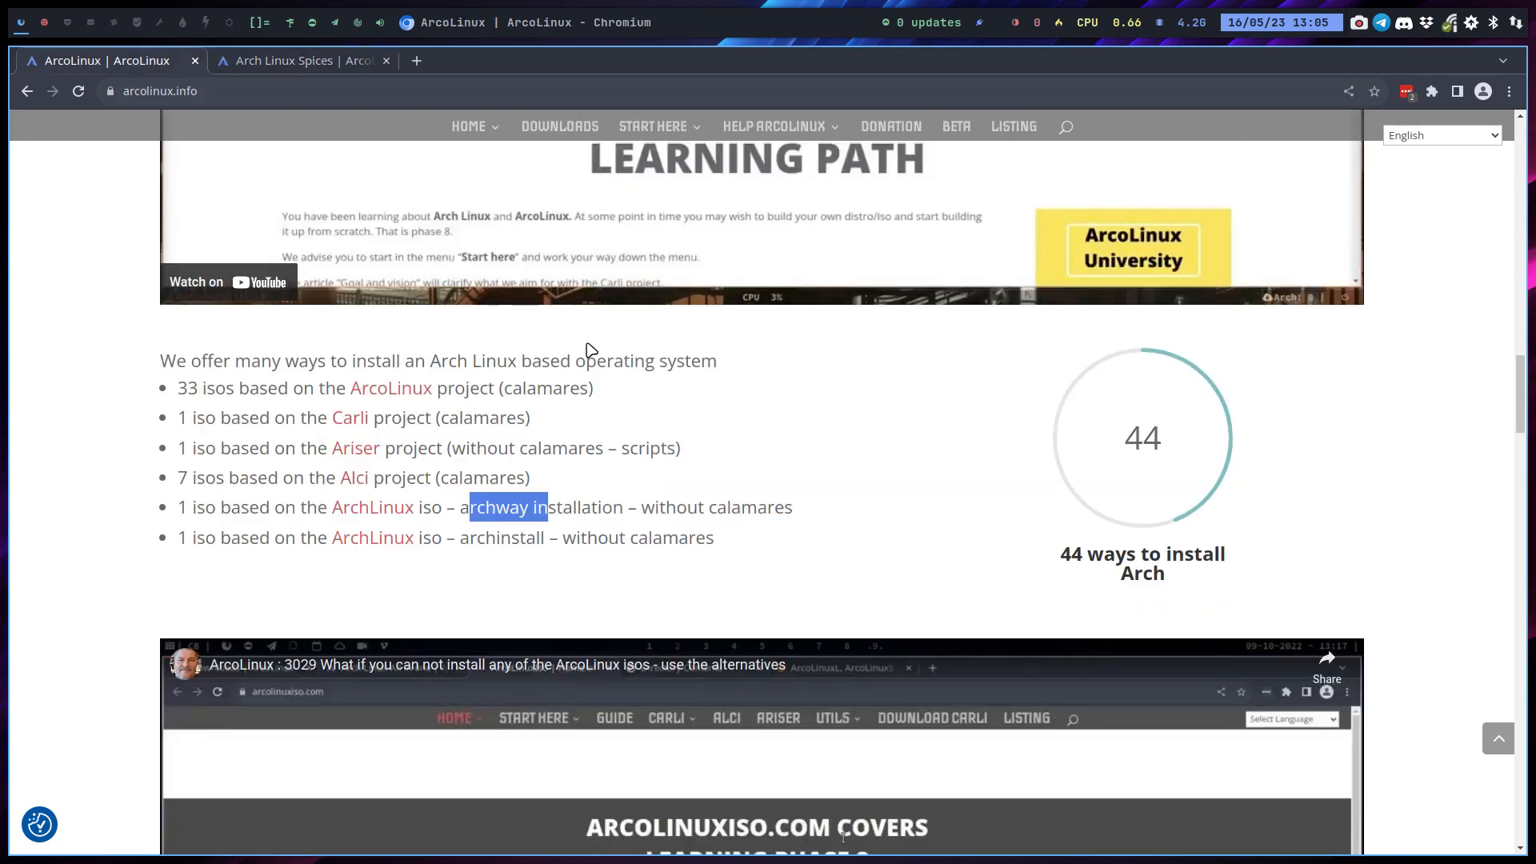
# Scroll arcolinux.info past the distros list to the Tweak Tool, Spices and Trasher boxes
pyautogui.scroll(-3)
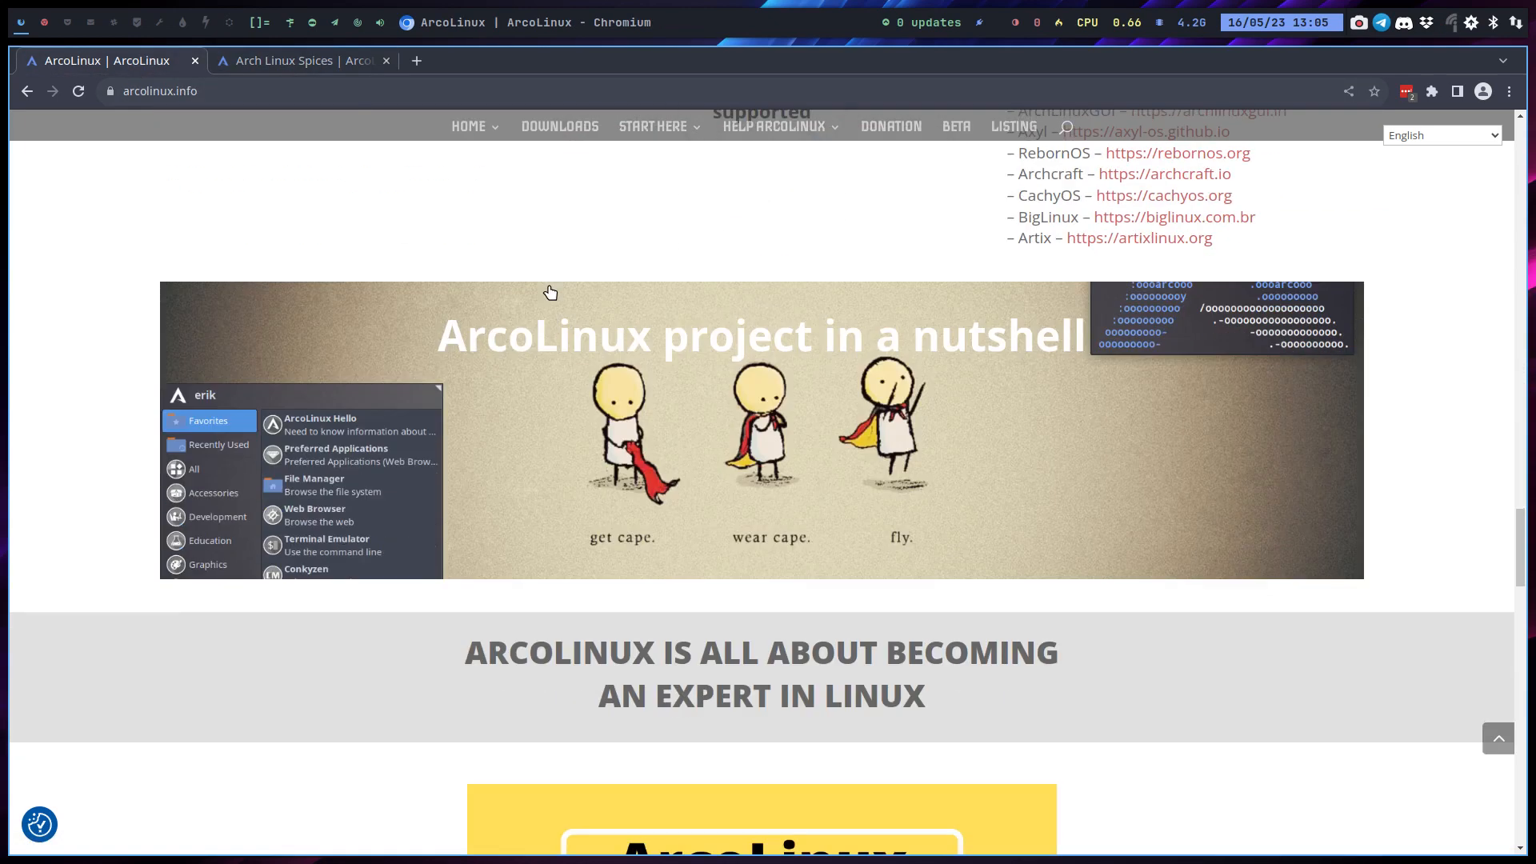
pyautogui.scroll(3)
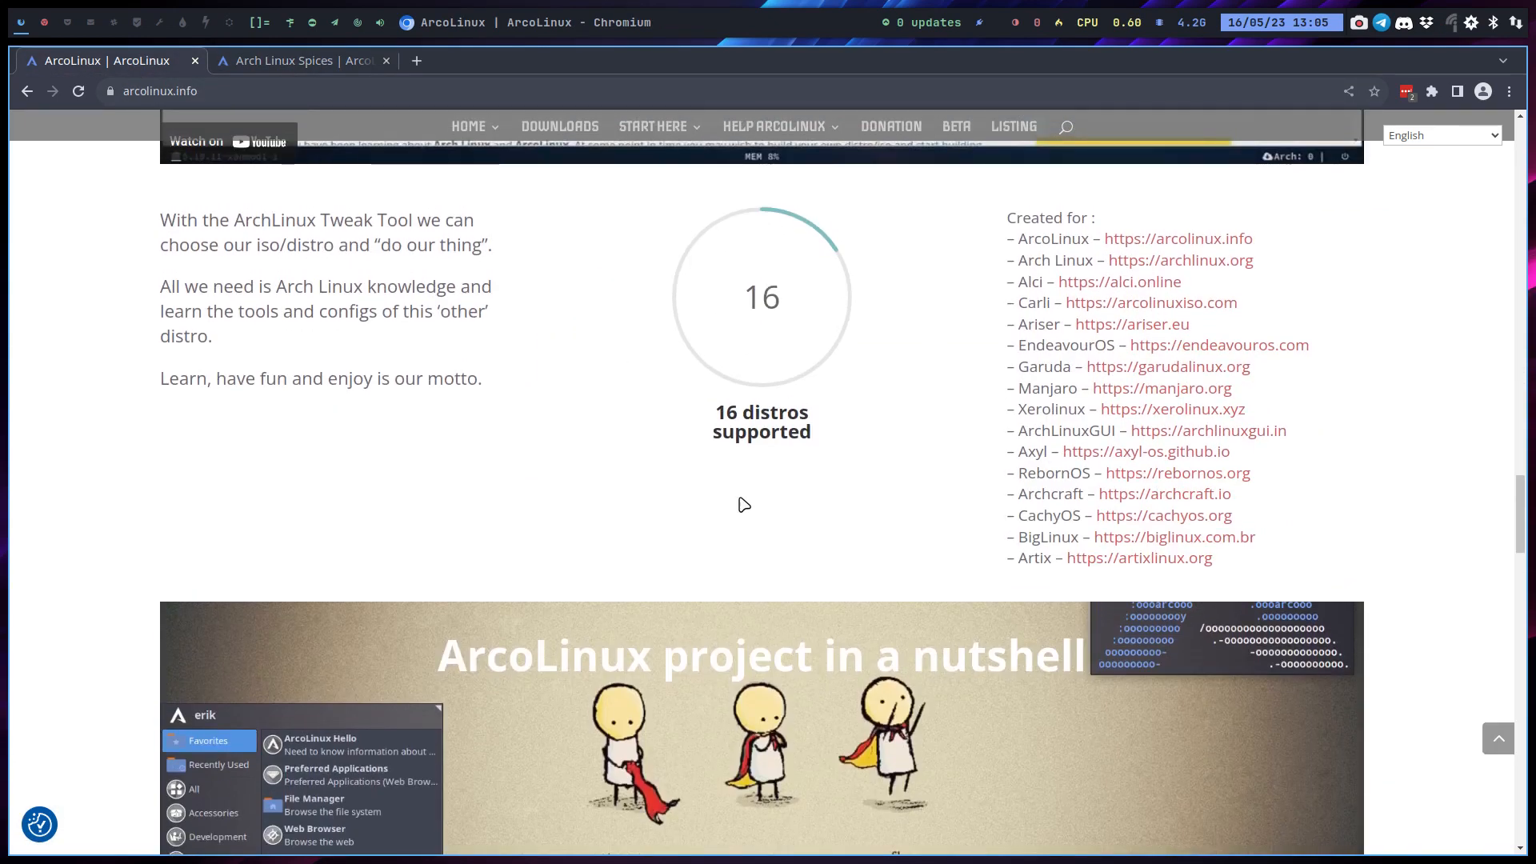
pyautogui.scroll(-3)
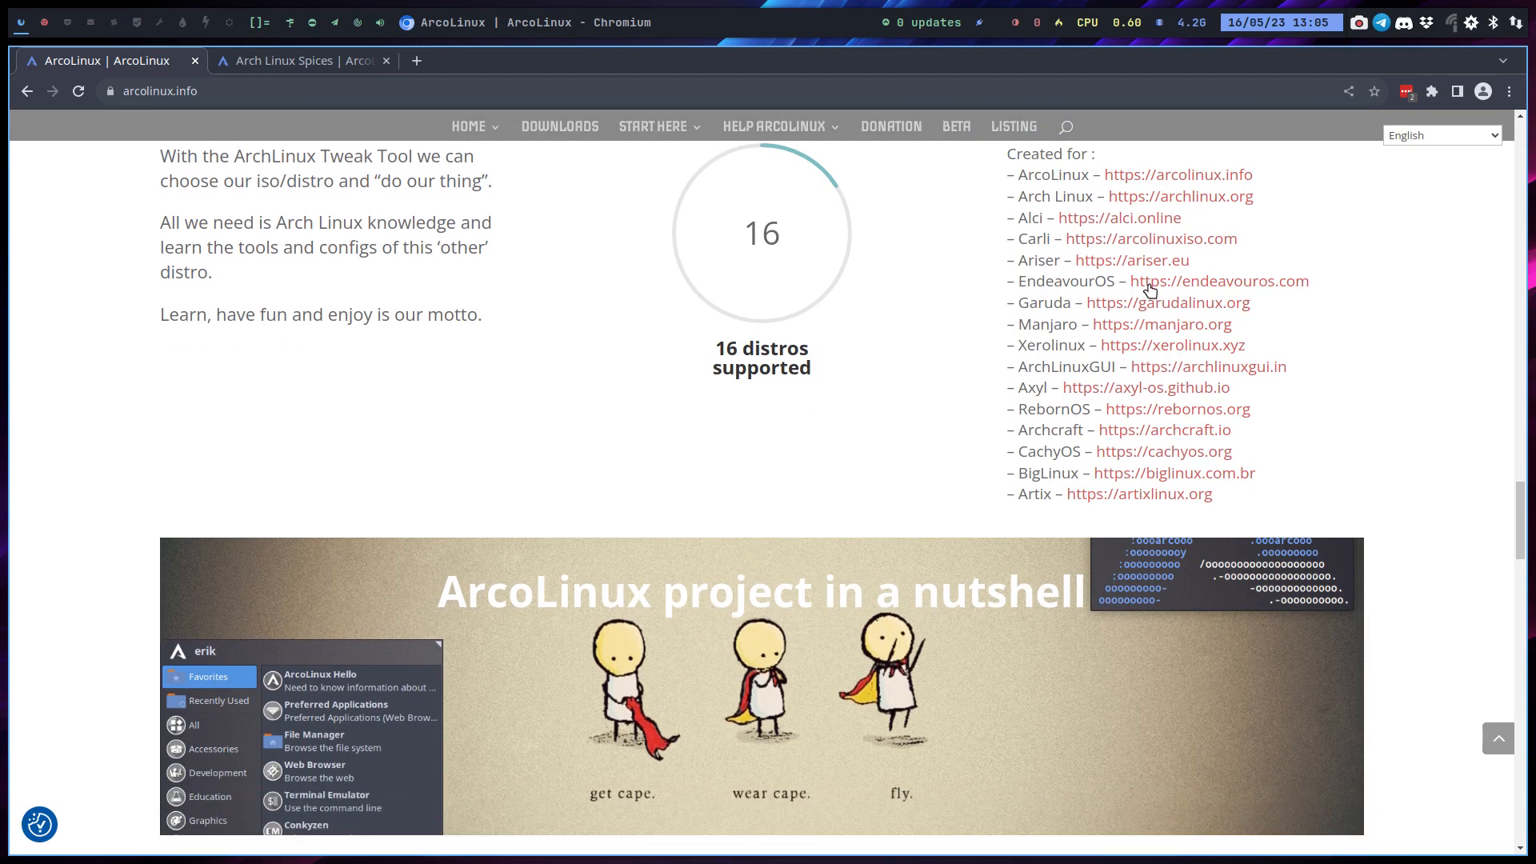
pyautogui.moveTo(1021, 475)
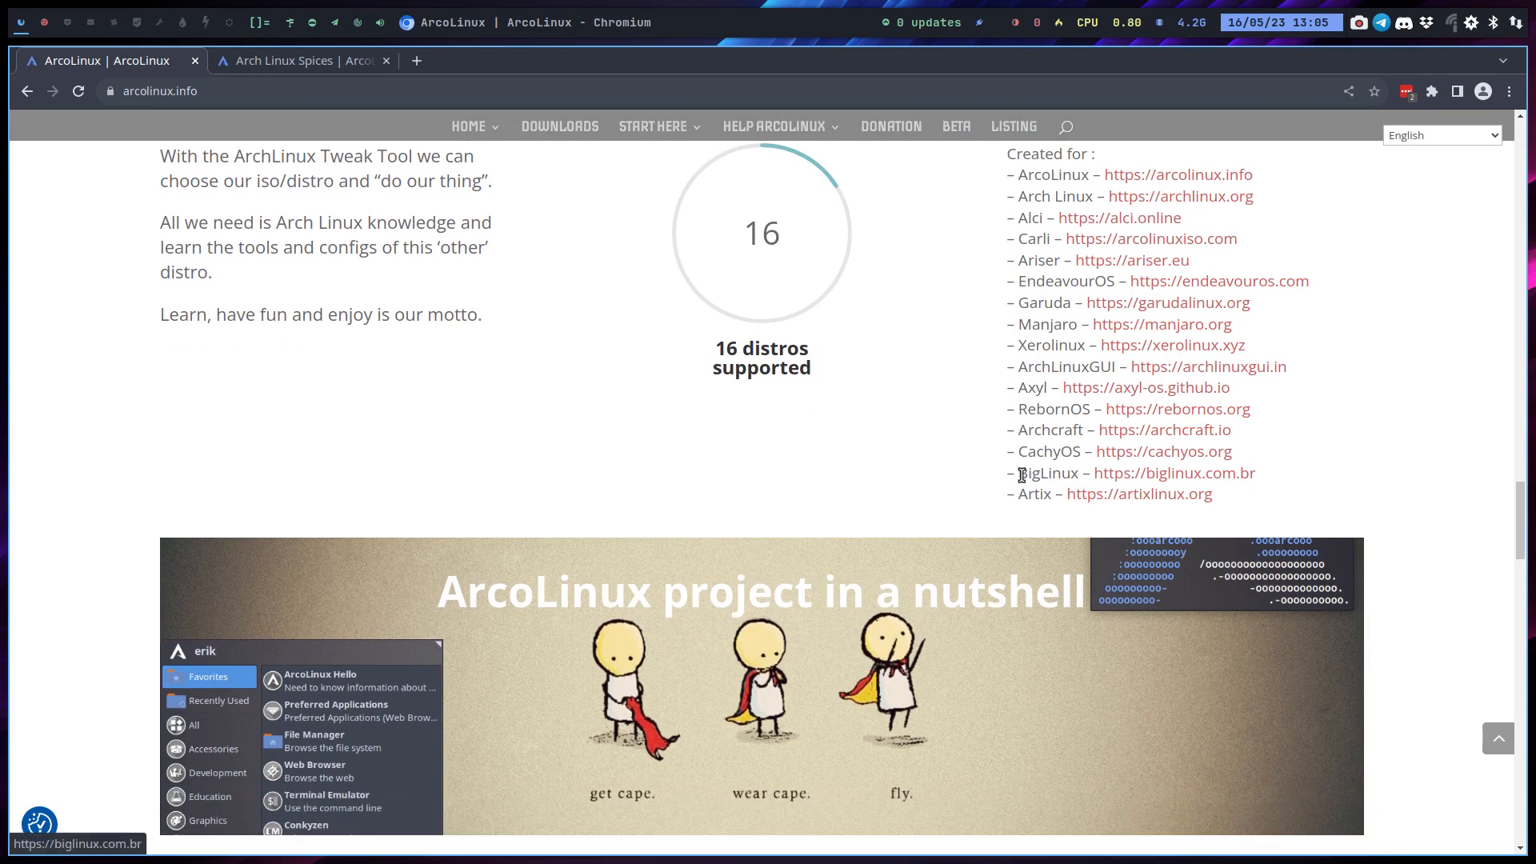
pyautogui.scroll(-3)
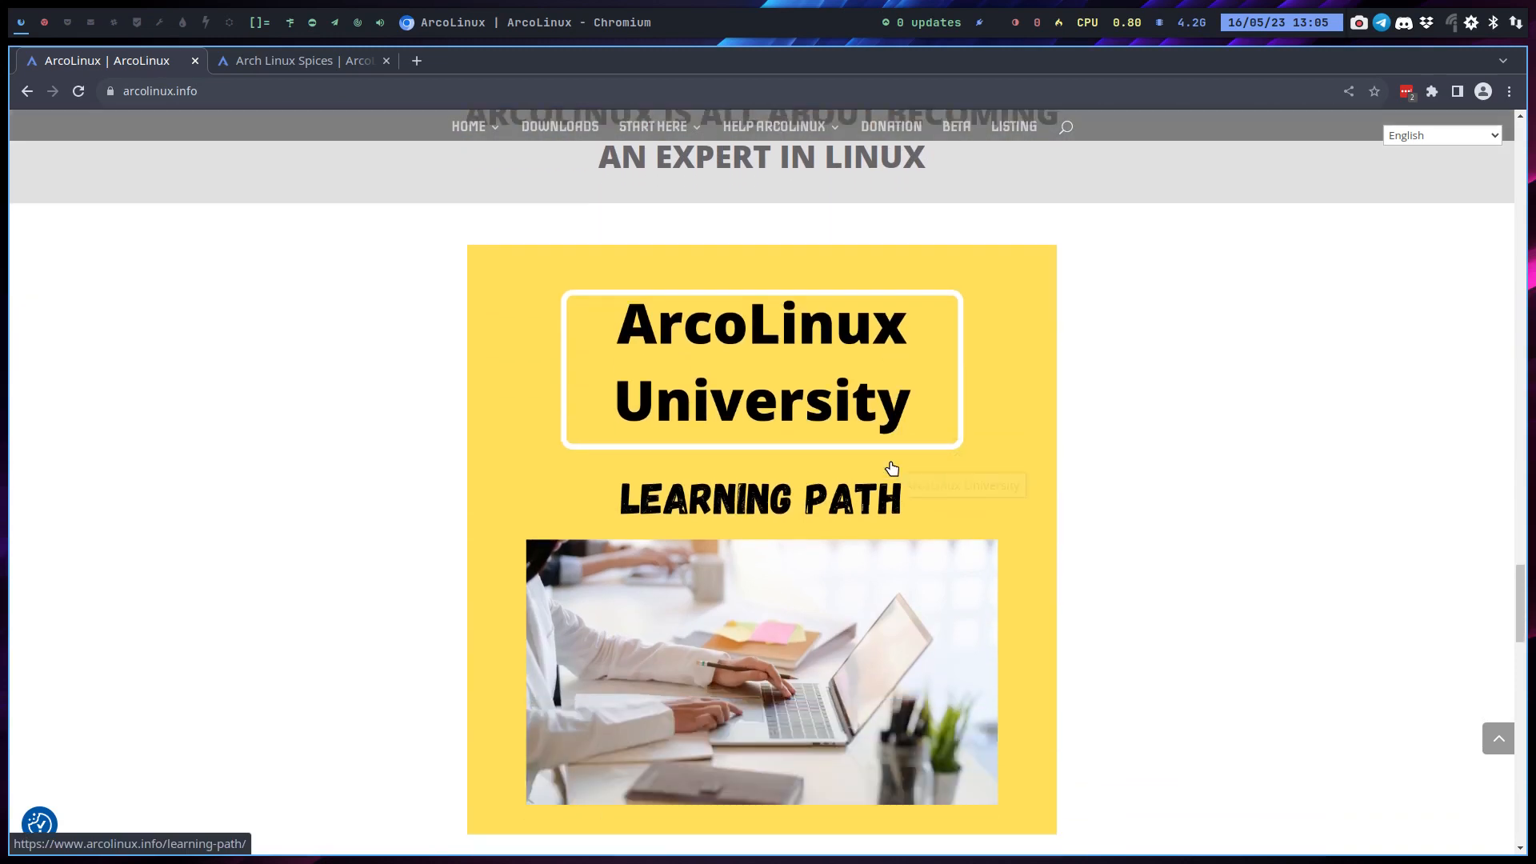
pyautogui.scroll(-3)
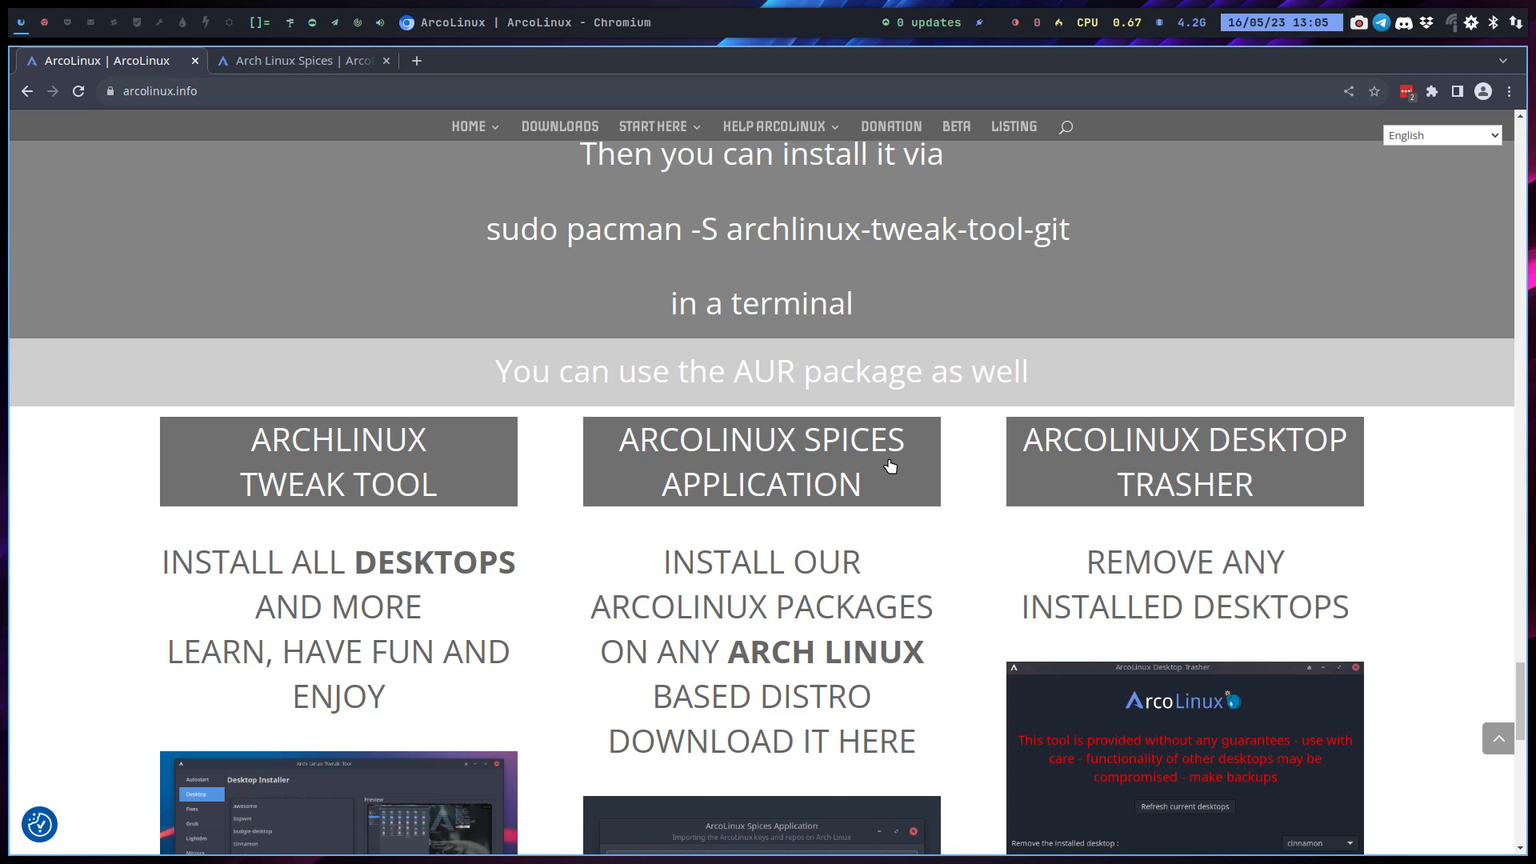
pyautogui.moveTo(764, 462)
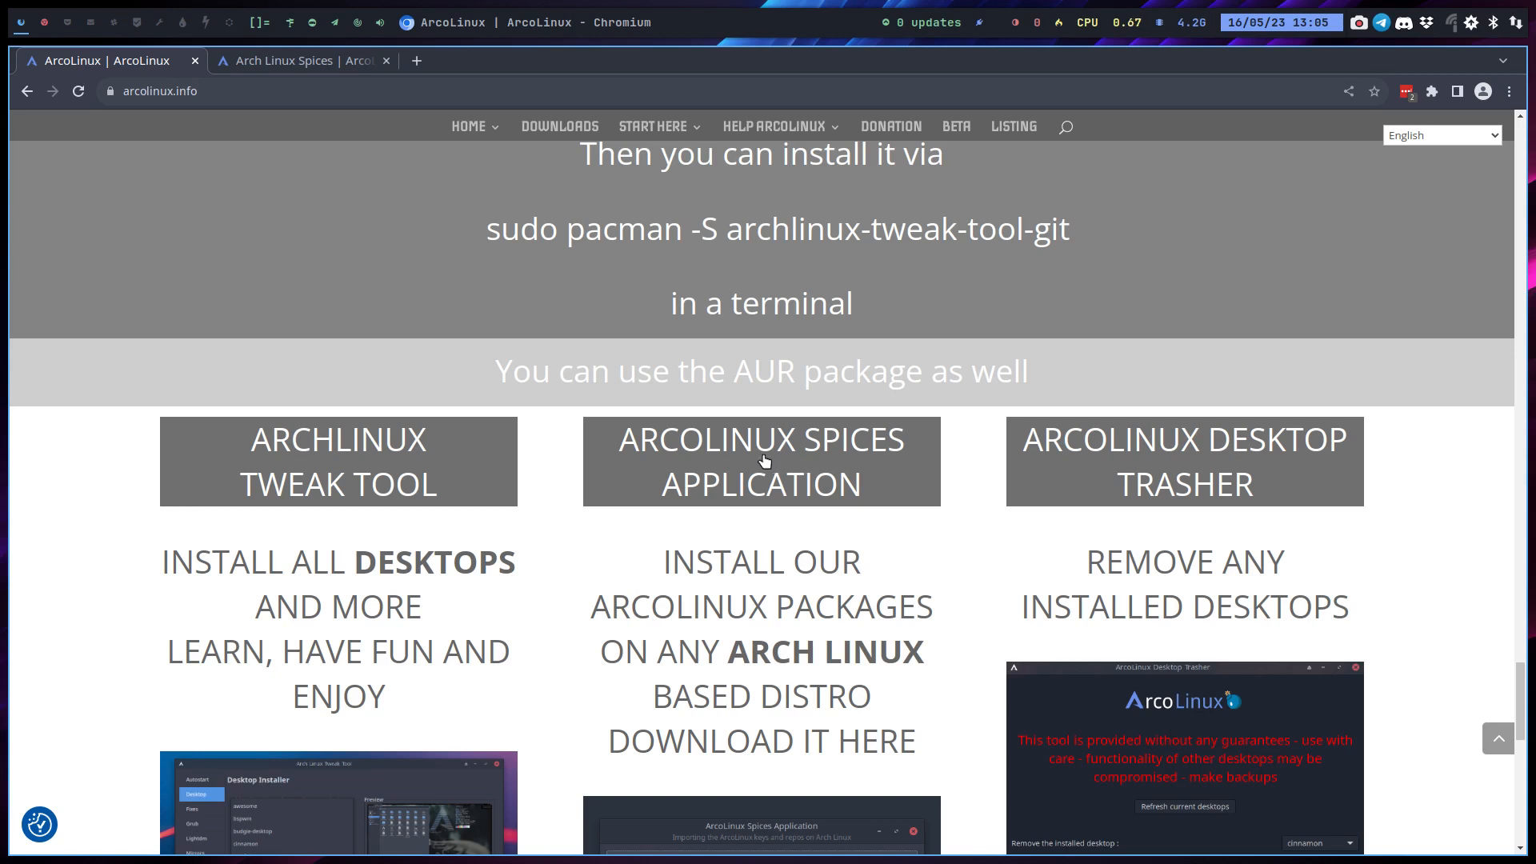
pyautogui.scroll(-3)
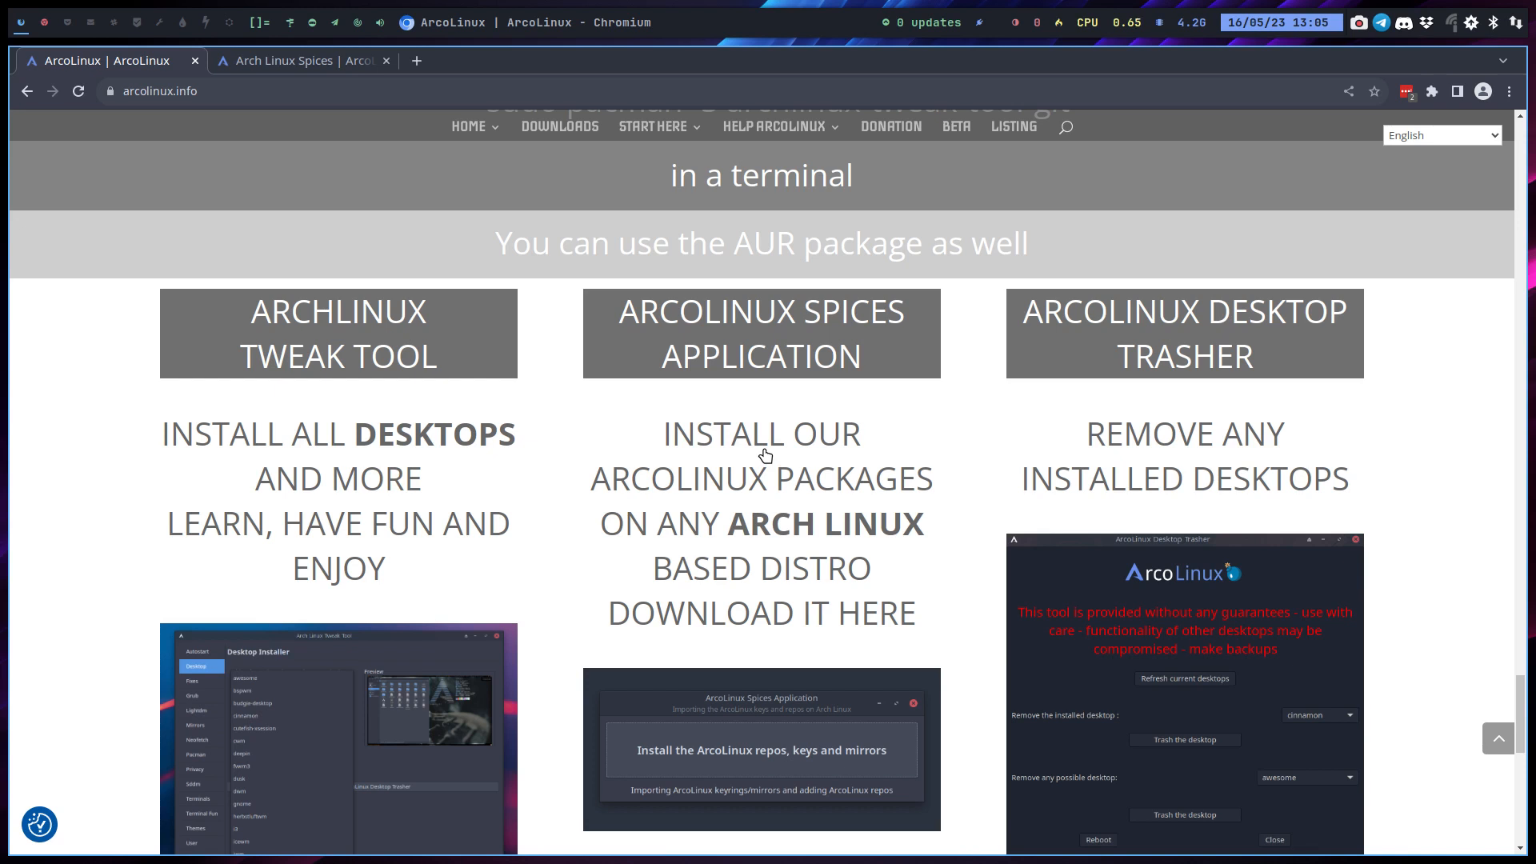
pyautogui.moveTo(701, 409)
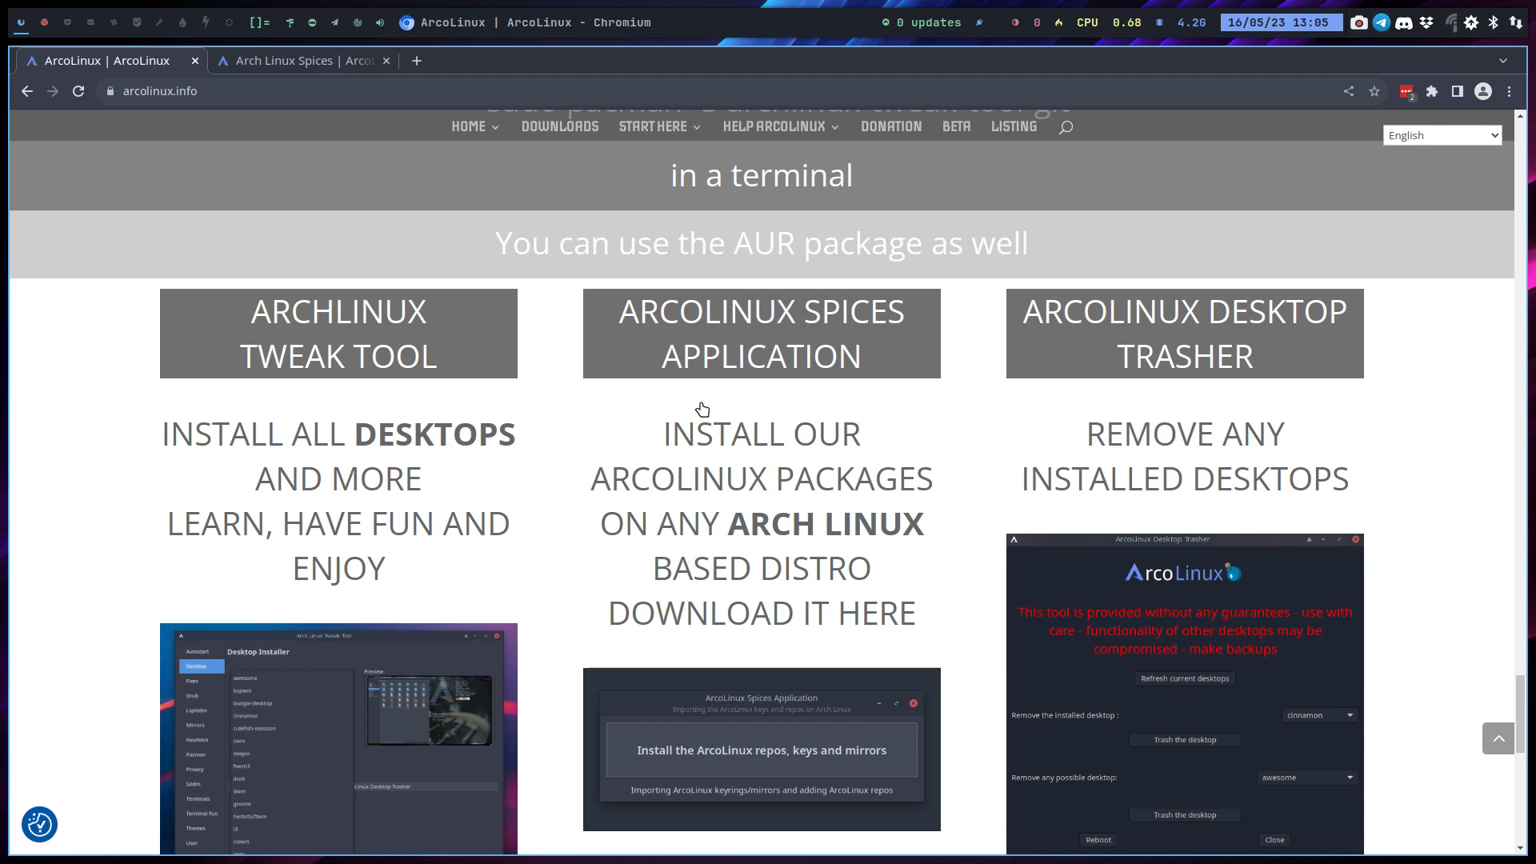
# Switch to the Arch Linux Spices tab showing all-in-one installation posts
pyautogui.click(304, 60)
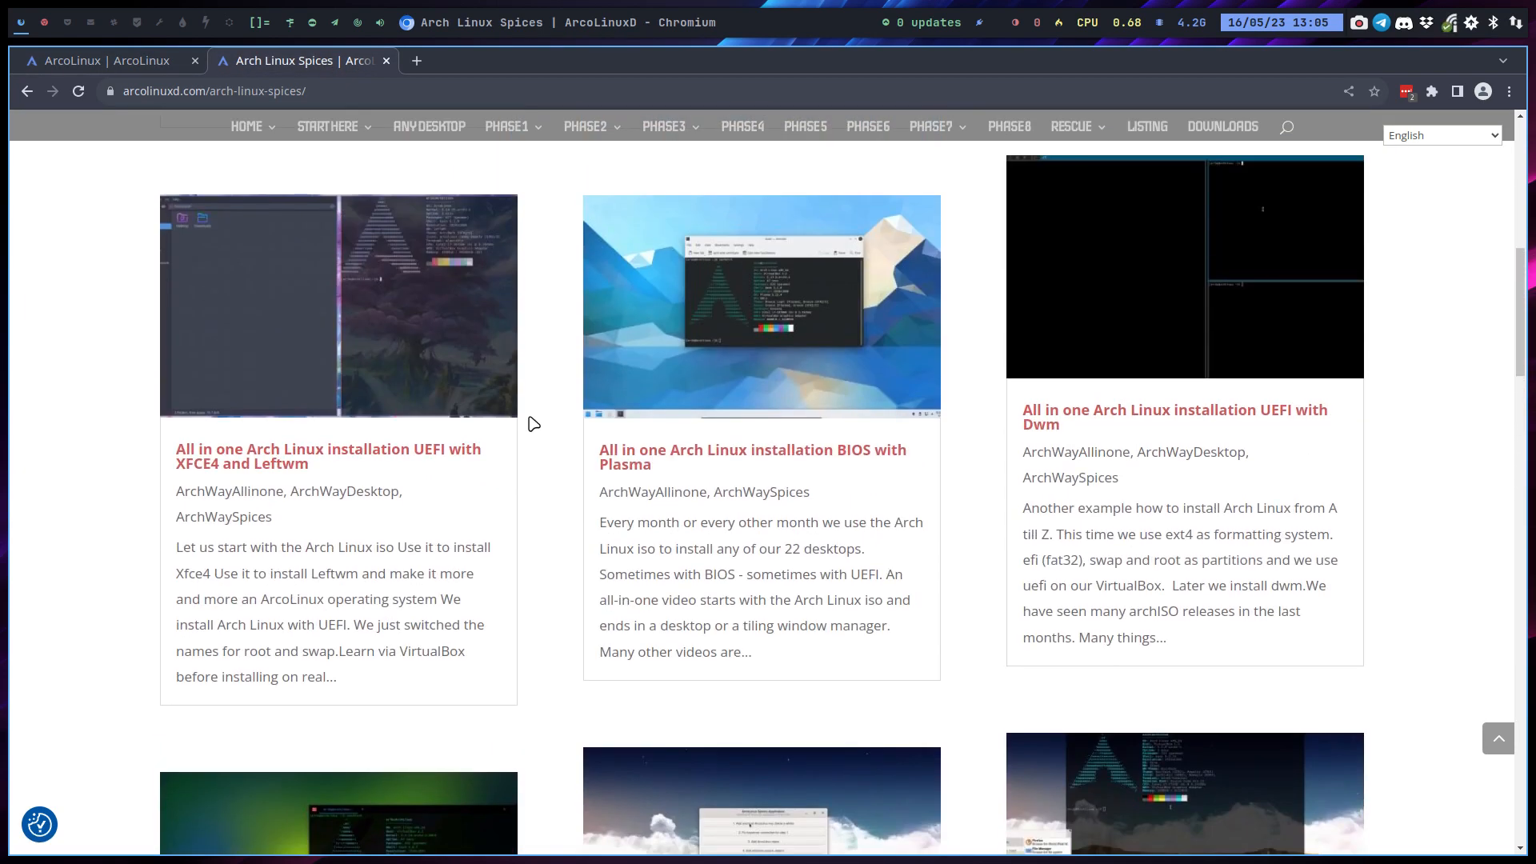
pyautogui.moveTo(876, 451)
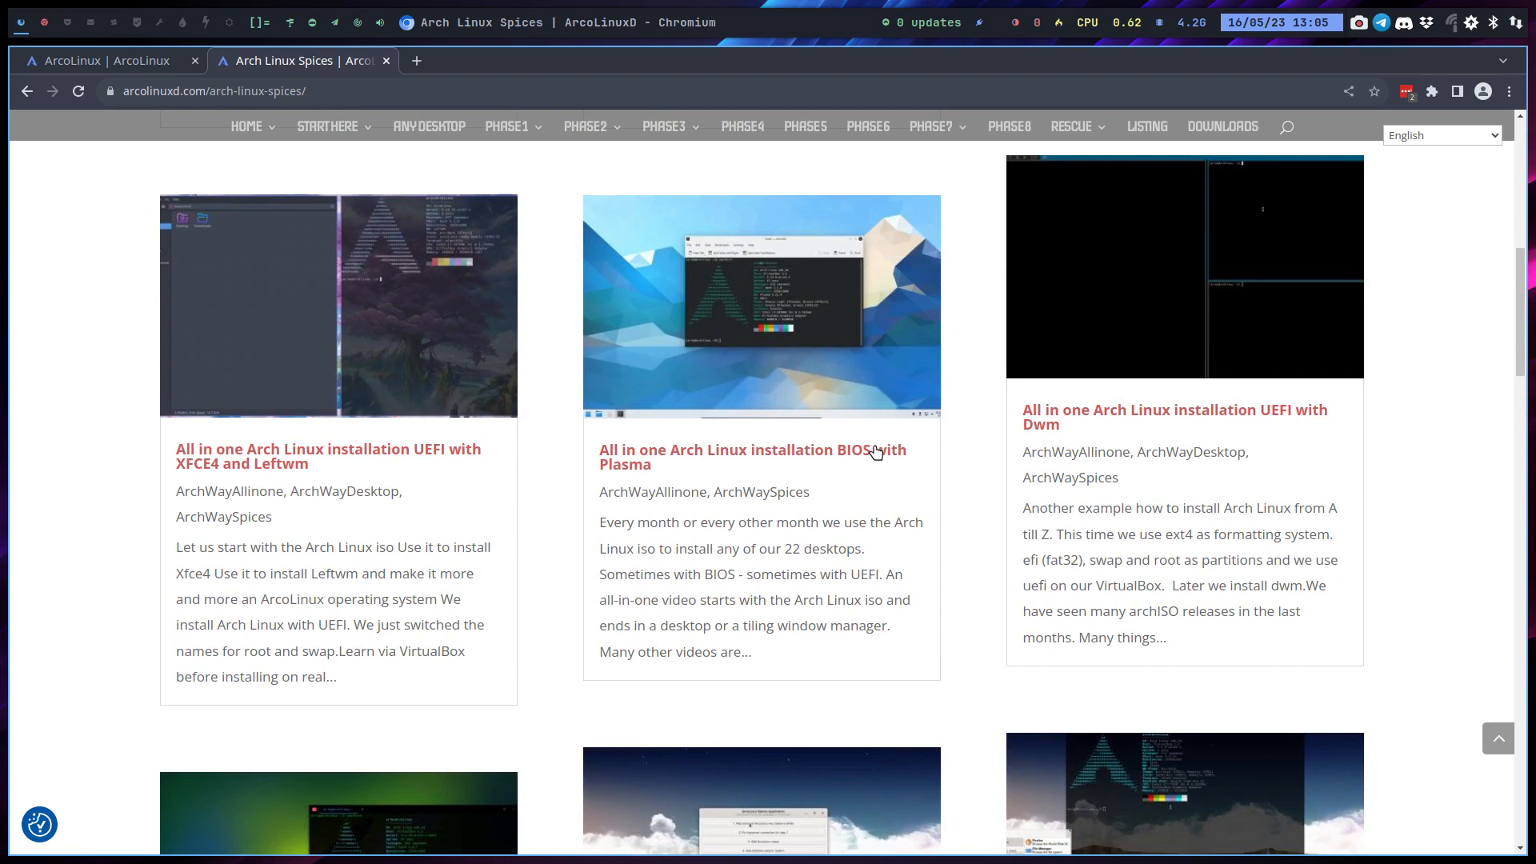
pyautogui.moveTo(877, 452)
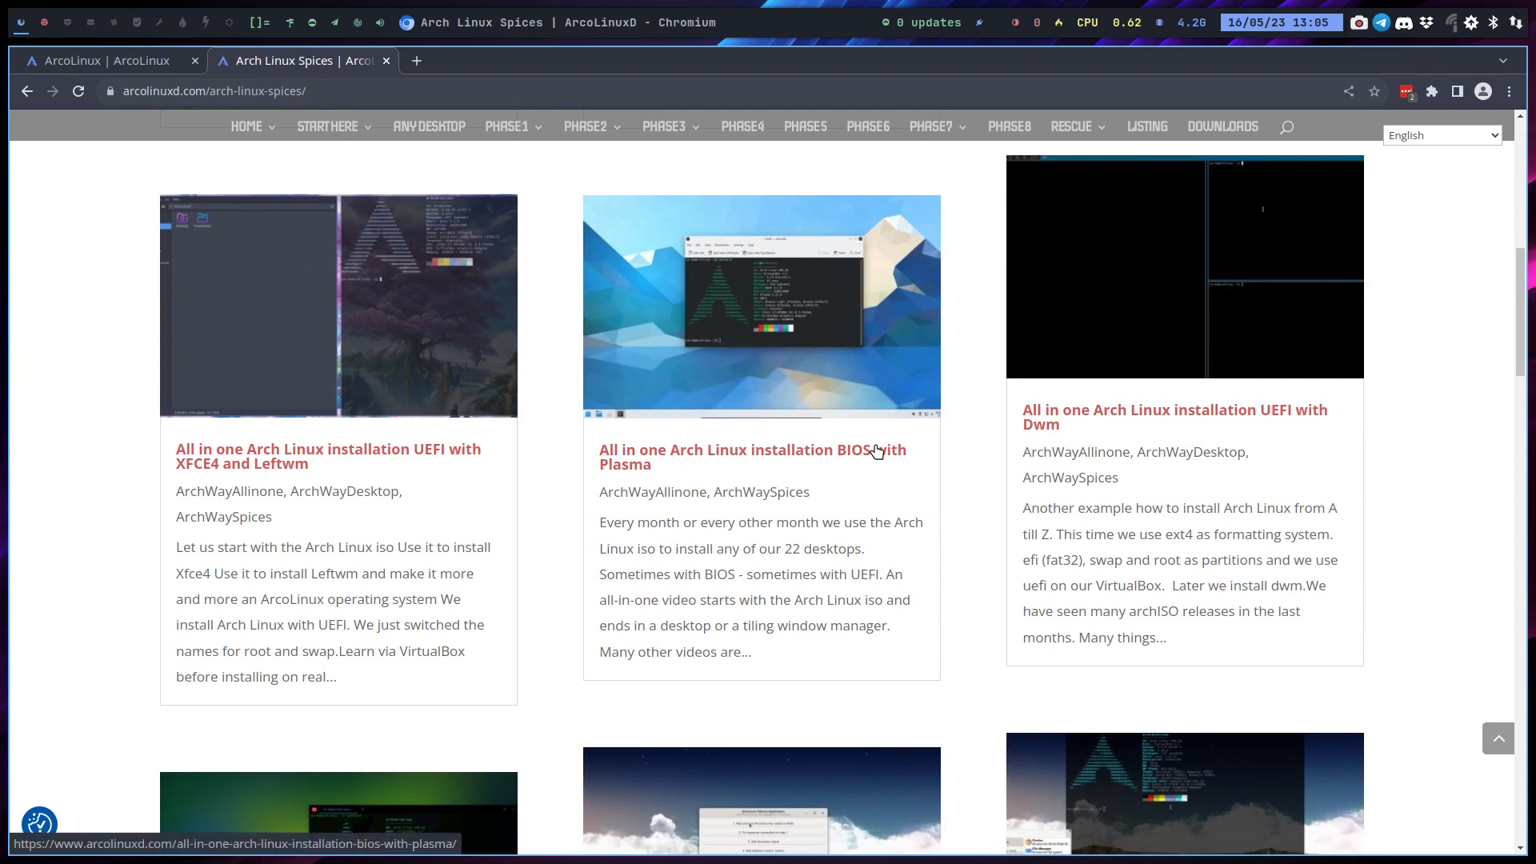
pyautogui.moveTo(866, 453)
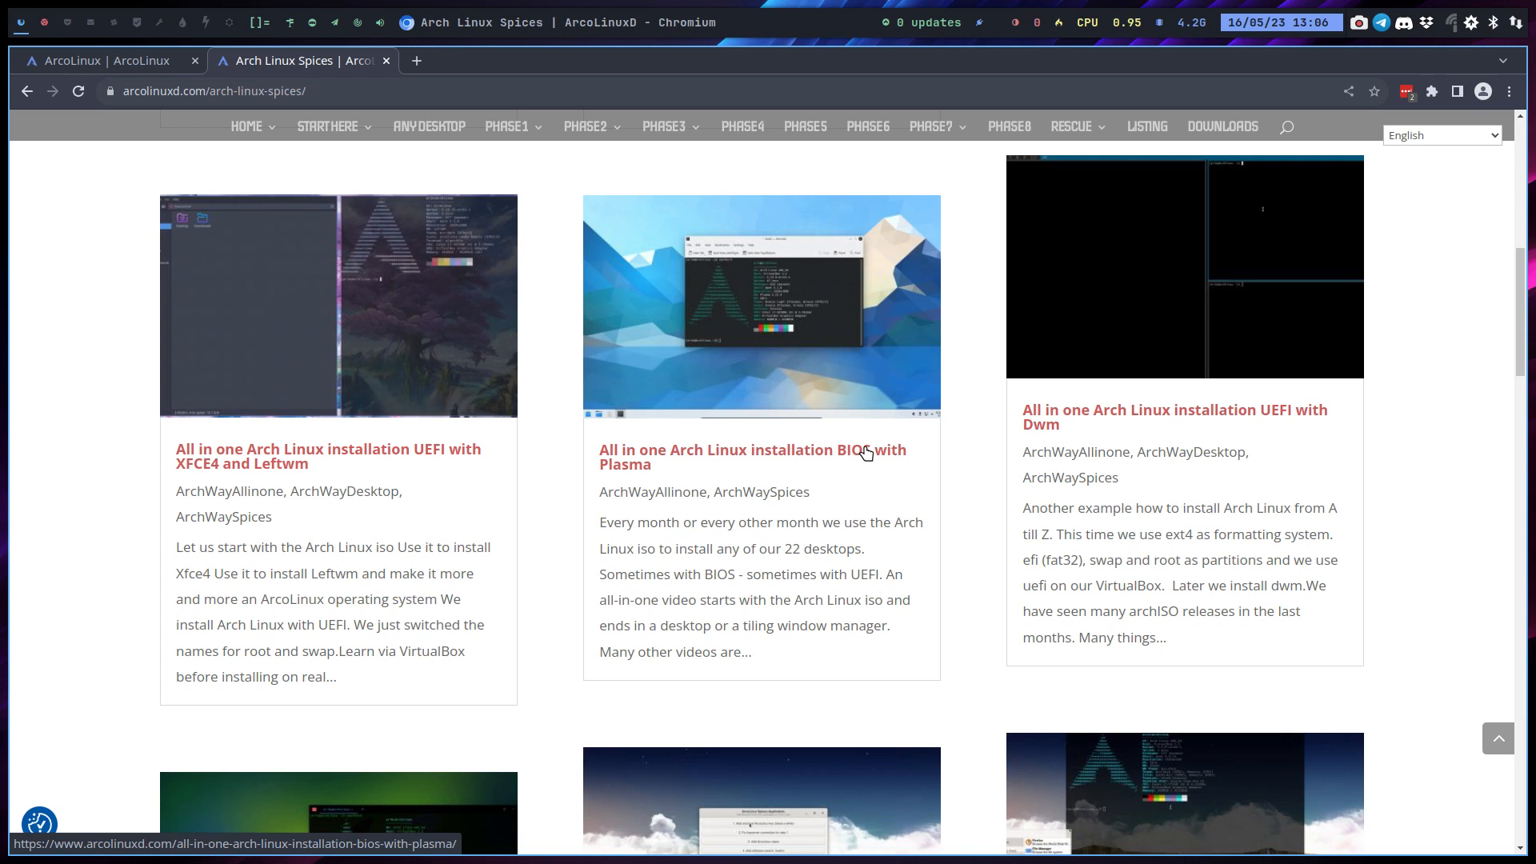
pyautogui.moveTo(867, 448)
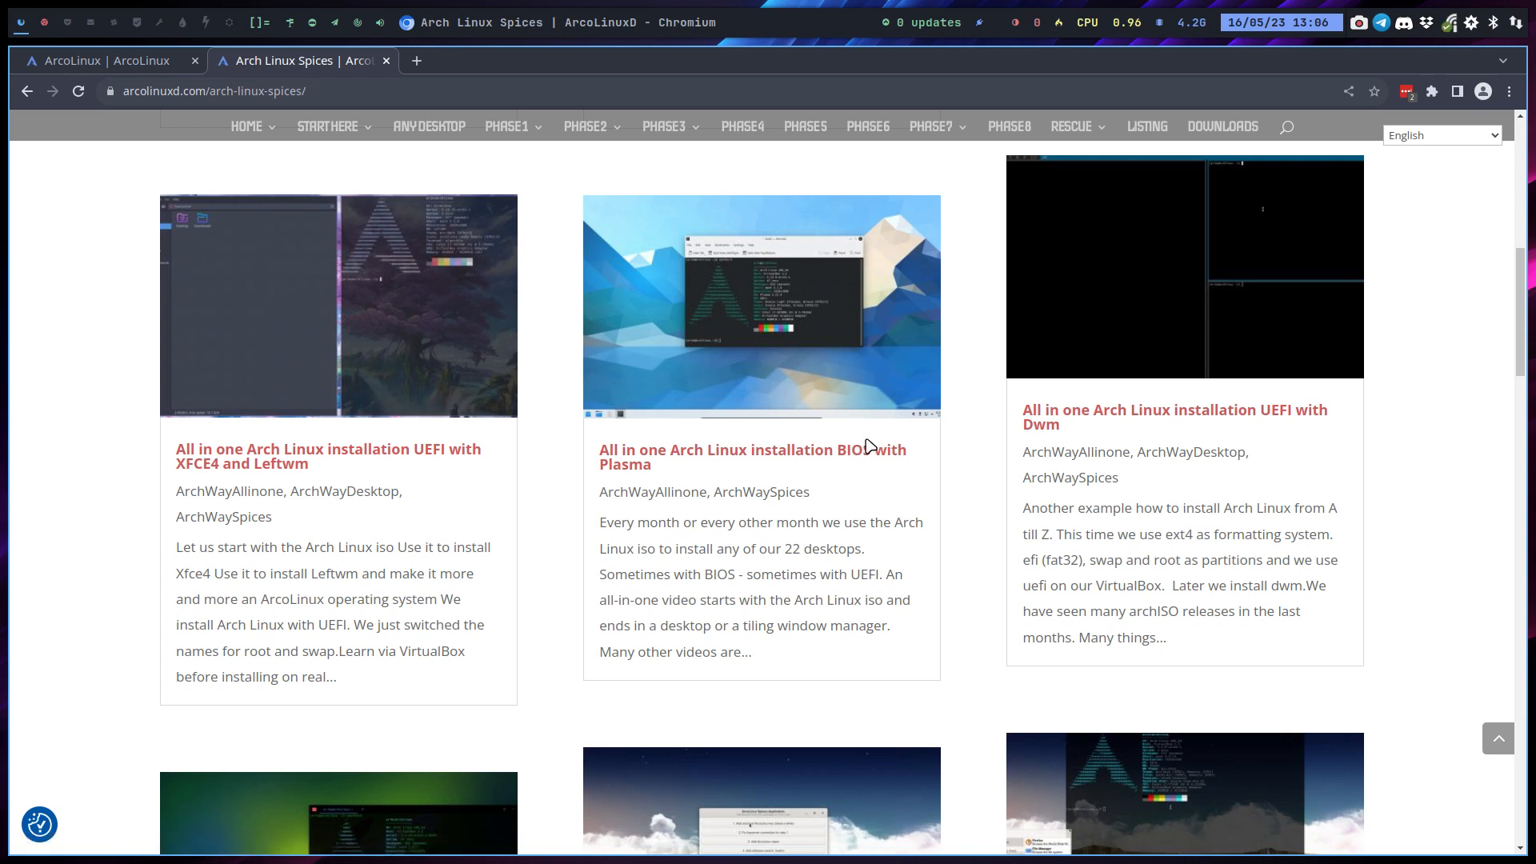
pyautogui.moveTo(865, 449)
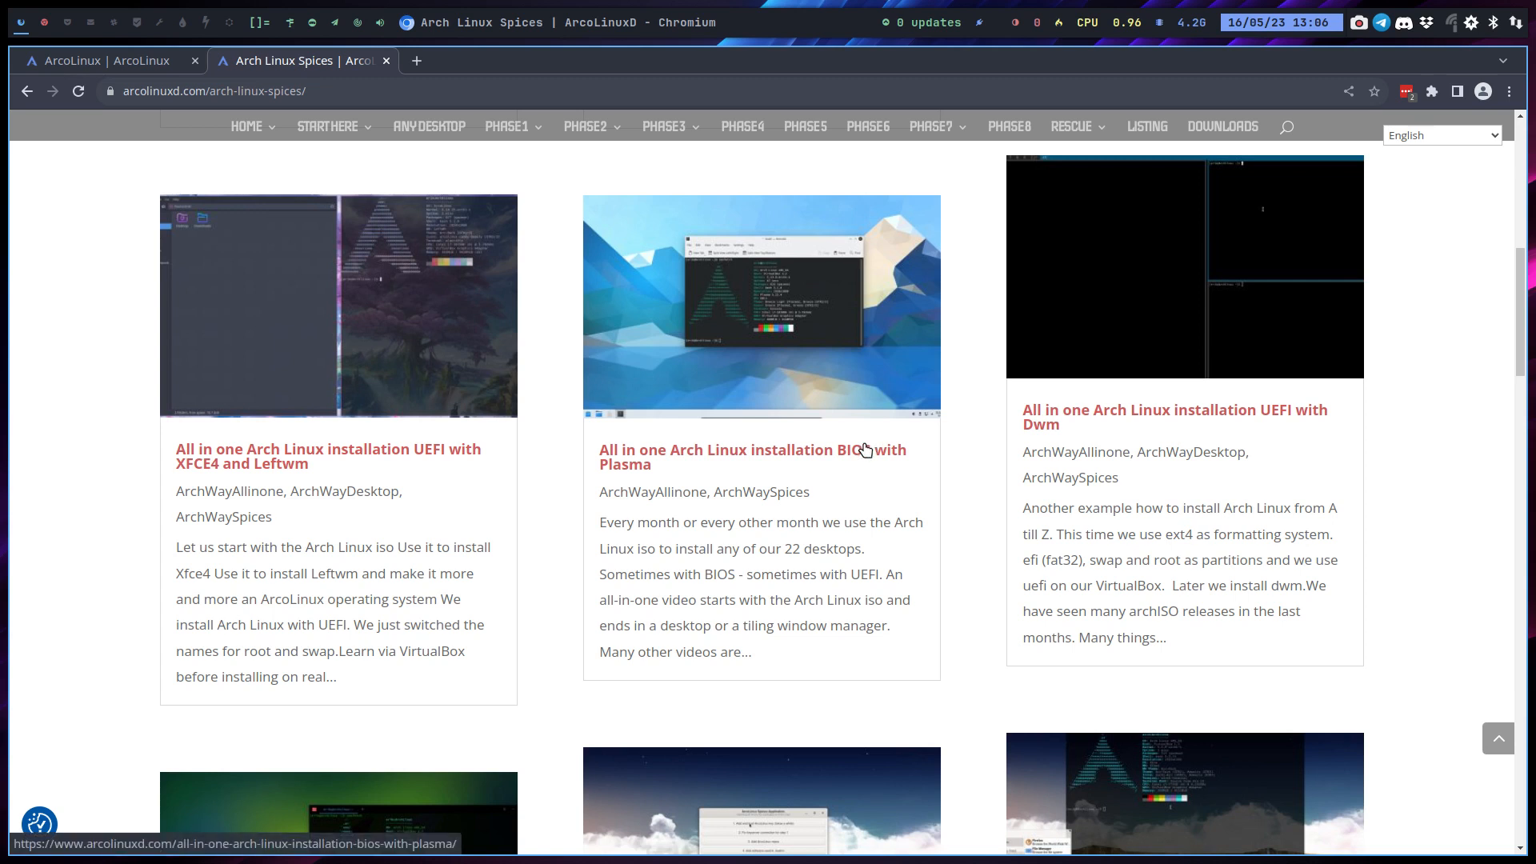
pyautogui.moveTo(1022, 385)
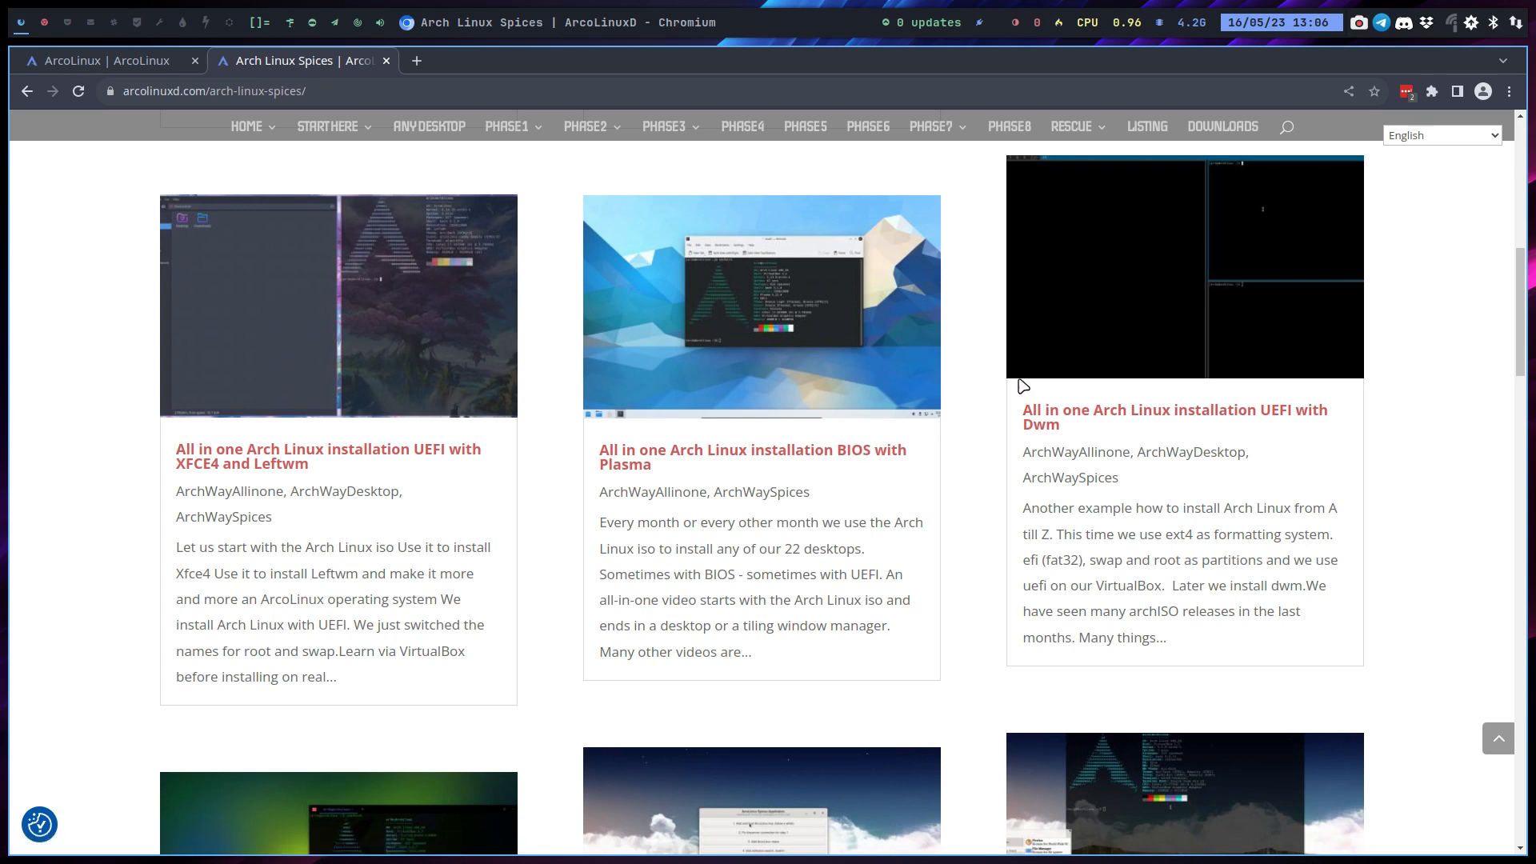
pyautogui.moveTo(983, 423)
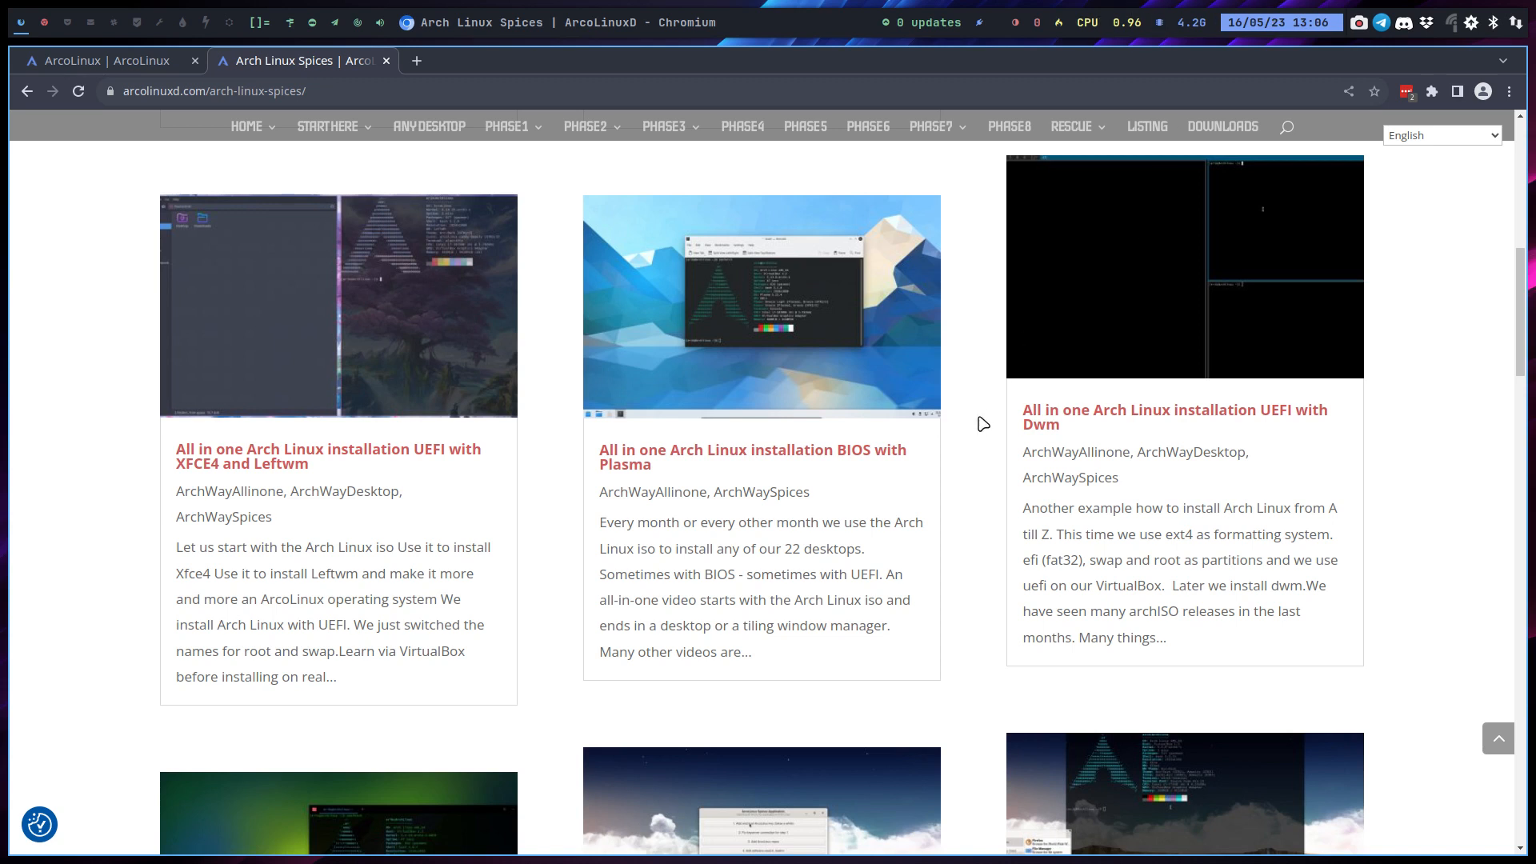
pyautogui.moveTo(718, 470)
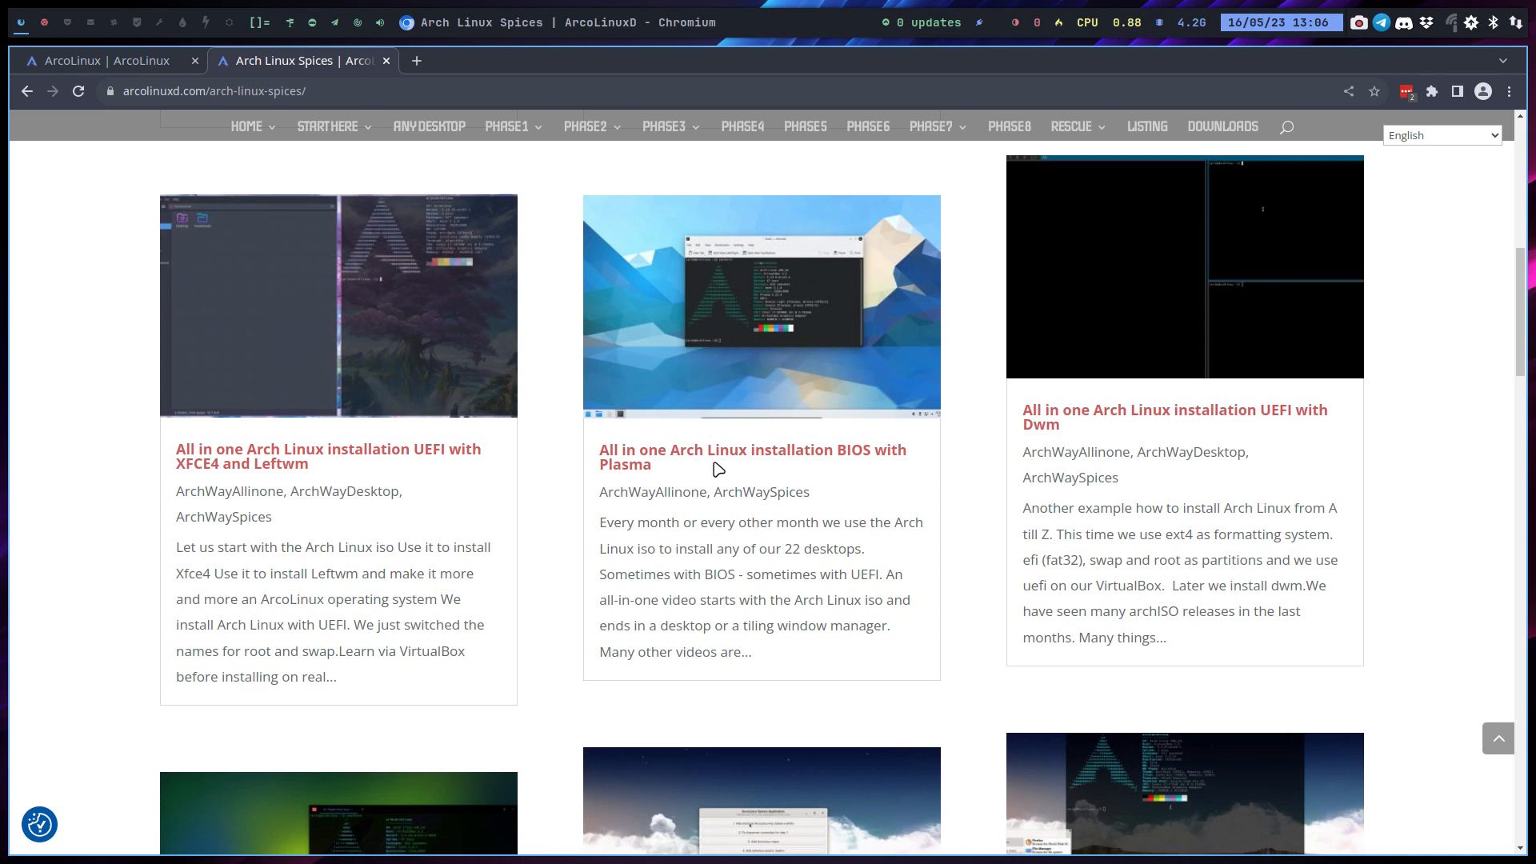
# Return to the arcolinux.info tab and scroll to the Tweak Tool, Spices and Trasher blocks
pyautogui.click(108, 60)
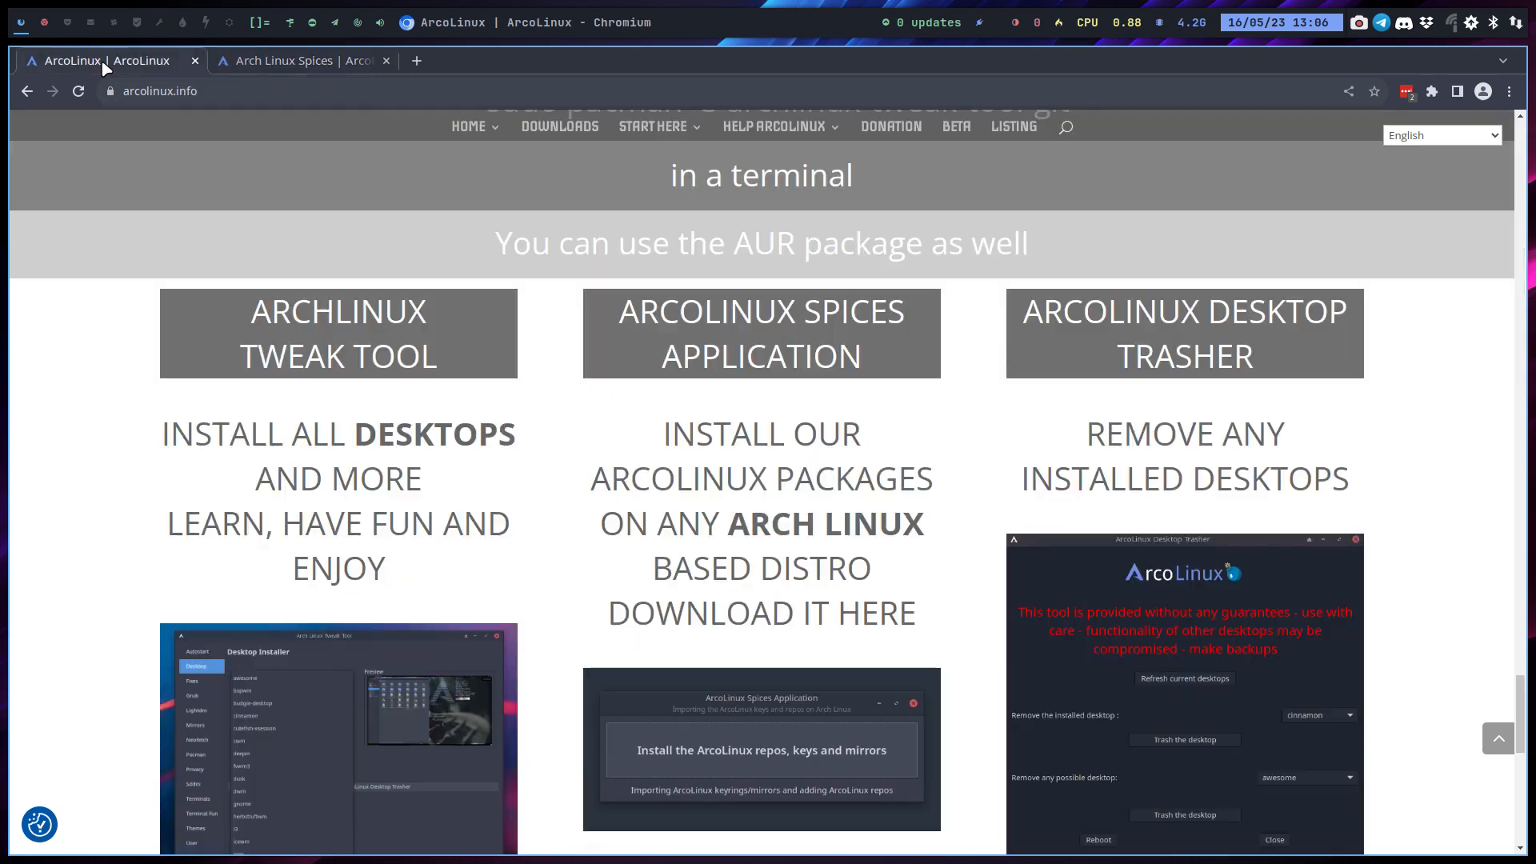
pyautogui.moveTo(803, 424)
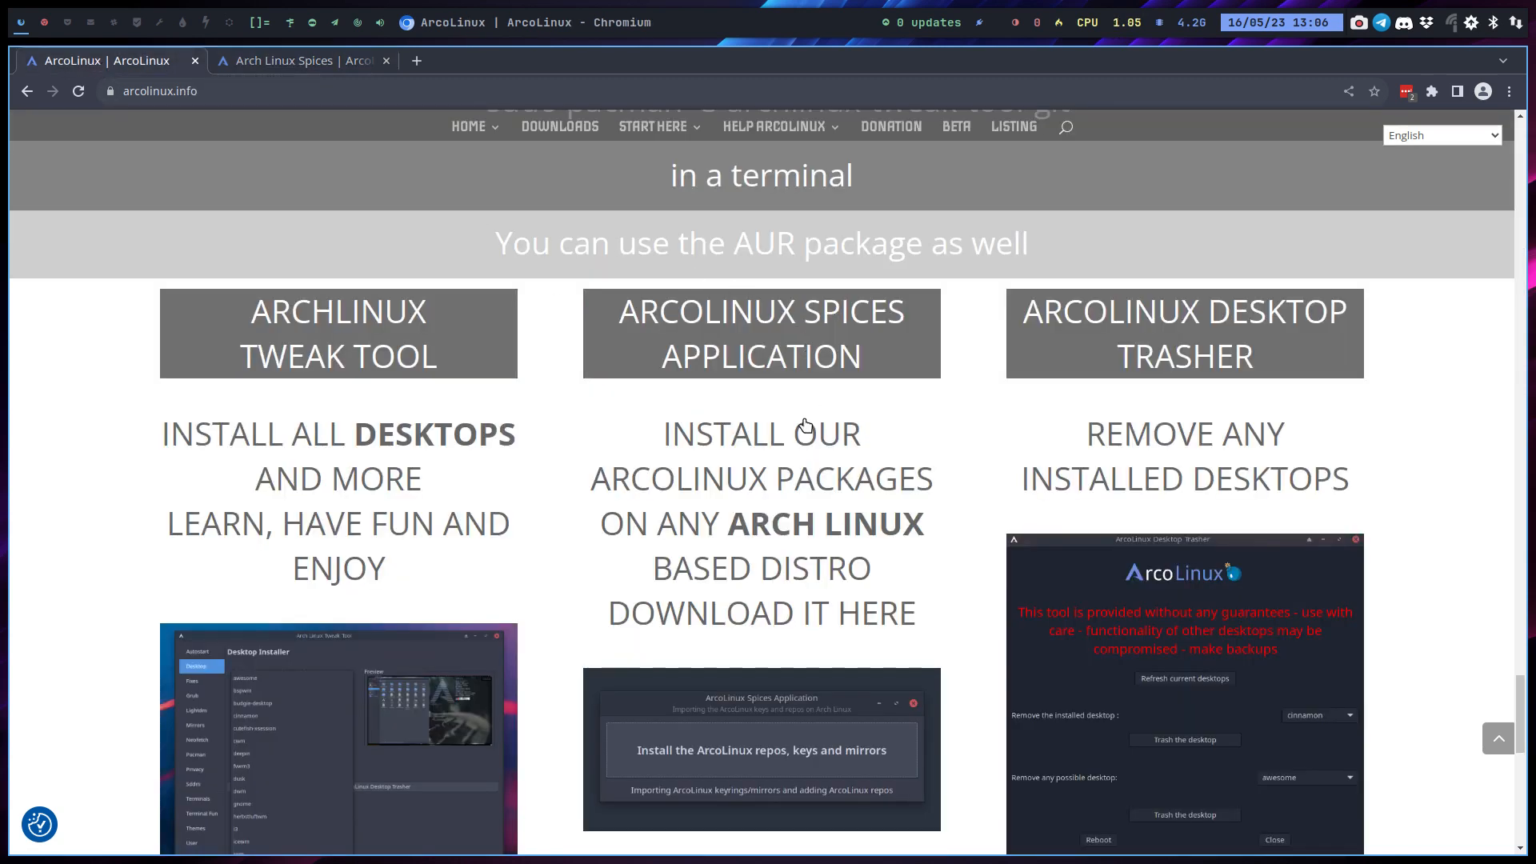
pyautogui.scroll(-3)
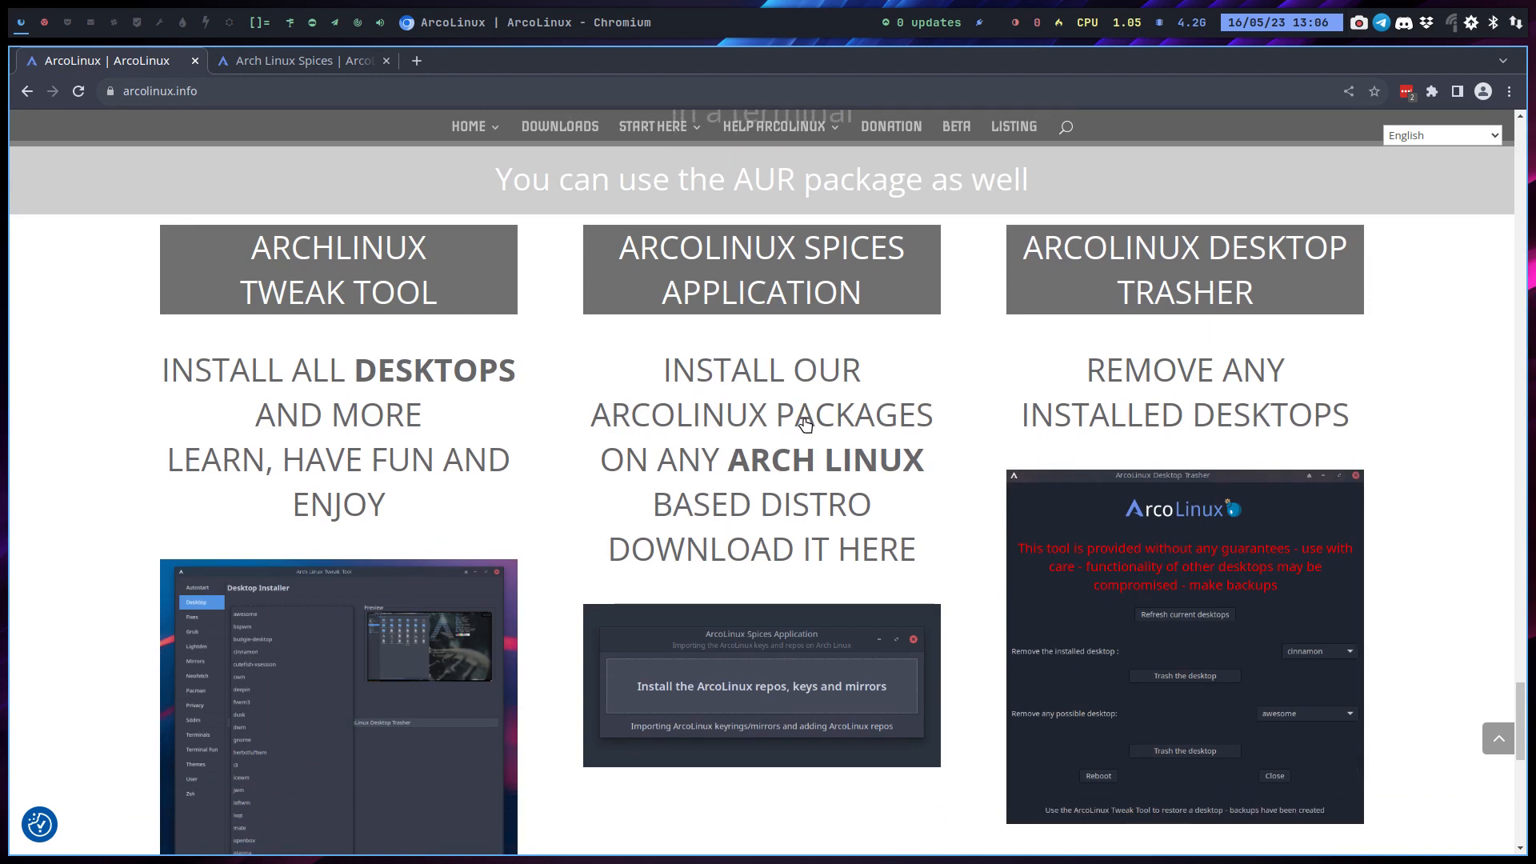
pyautogui.scroll(-3)
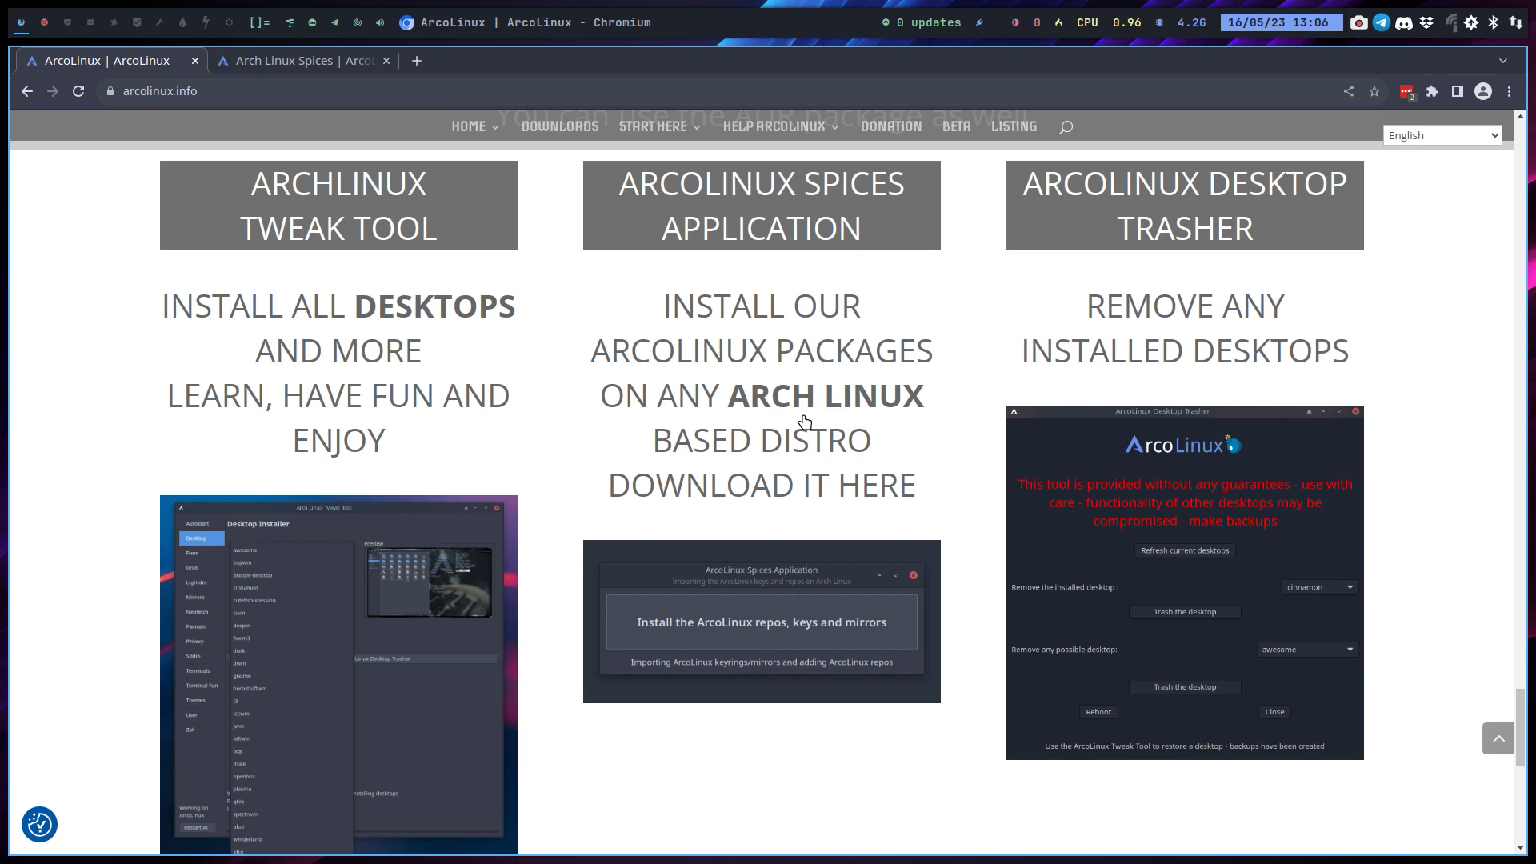
pyautogui.moveTo(113, 104)
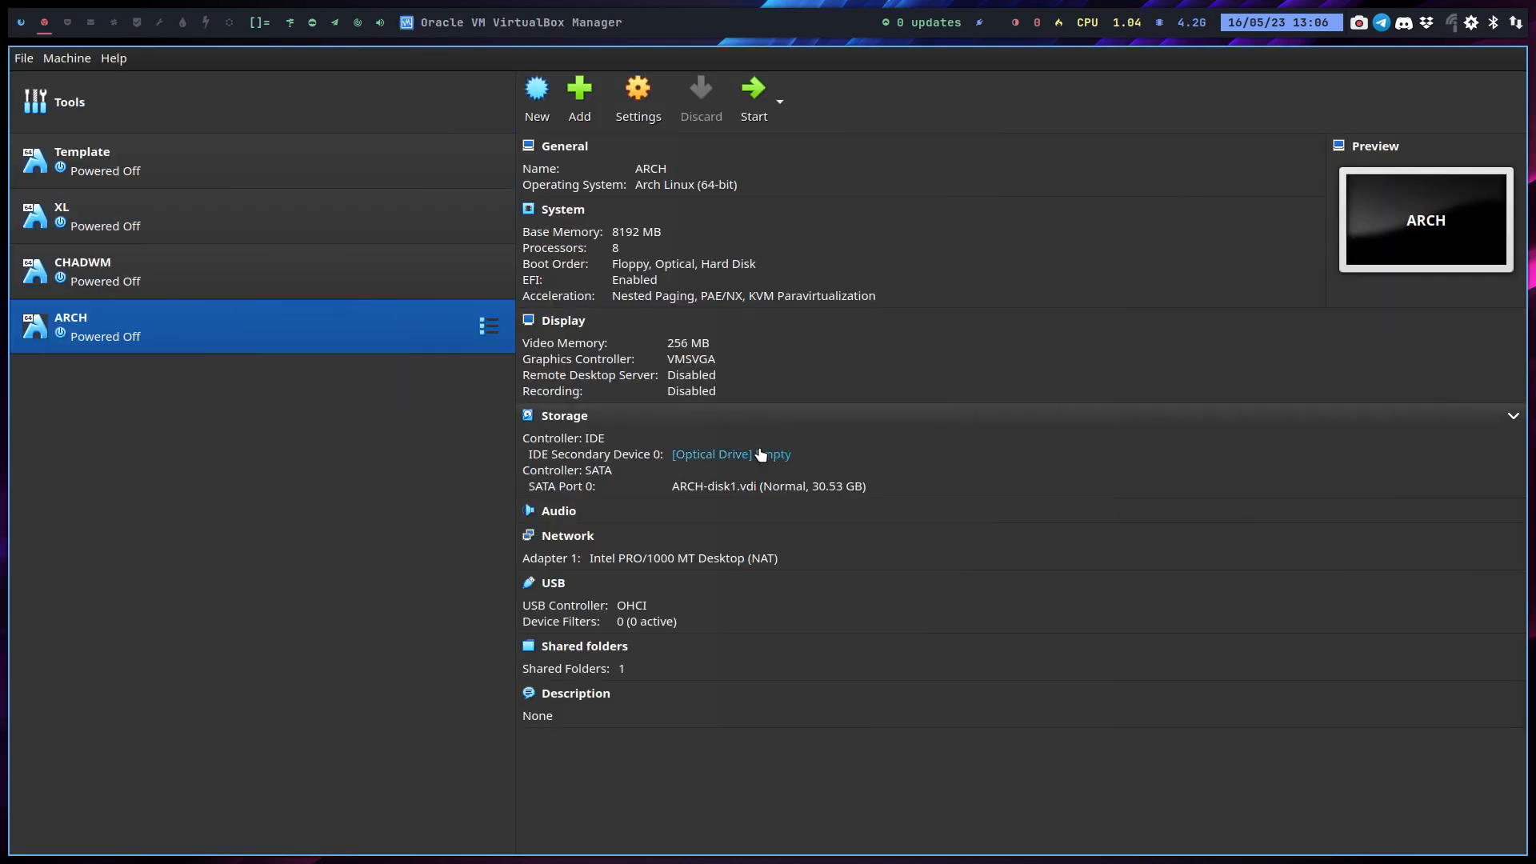
# Start the ARCH virtual machine from VirtualBox Manager
pyautogui.click(752, 98)
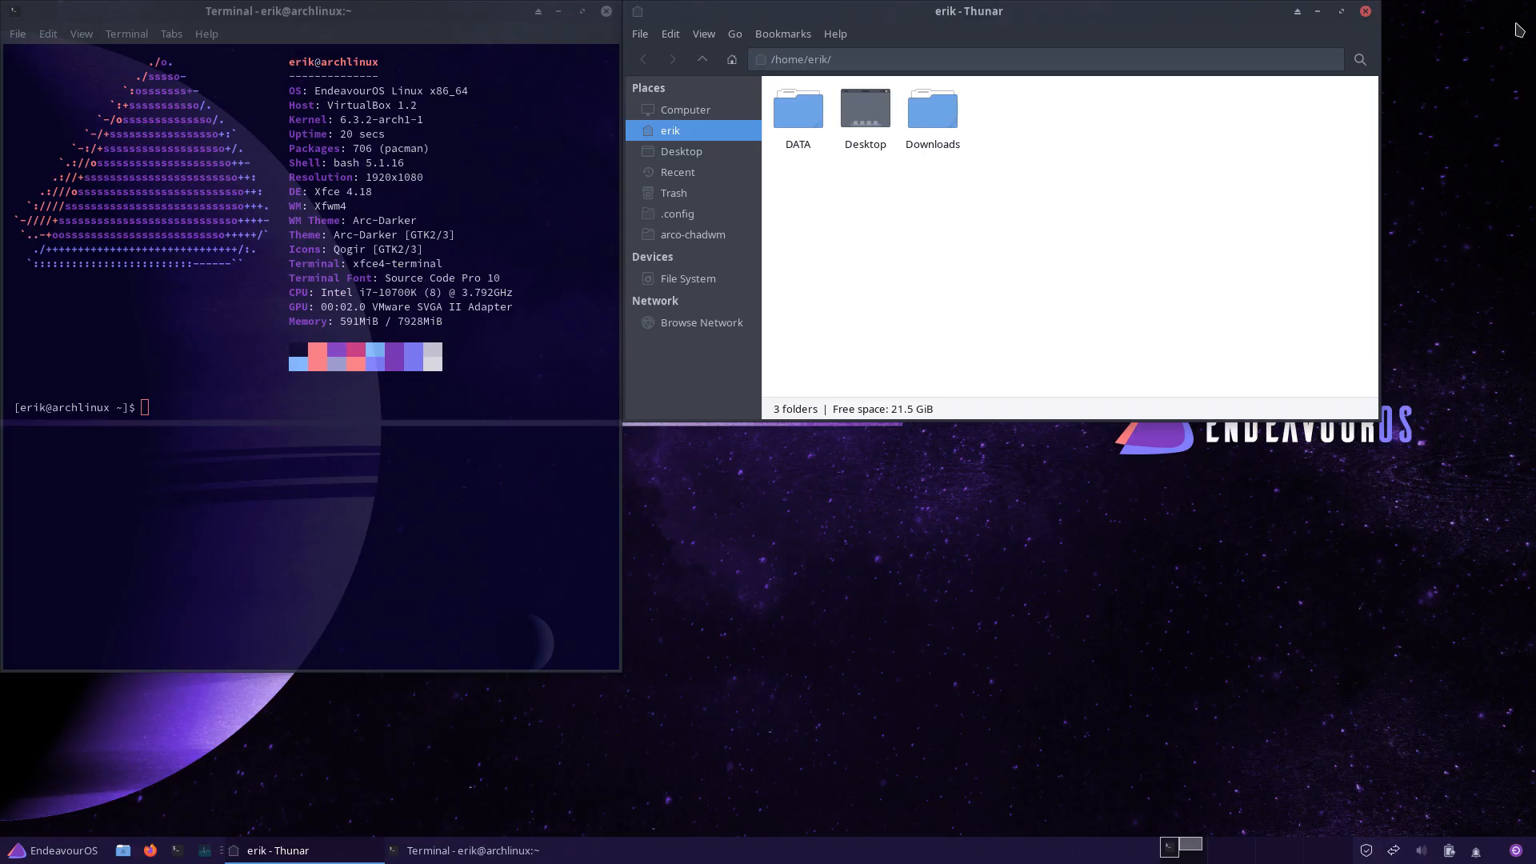
# Close Thunar, list arcolinux packages with 'sudo pacman -S arcolinux', then close the terminal
pyautogui.click(1365, 10)
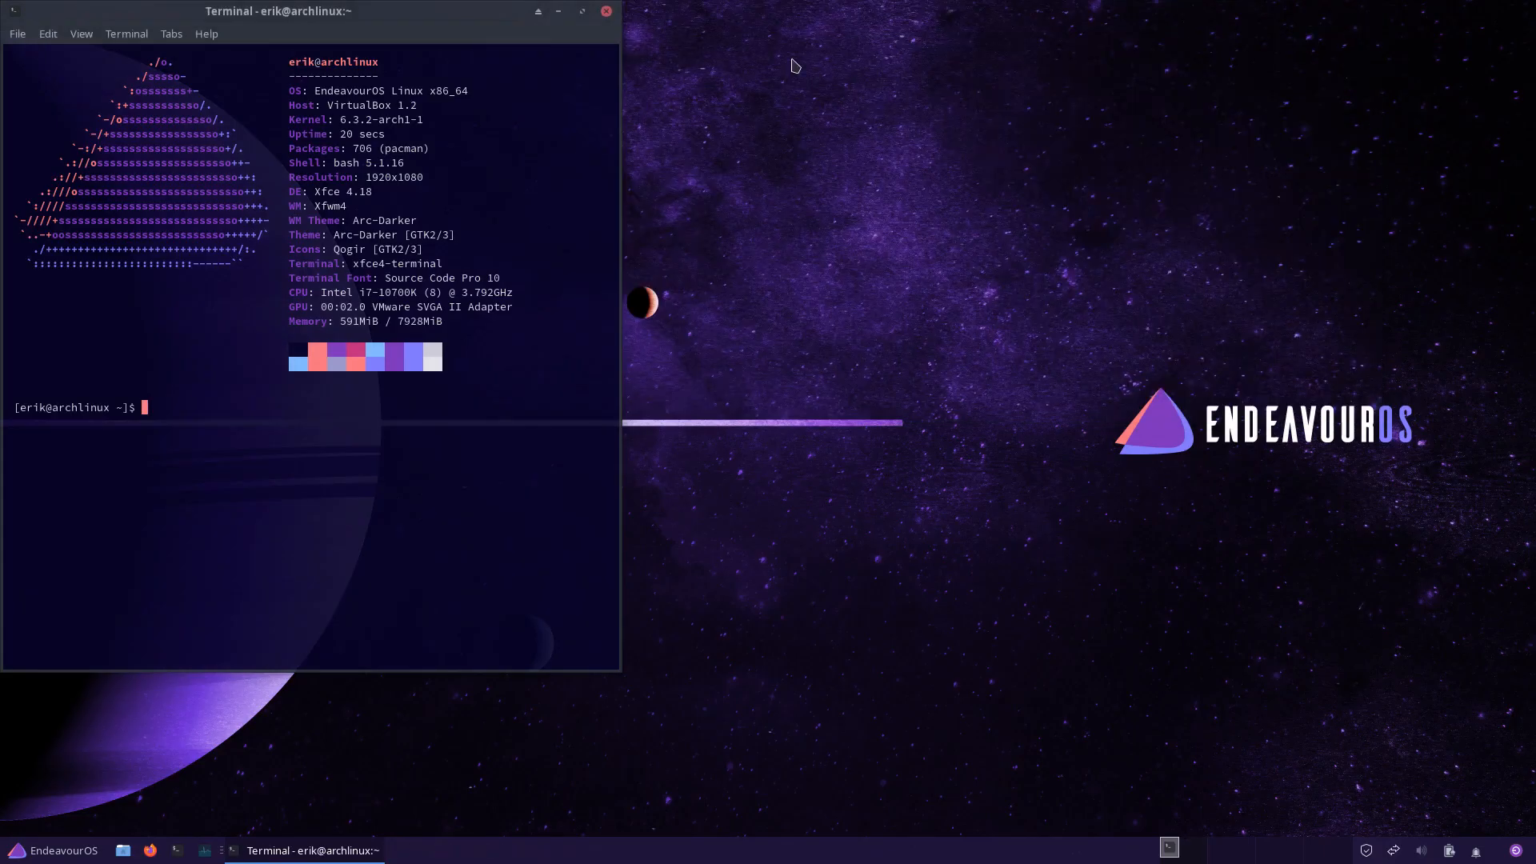
pyautogui.moveTo(463, 413)
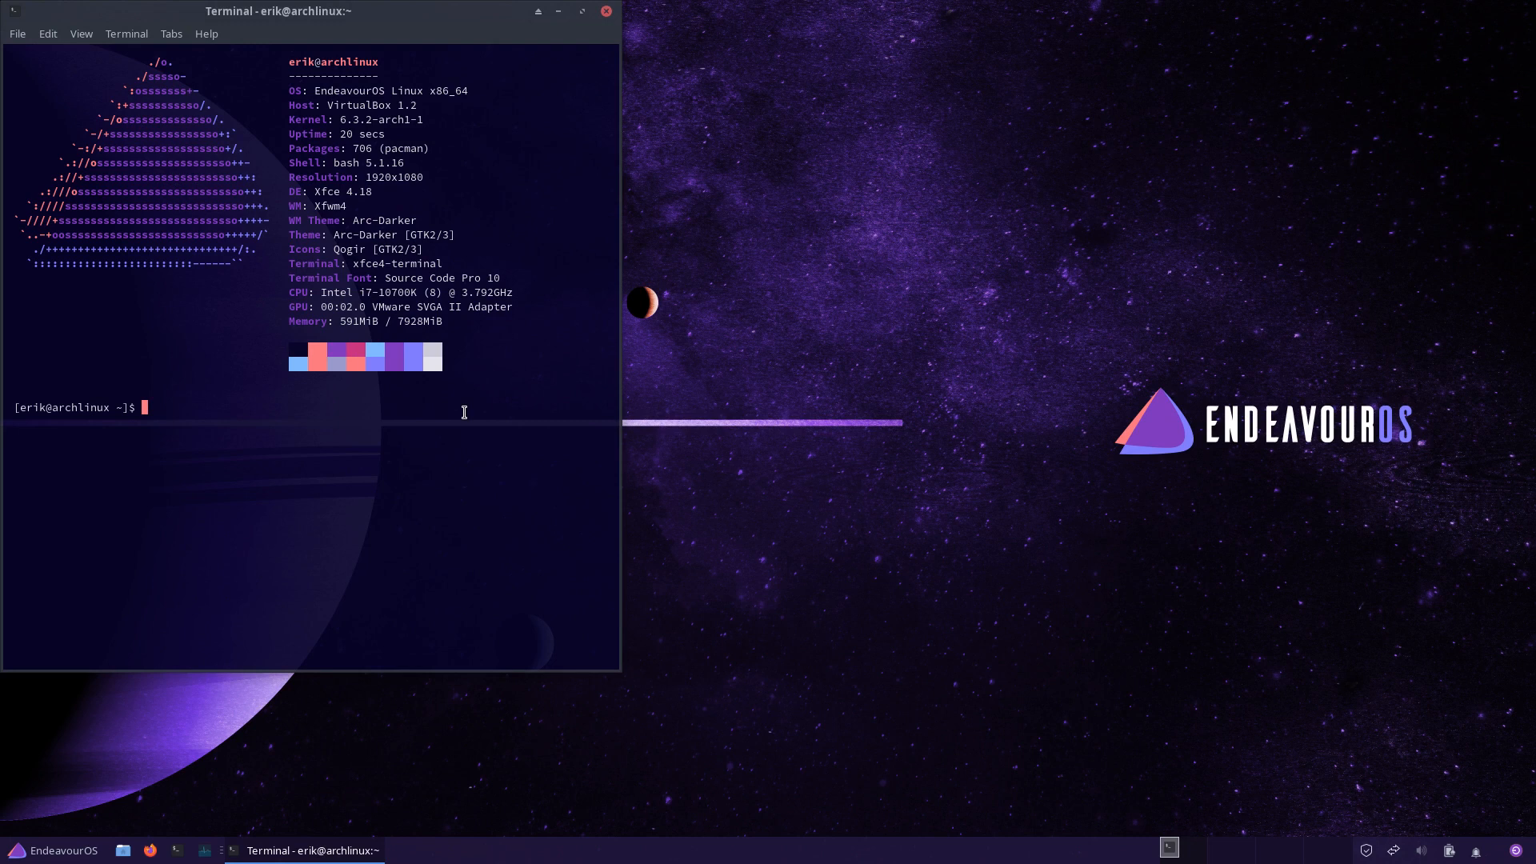
pyautogui.write('sudo pacman')
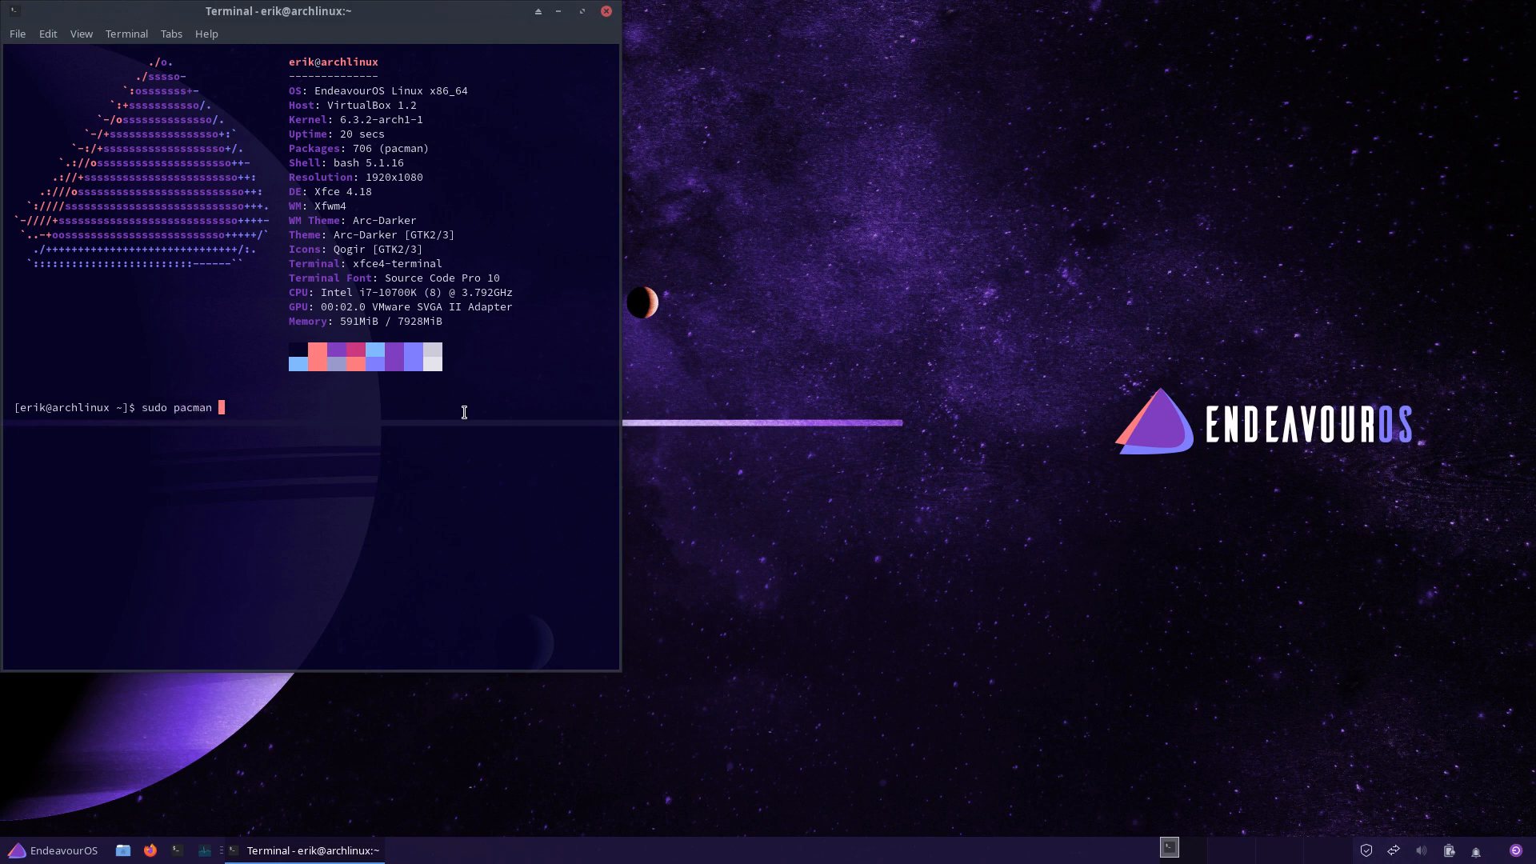
pyautogui.write('-S arcolinux')
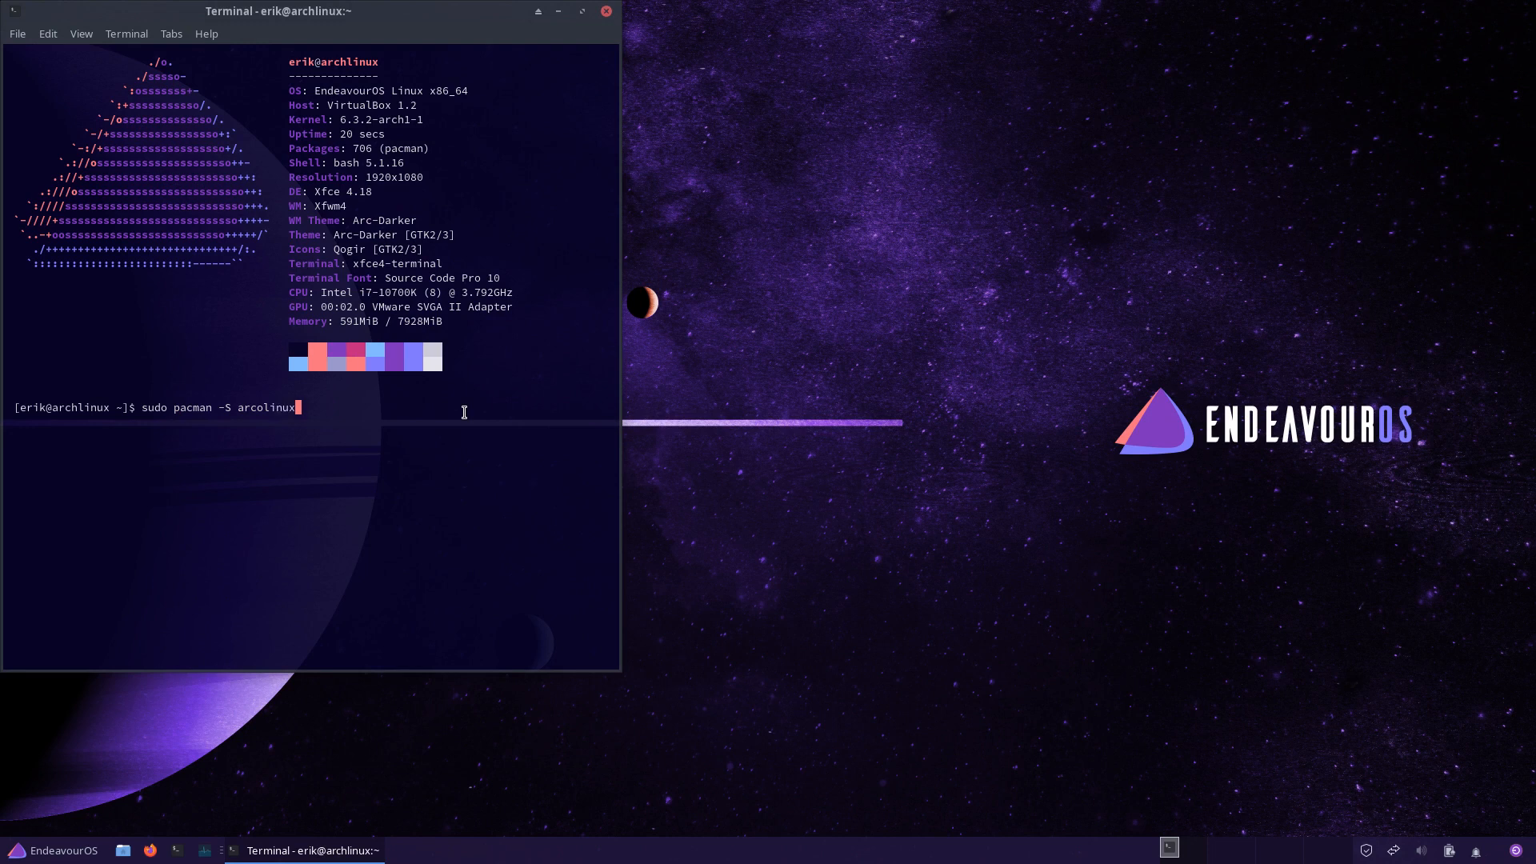
pyautogui.press('Return')
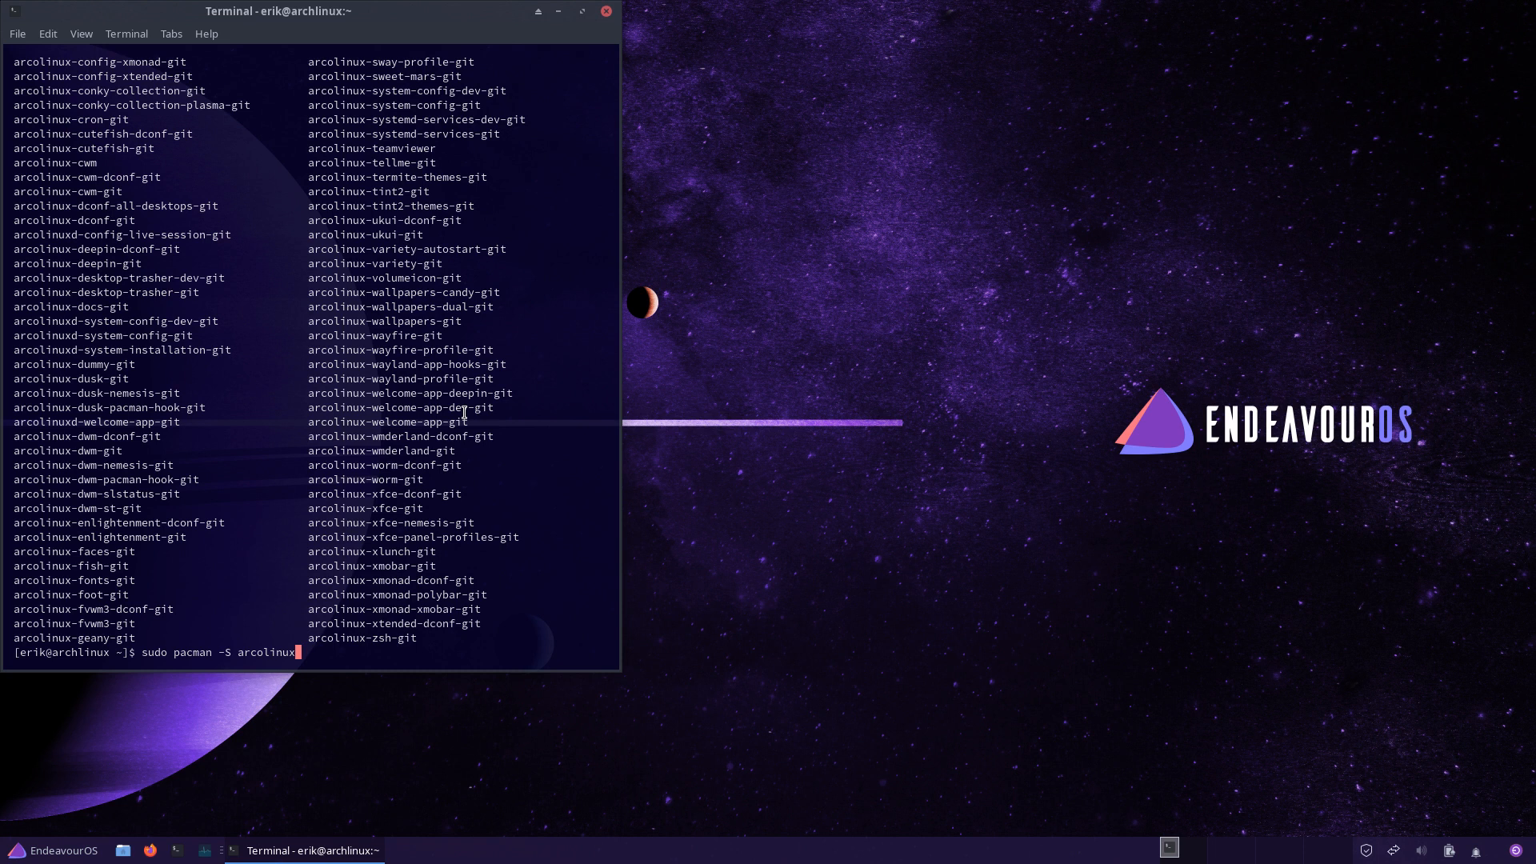
pyautogui.click(605, 10)
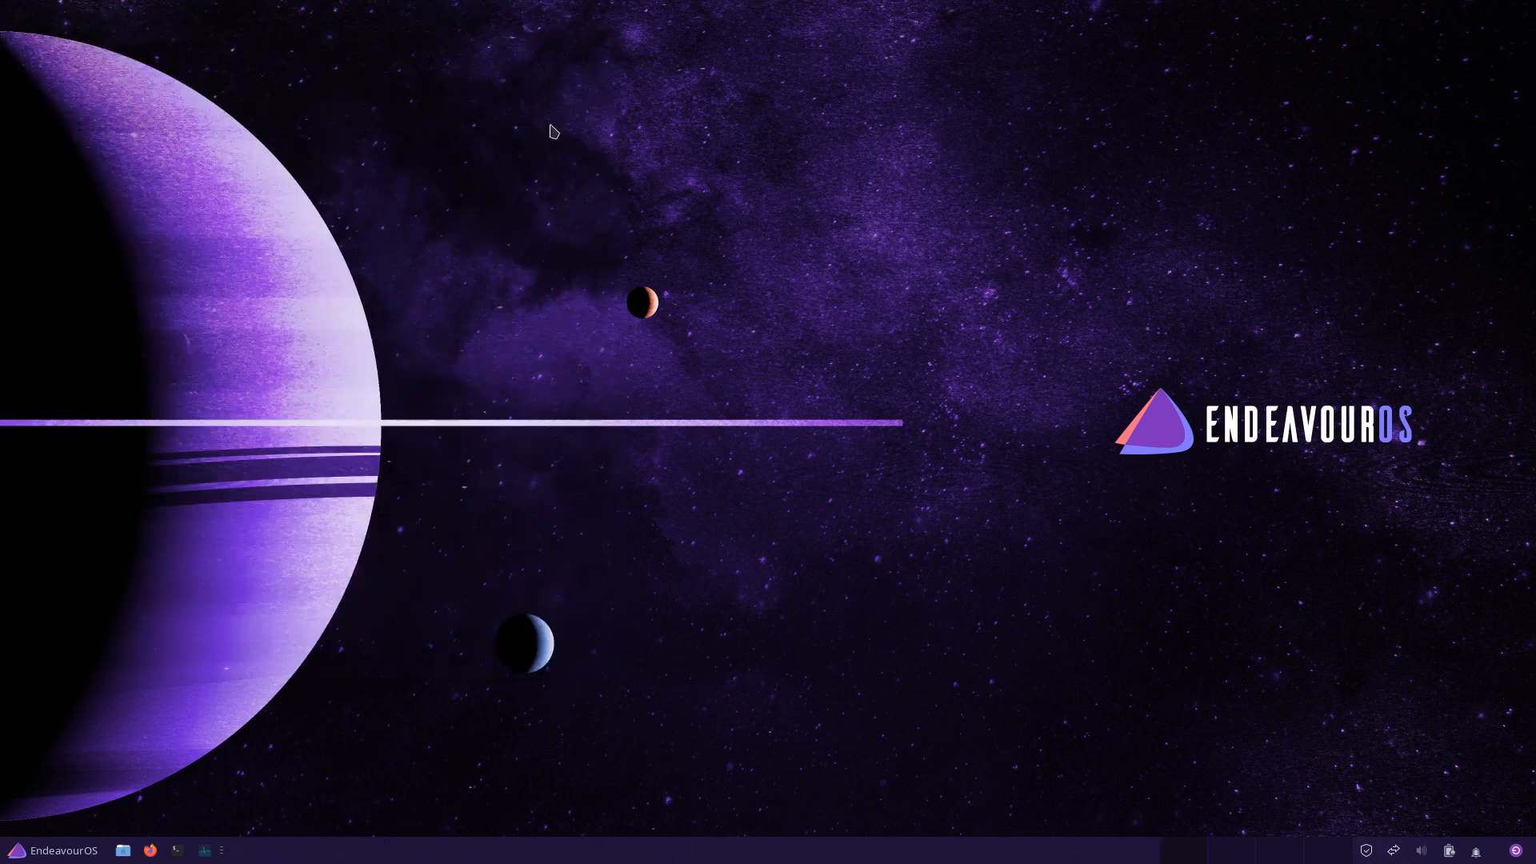
# Open run.sh from ~/.config/arco-chadwm/scripts in Sublime Text
pyautogui.click(53, 850)
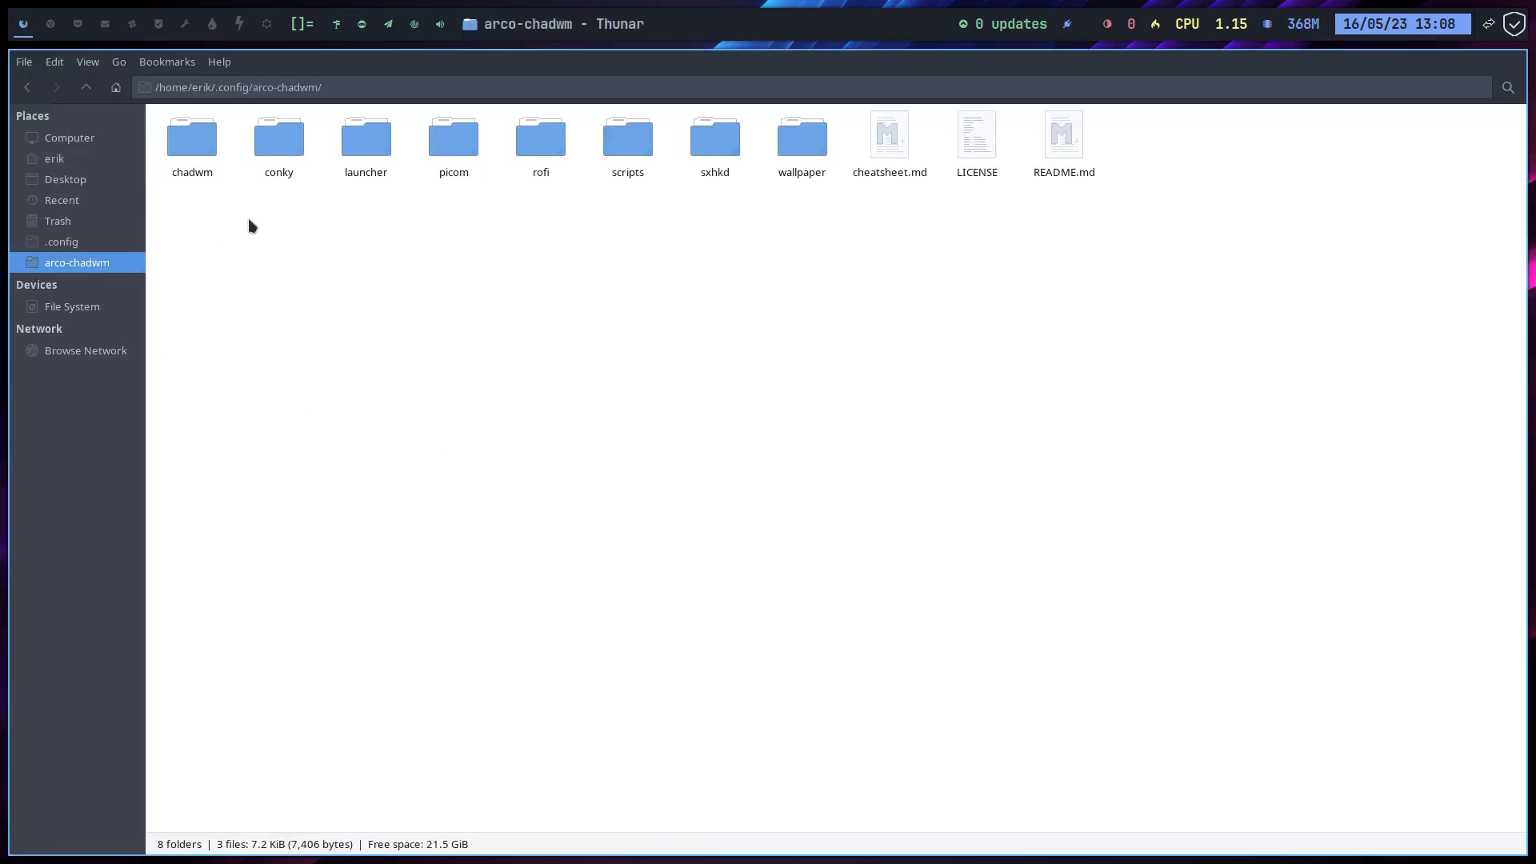
pyautogui.doubleClick(627, 136)
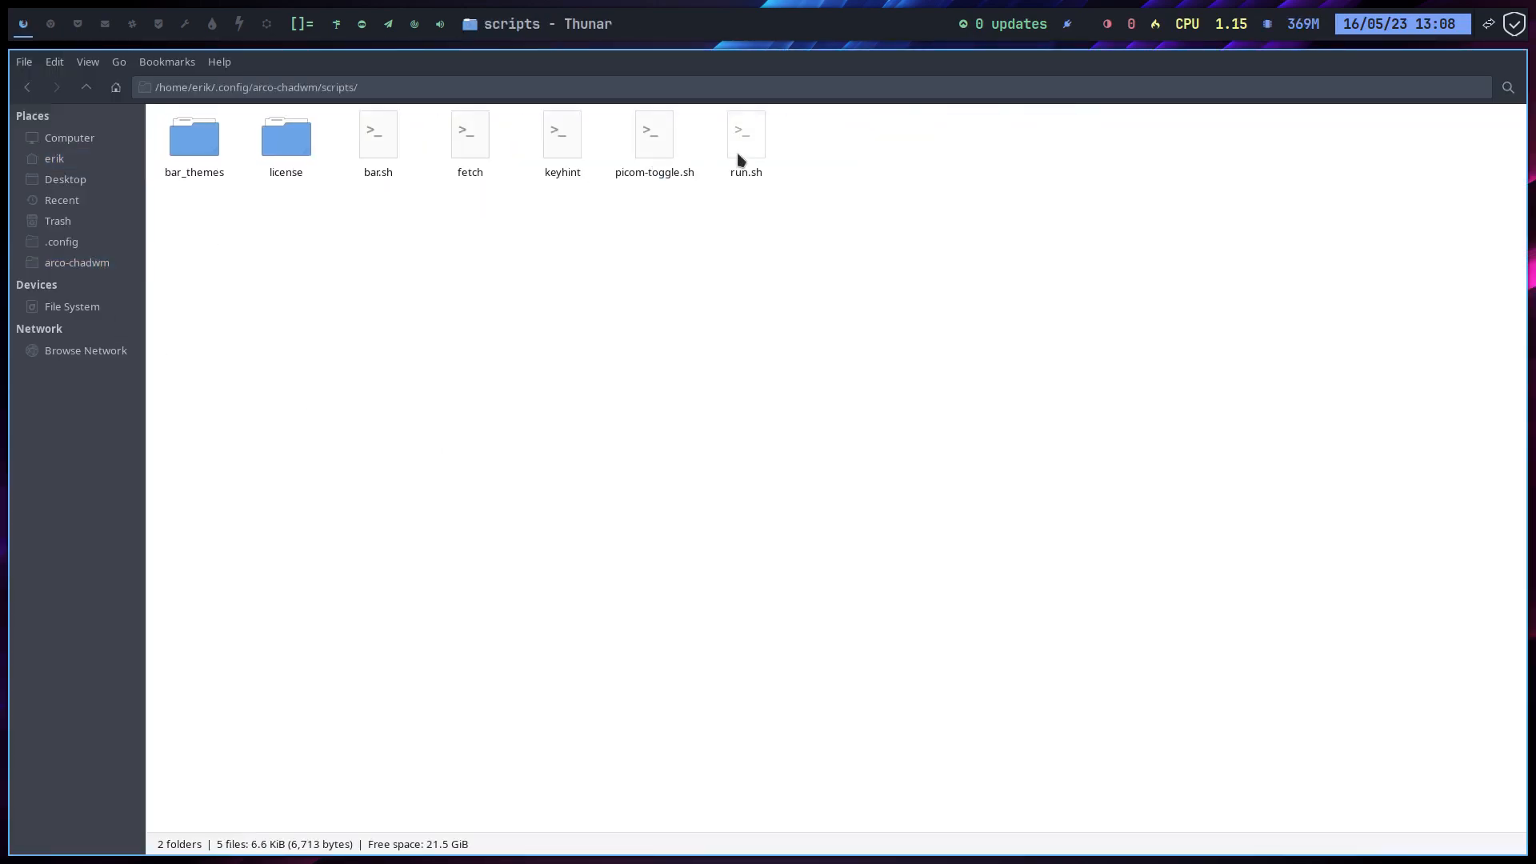
pyautogui.doubleClick(746, 134)
pyautogui.write('at')
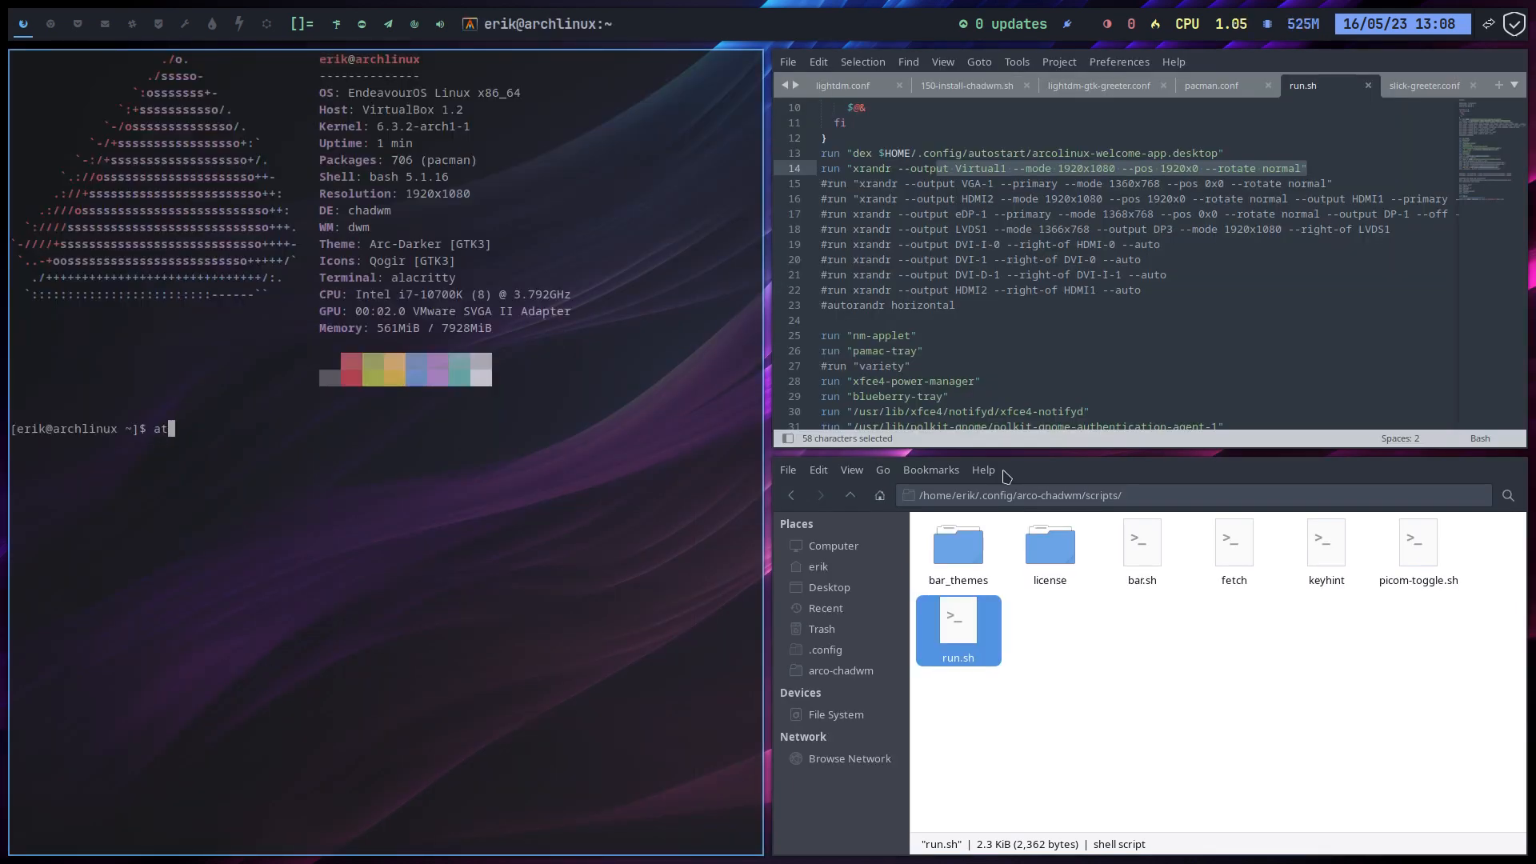
# Run xrandr, highlight Virtual1 on run.sh's xrandr line, then run the rip alias
pyautogui.write('xrandr')
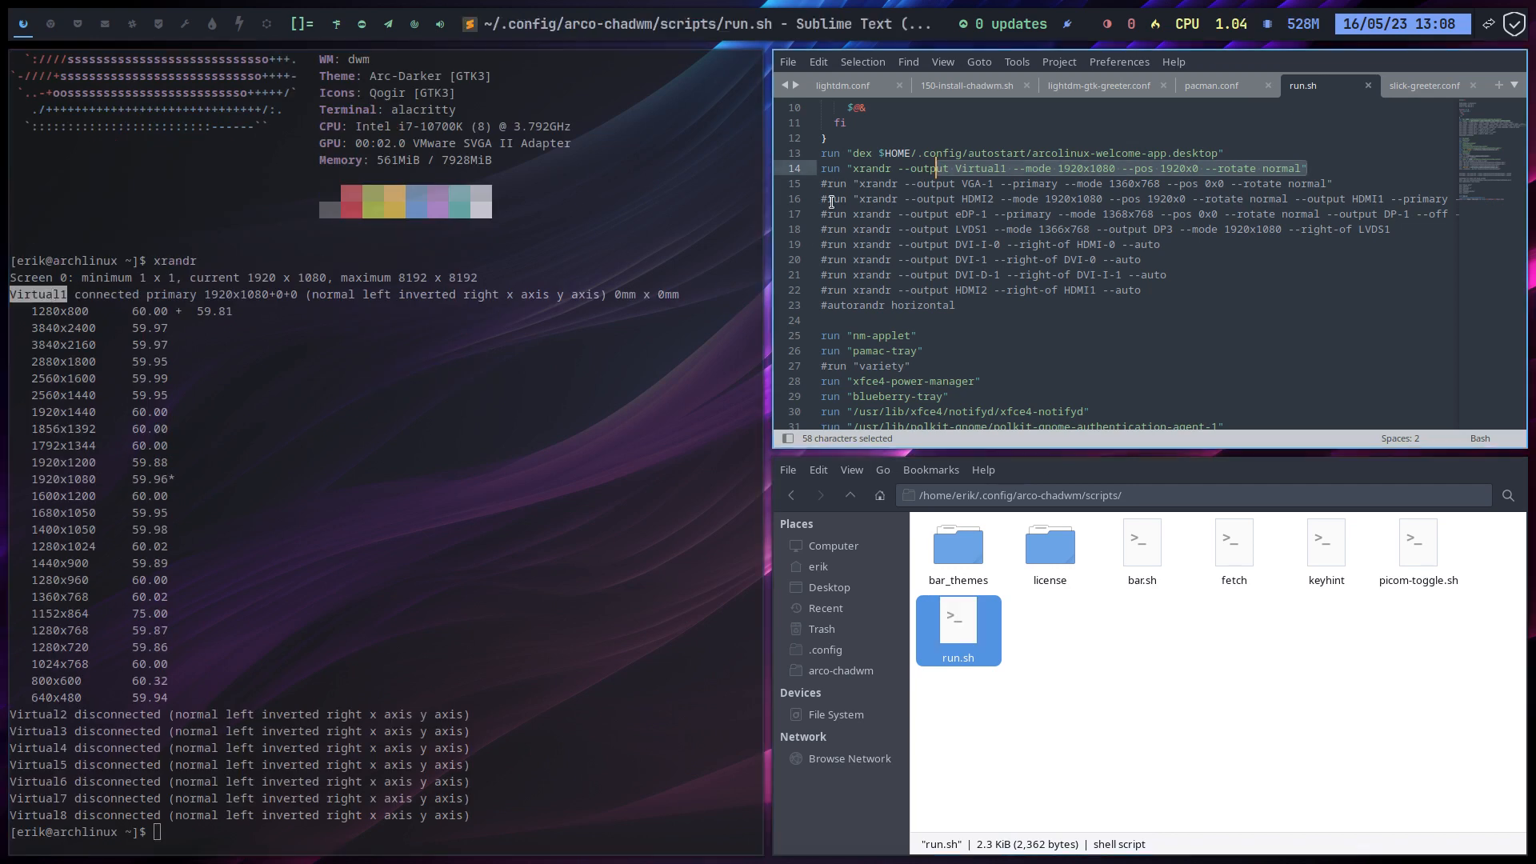
pyautogui.click(983, 167)
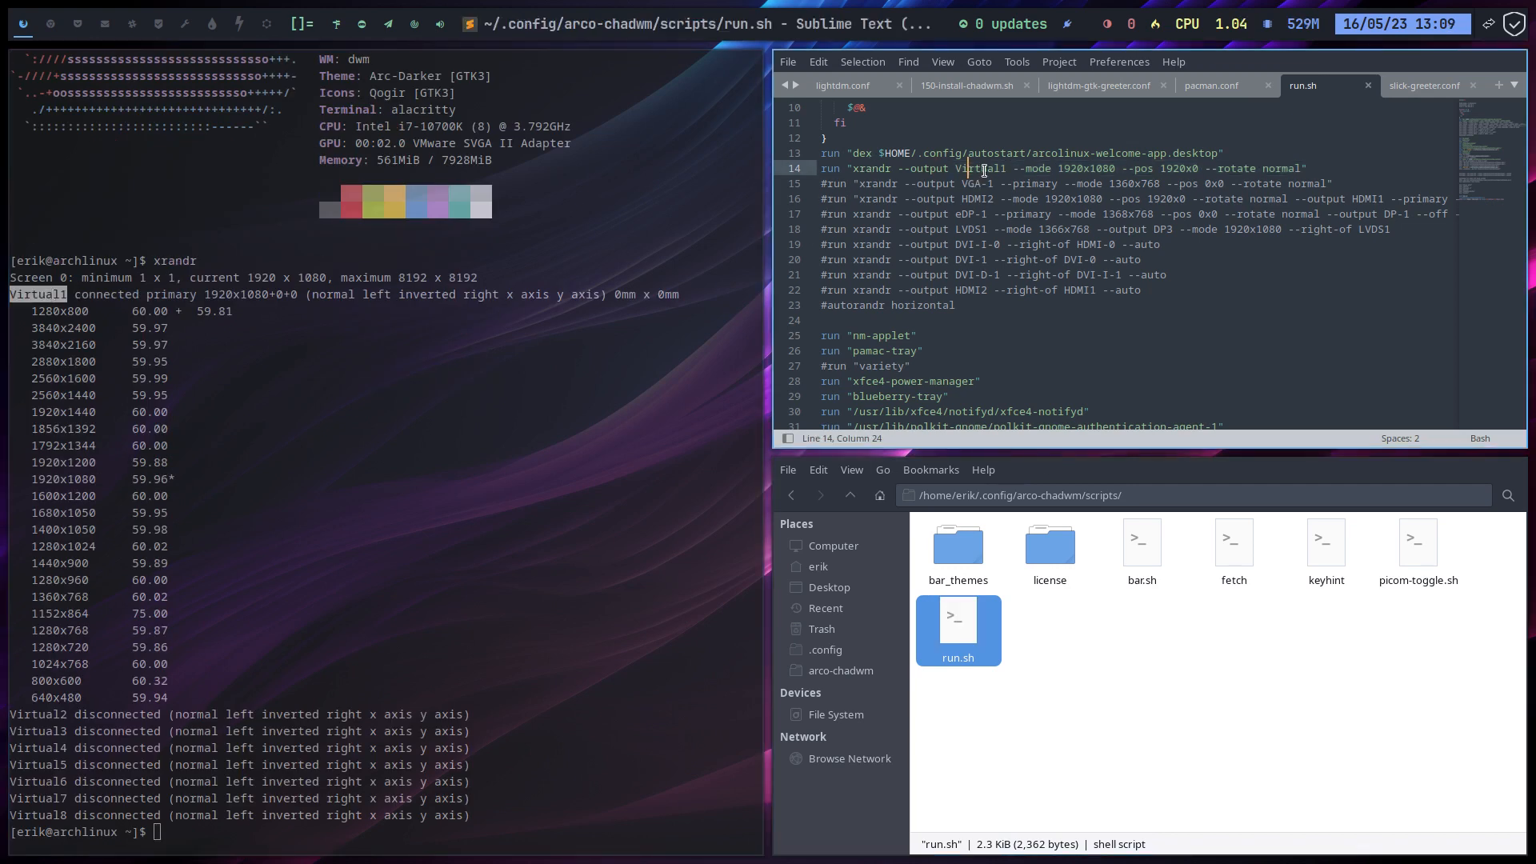
pyautogui.doubleClick(979, 167)
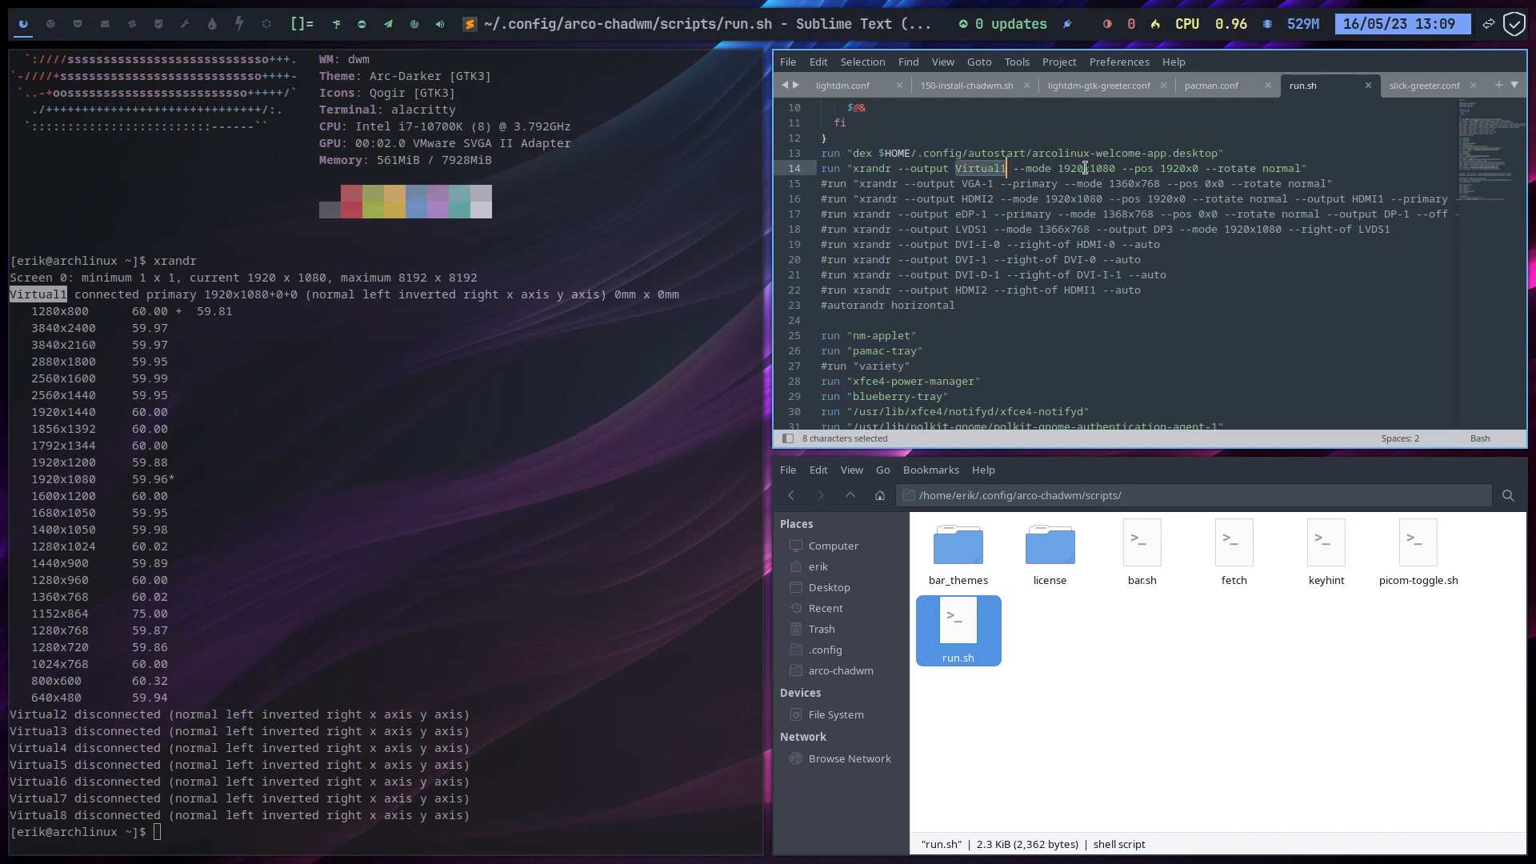
pyautogui.moveTo(1139, 242)
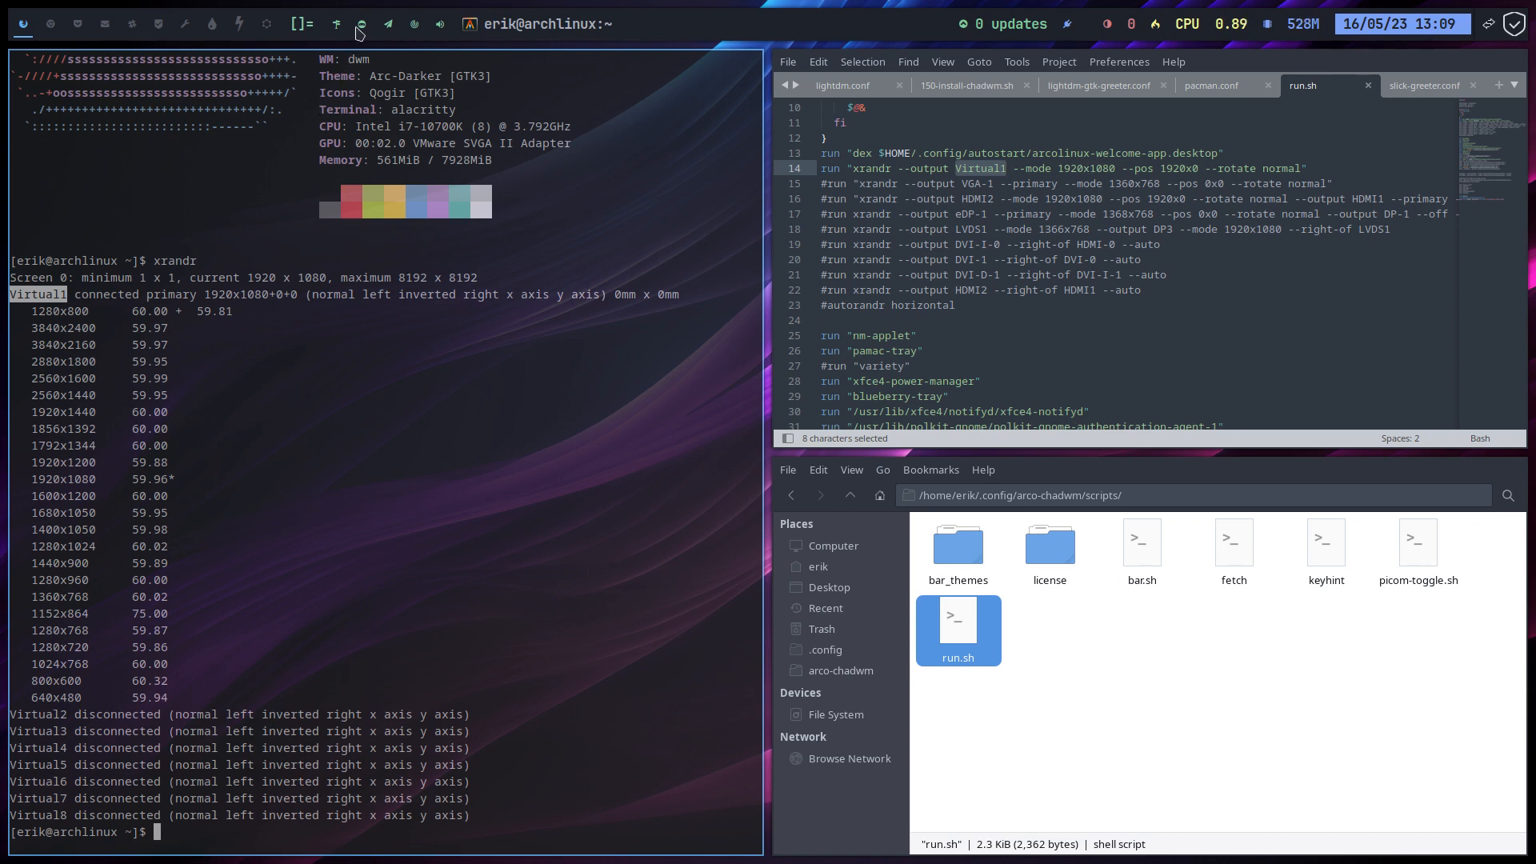
pyautogui.moveTo(425, 464)
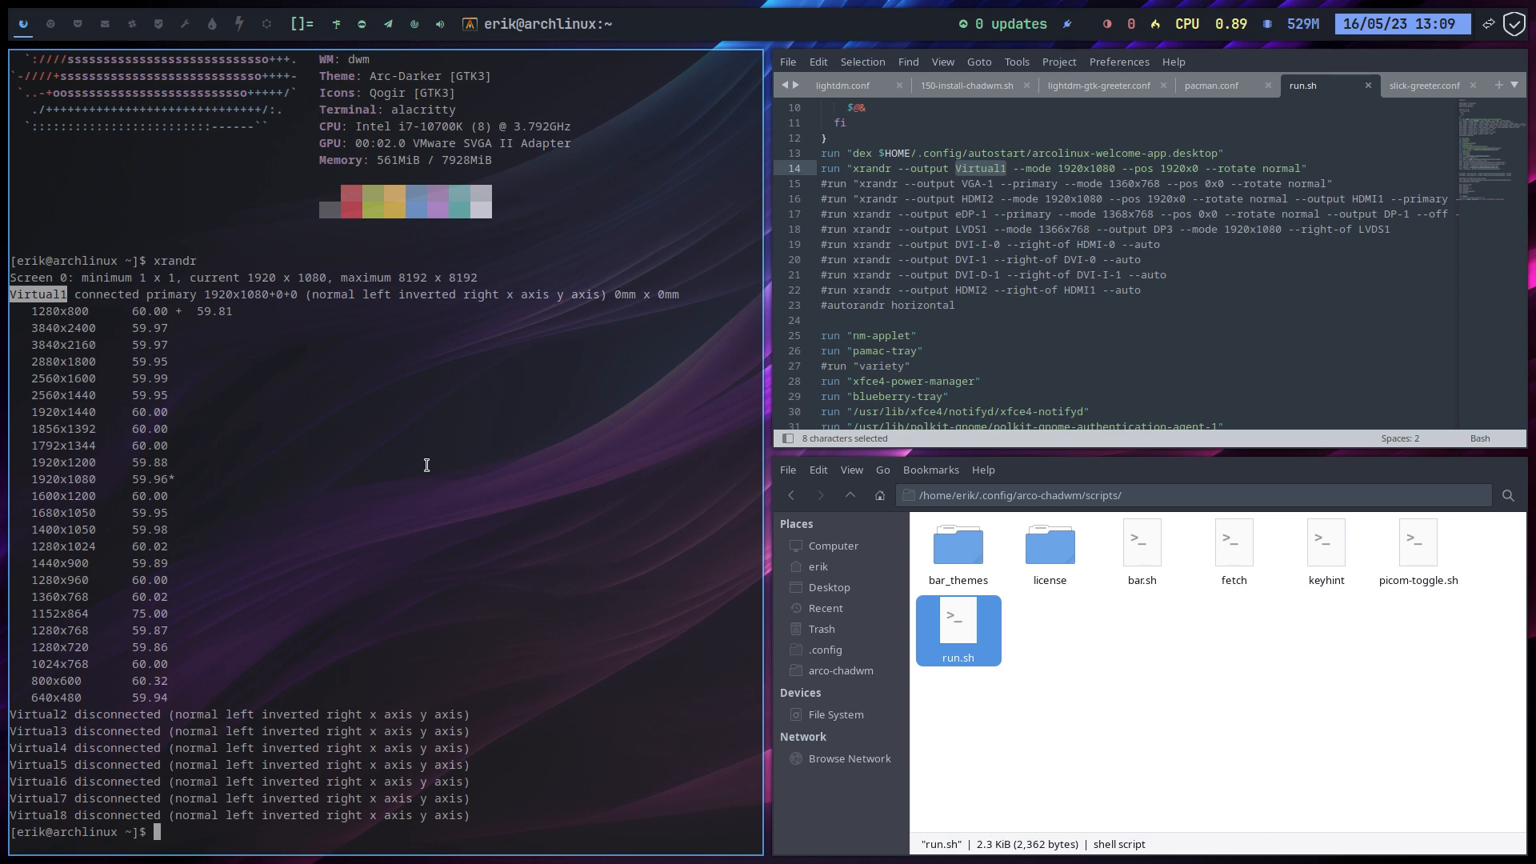
pyautogui.write('rip')
pyautogui.write('upall')
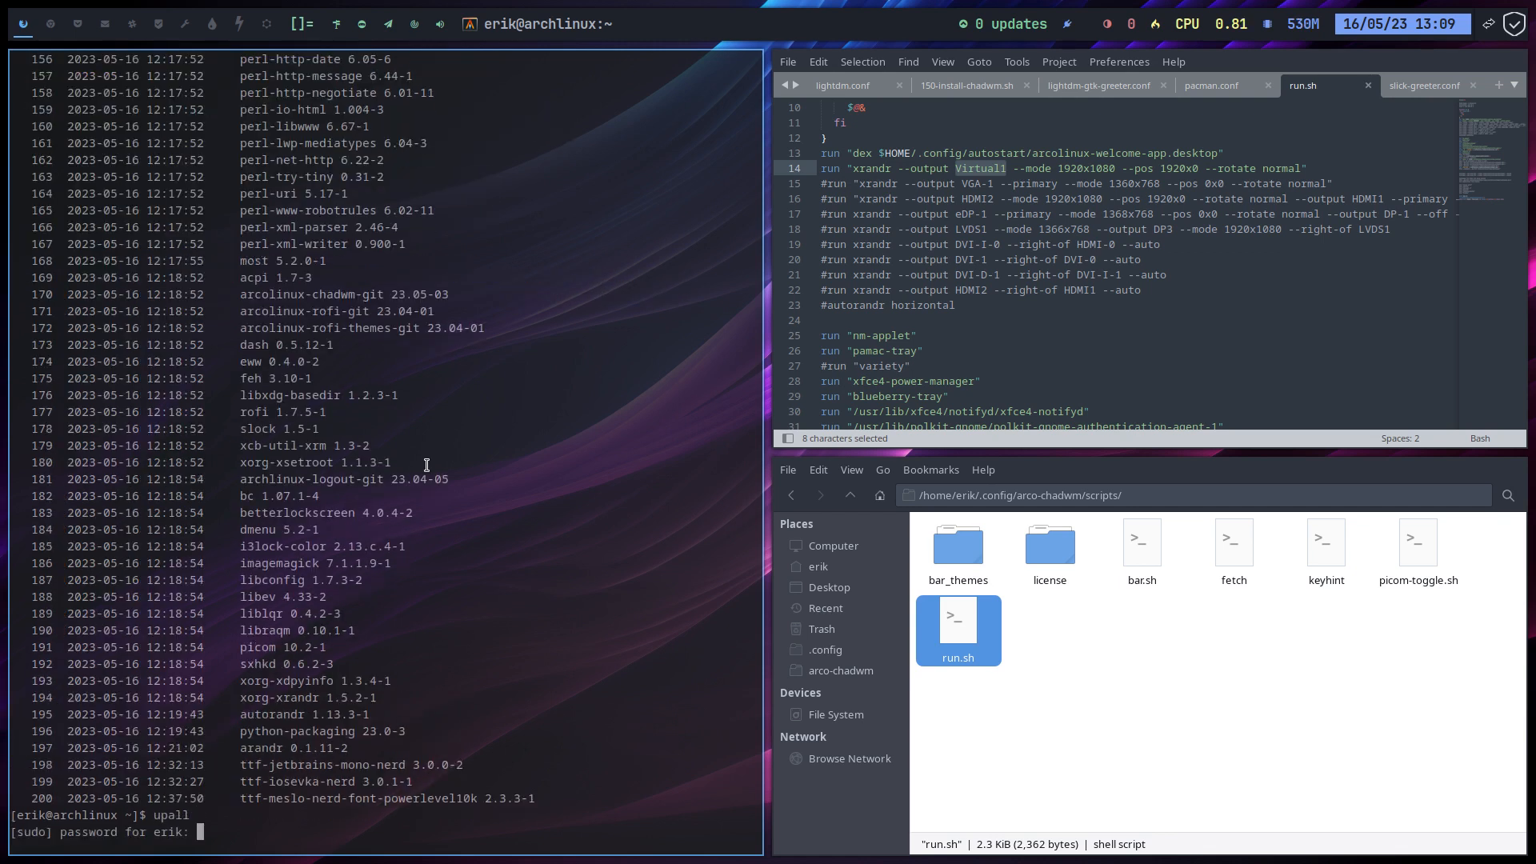
# Submit the sudo password for upall and highlight the ttf-meslo-nerd-font-powerlevel10k package
pyautogui.press('Return')
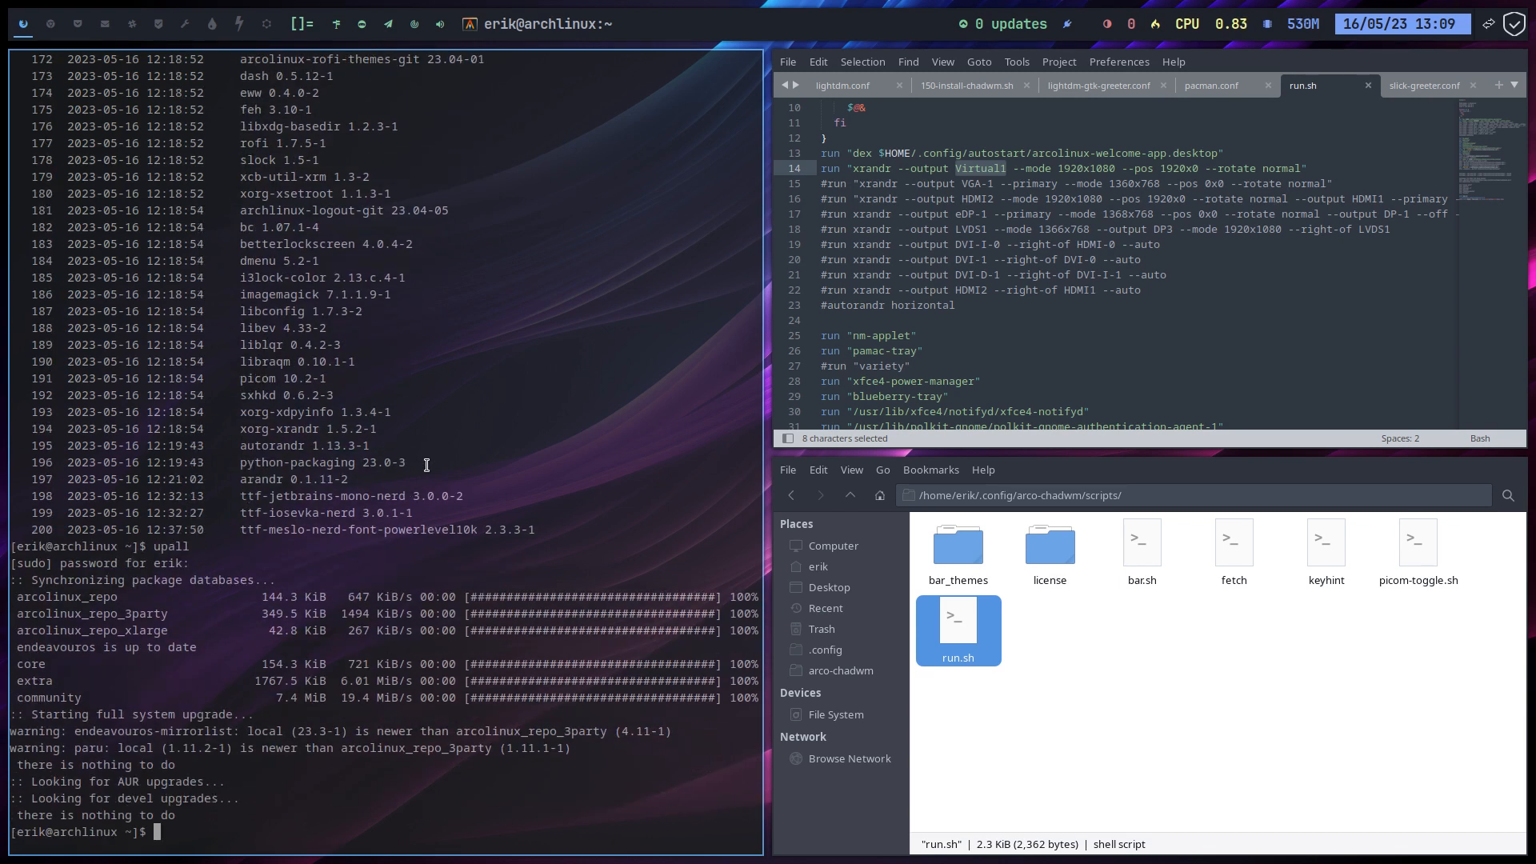
pyautogui.moveTo(436, 29)
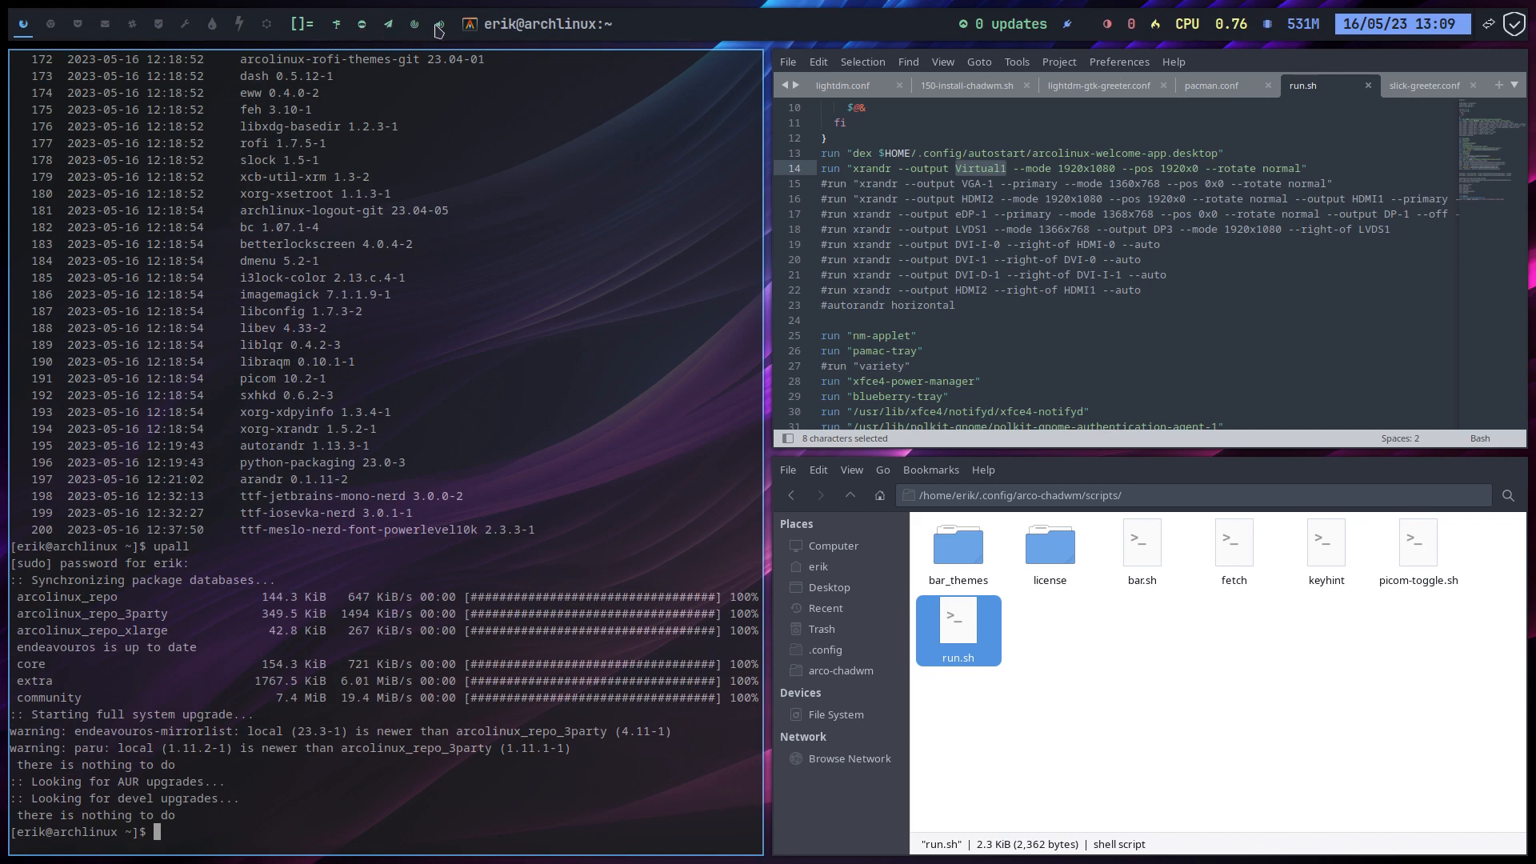
pyautogui.moveTo(436, 540)
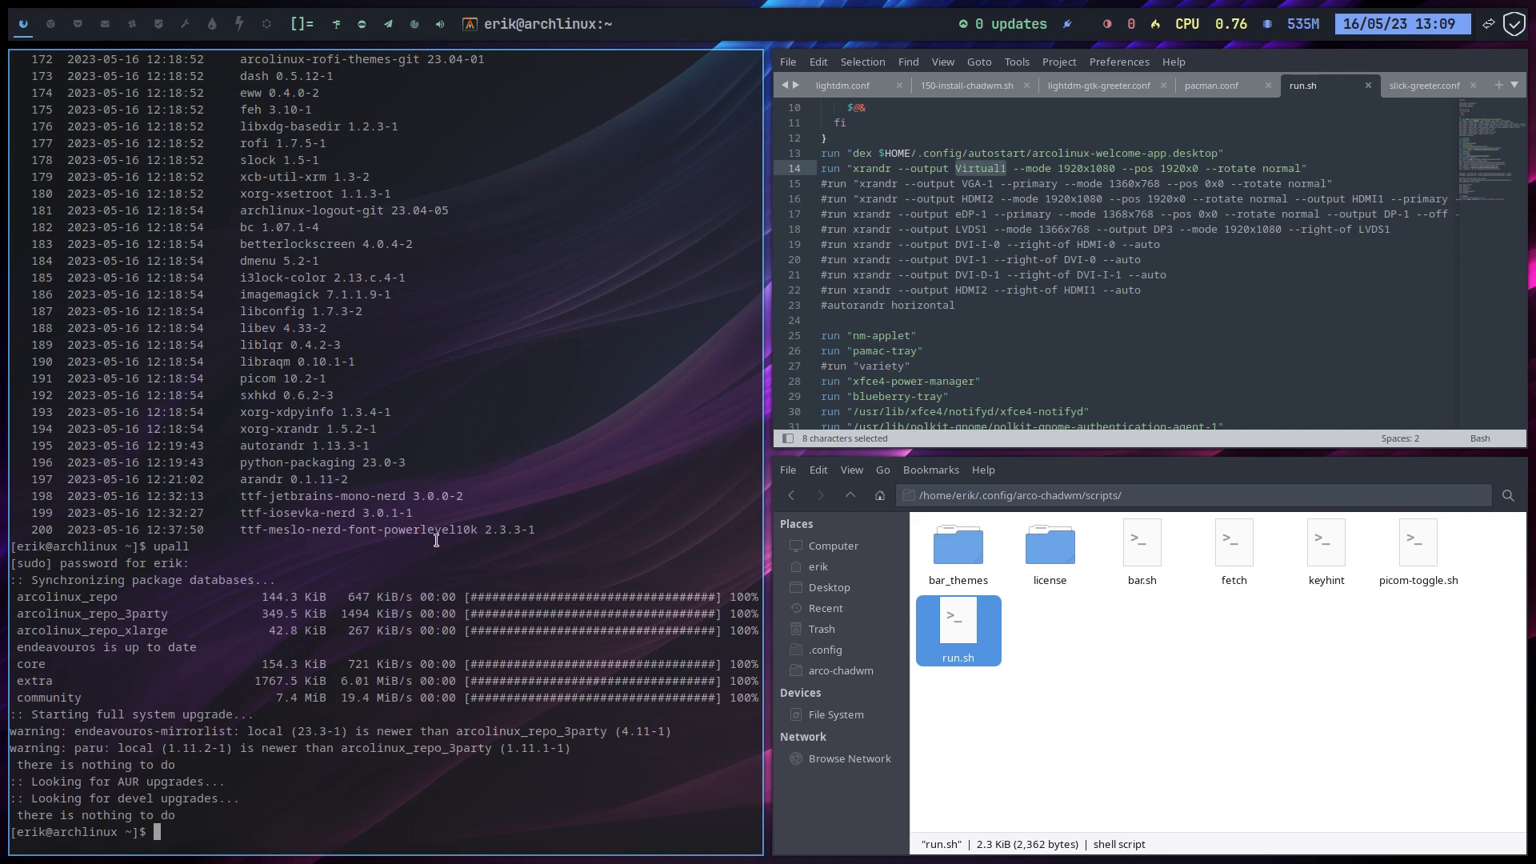
pyautogui.doubleClick(382, 529)
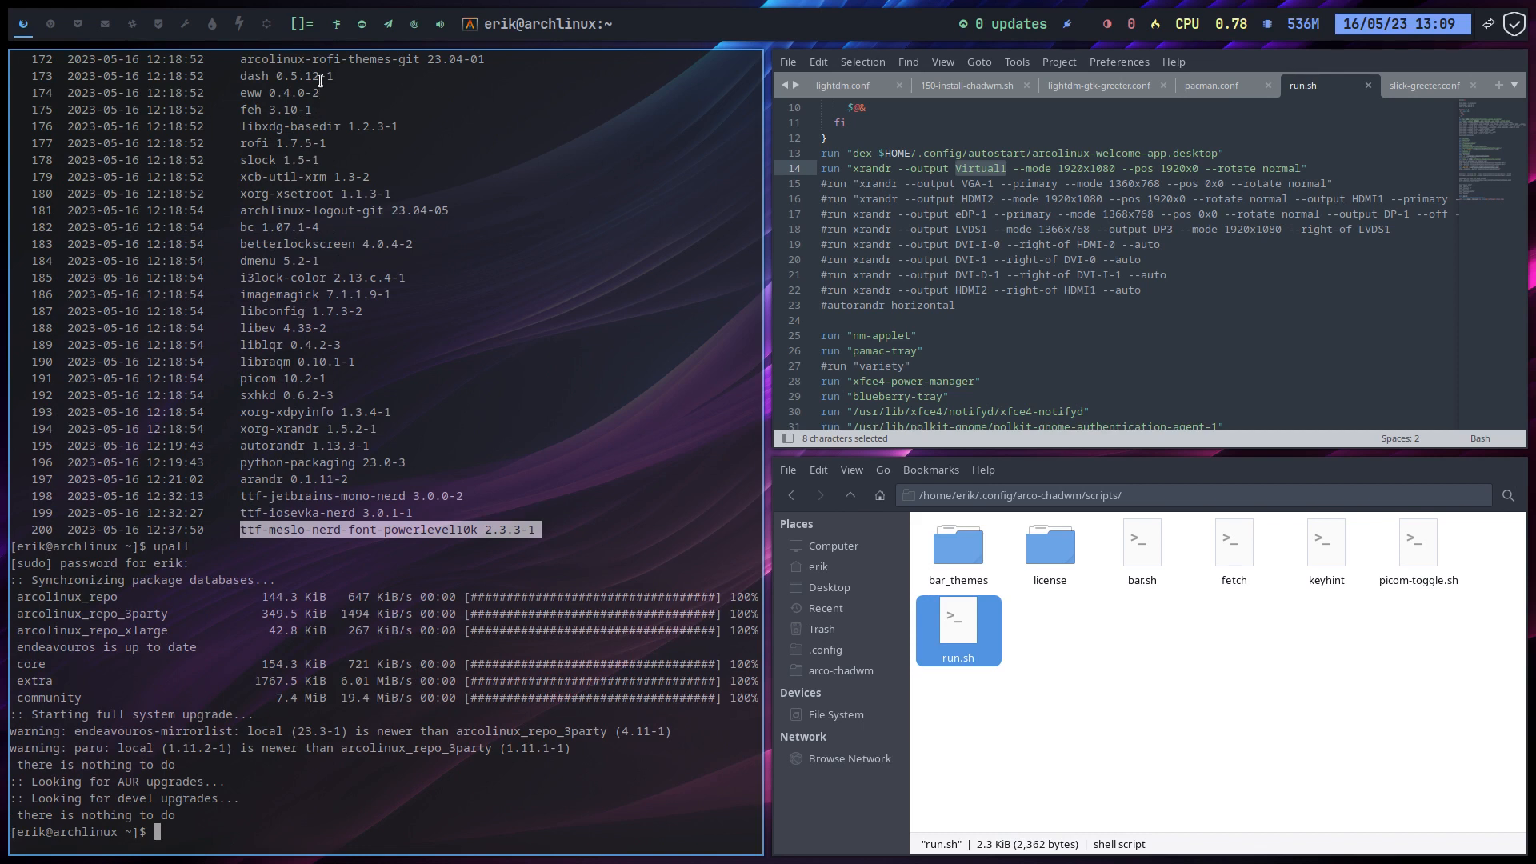
pyautogui.moveTo(367, 35)
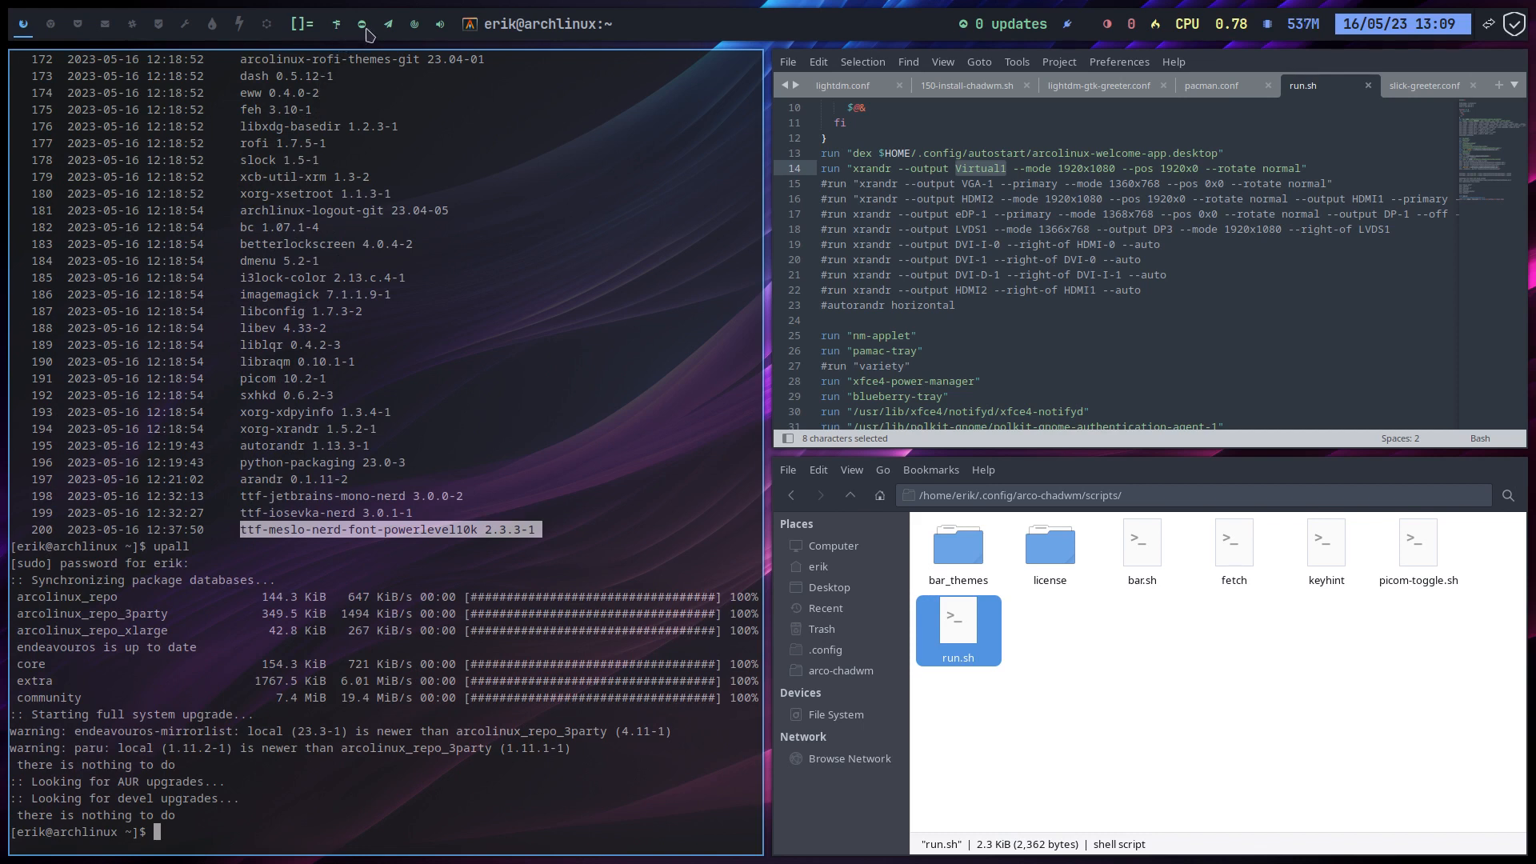
pyautogui.moveTo(429, 226)
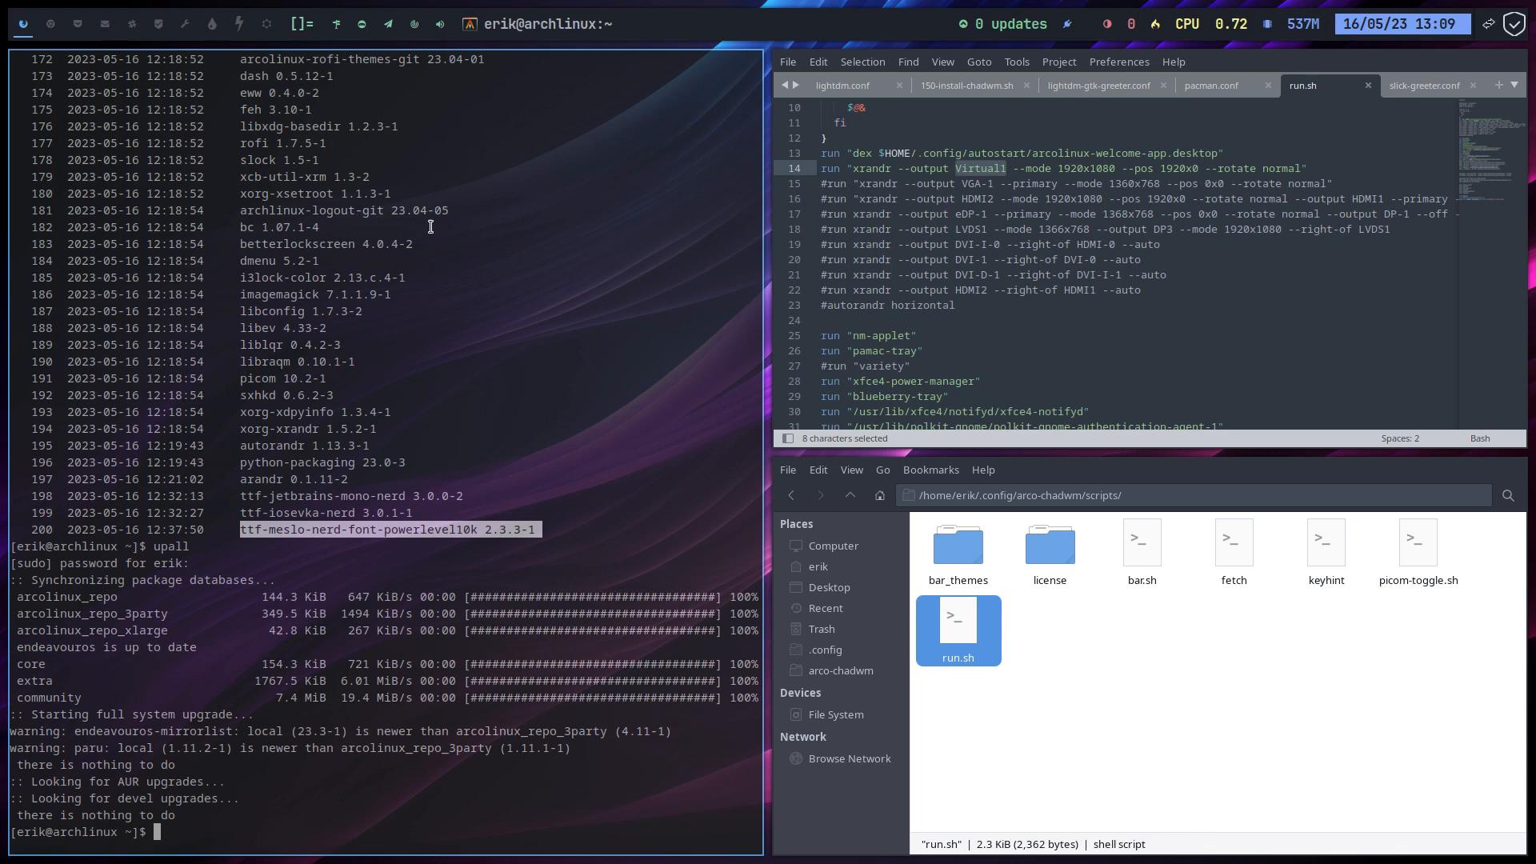